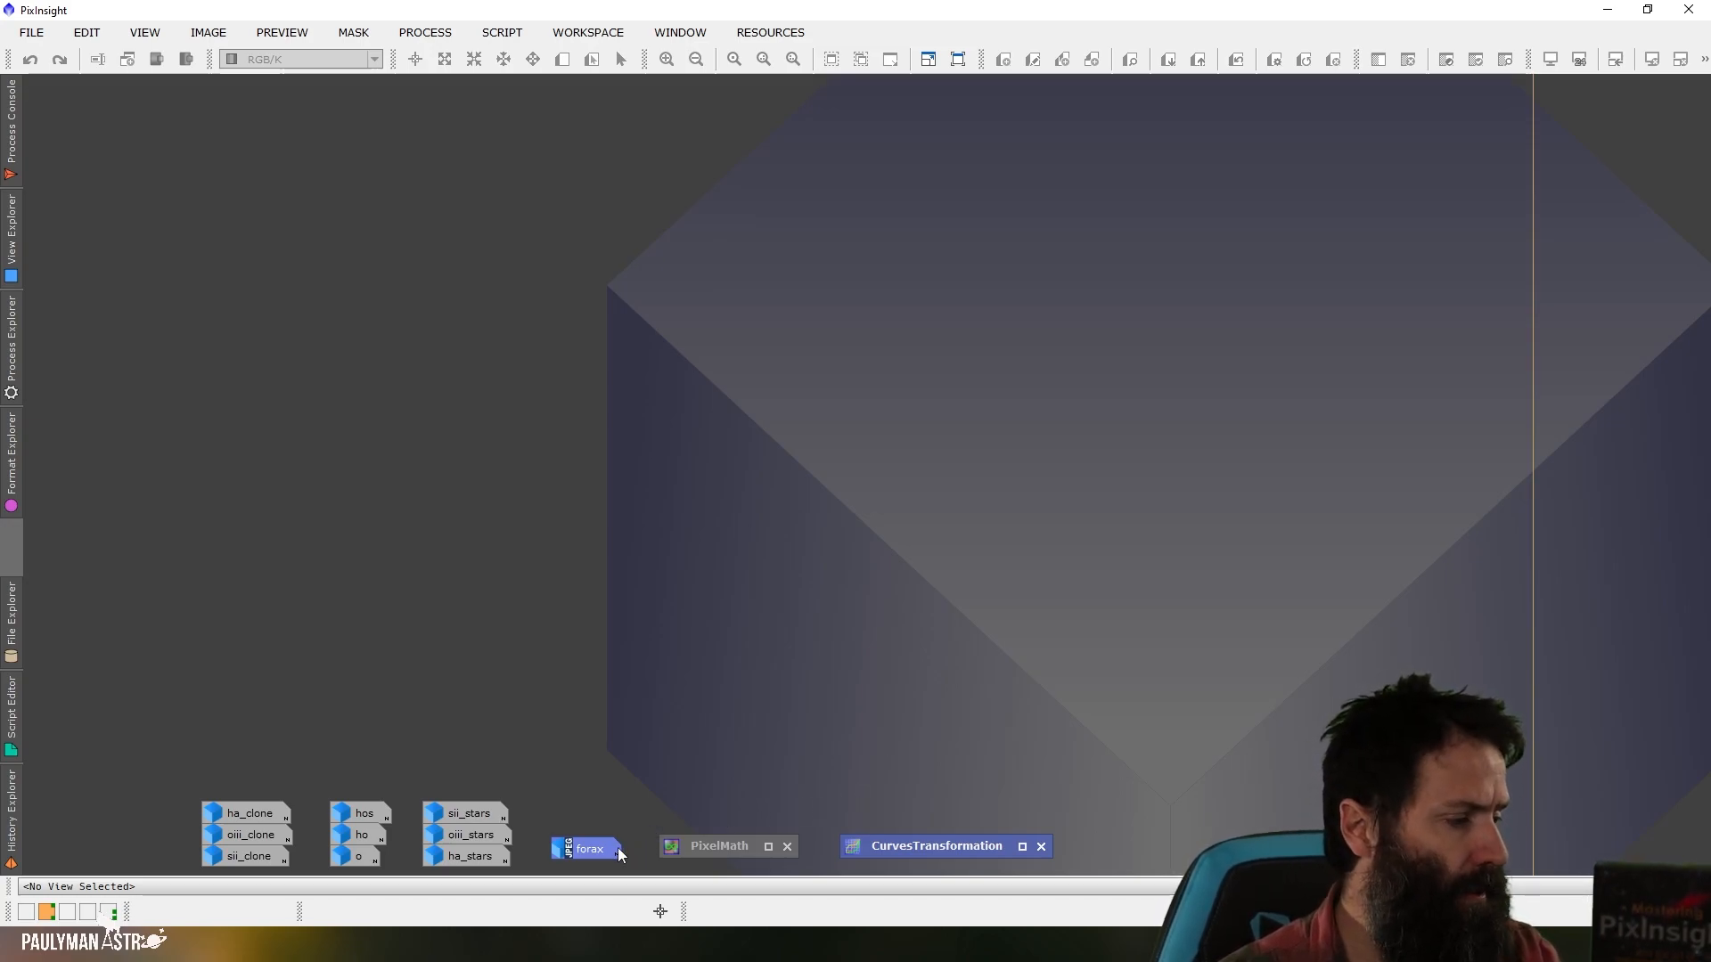
Restore the minimized forax.jpg image, reposition its window and zoom to 1:1 resolution.
click(586, 848)
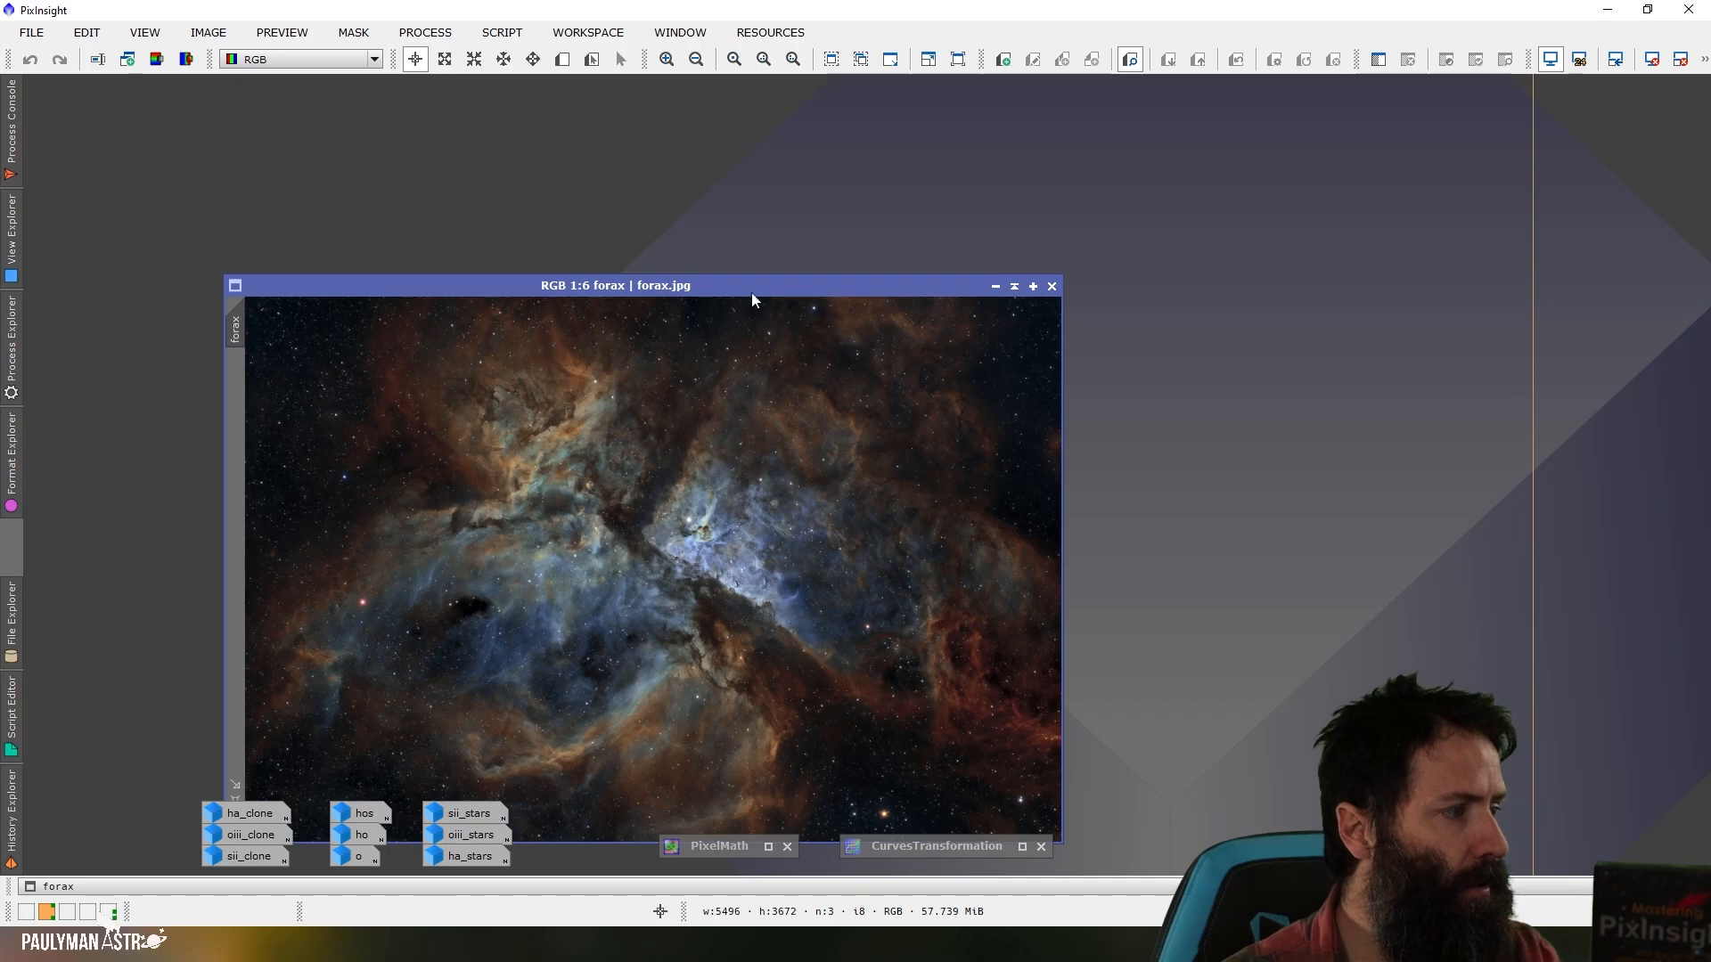
click(664, 58)
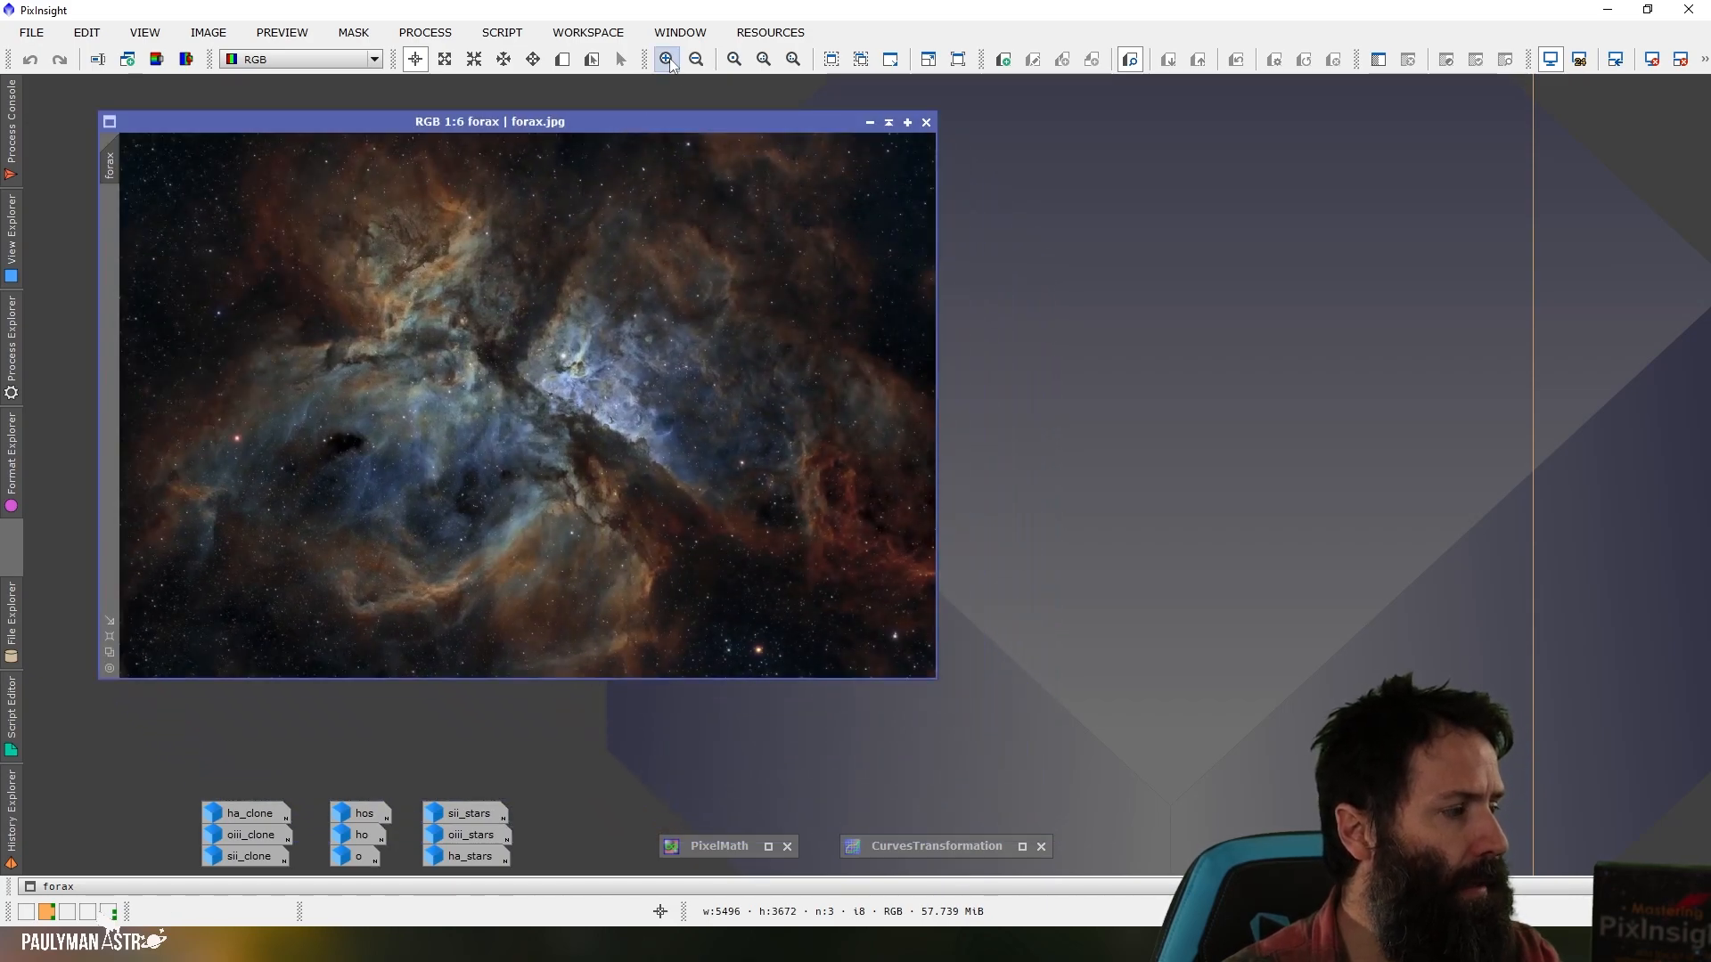
click(667, 58)
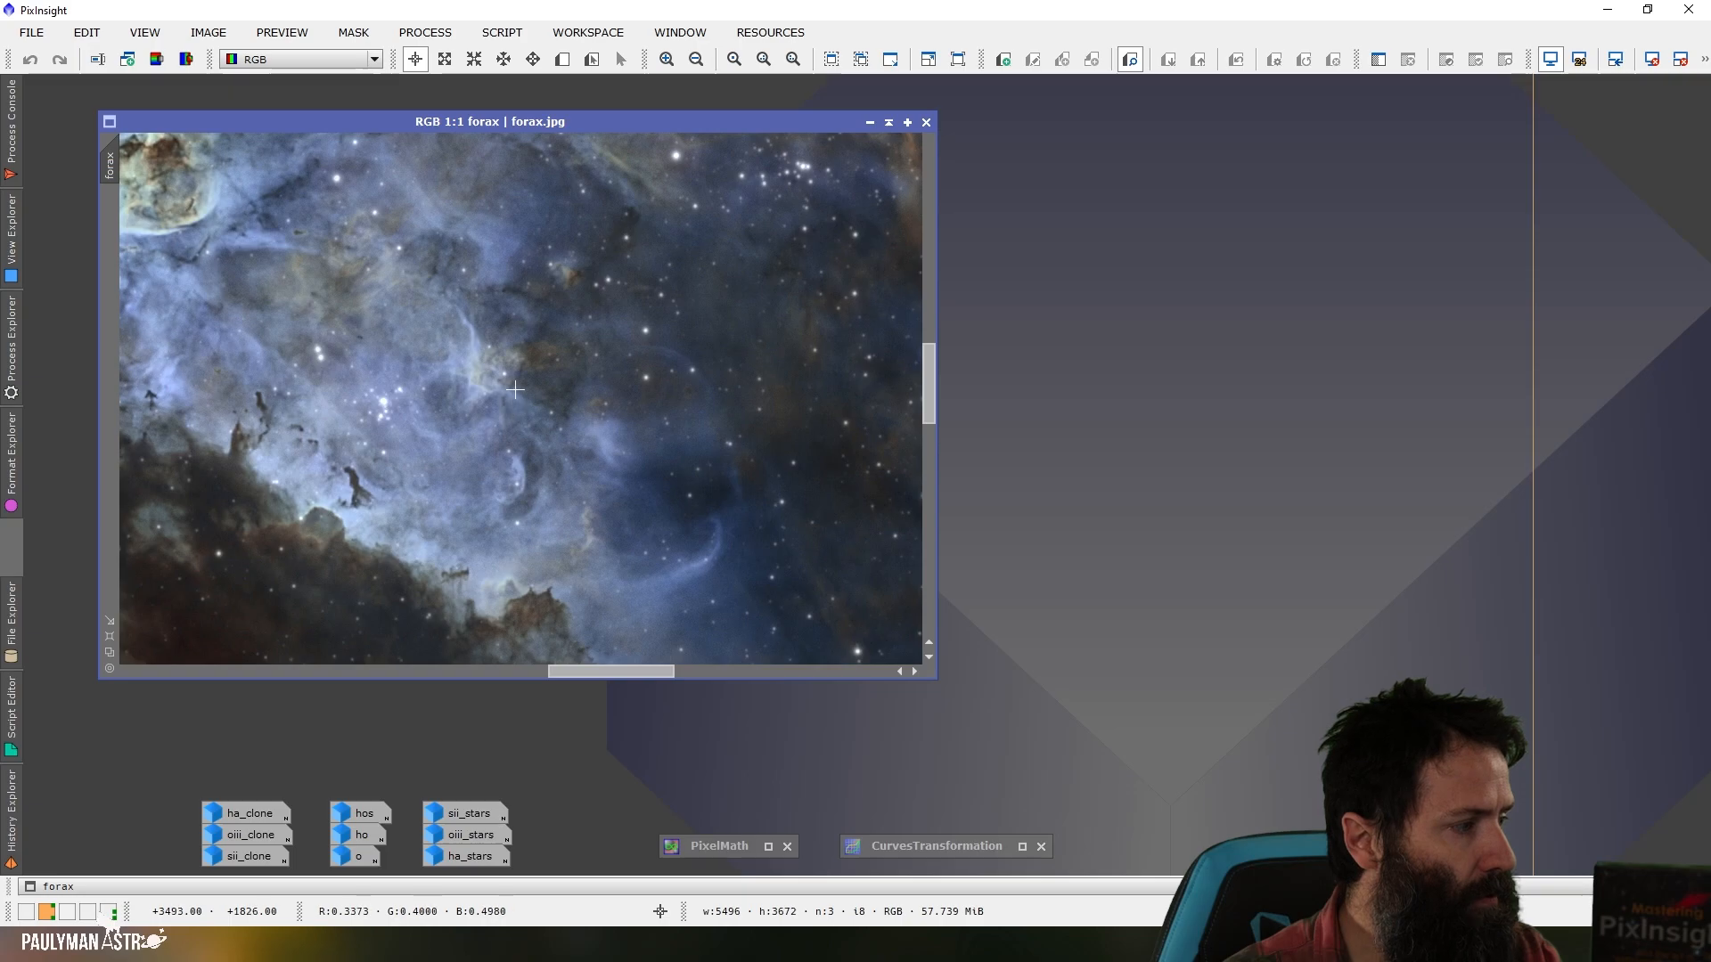
mouse_move(470, 374)
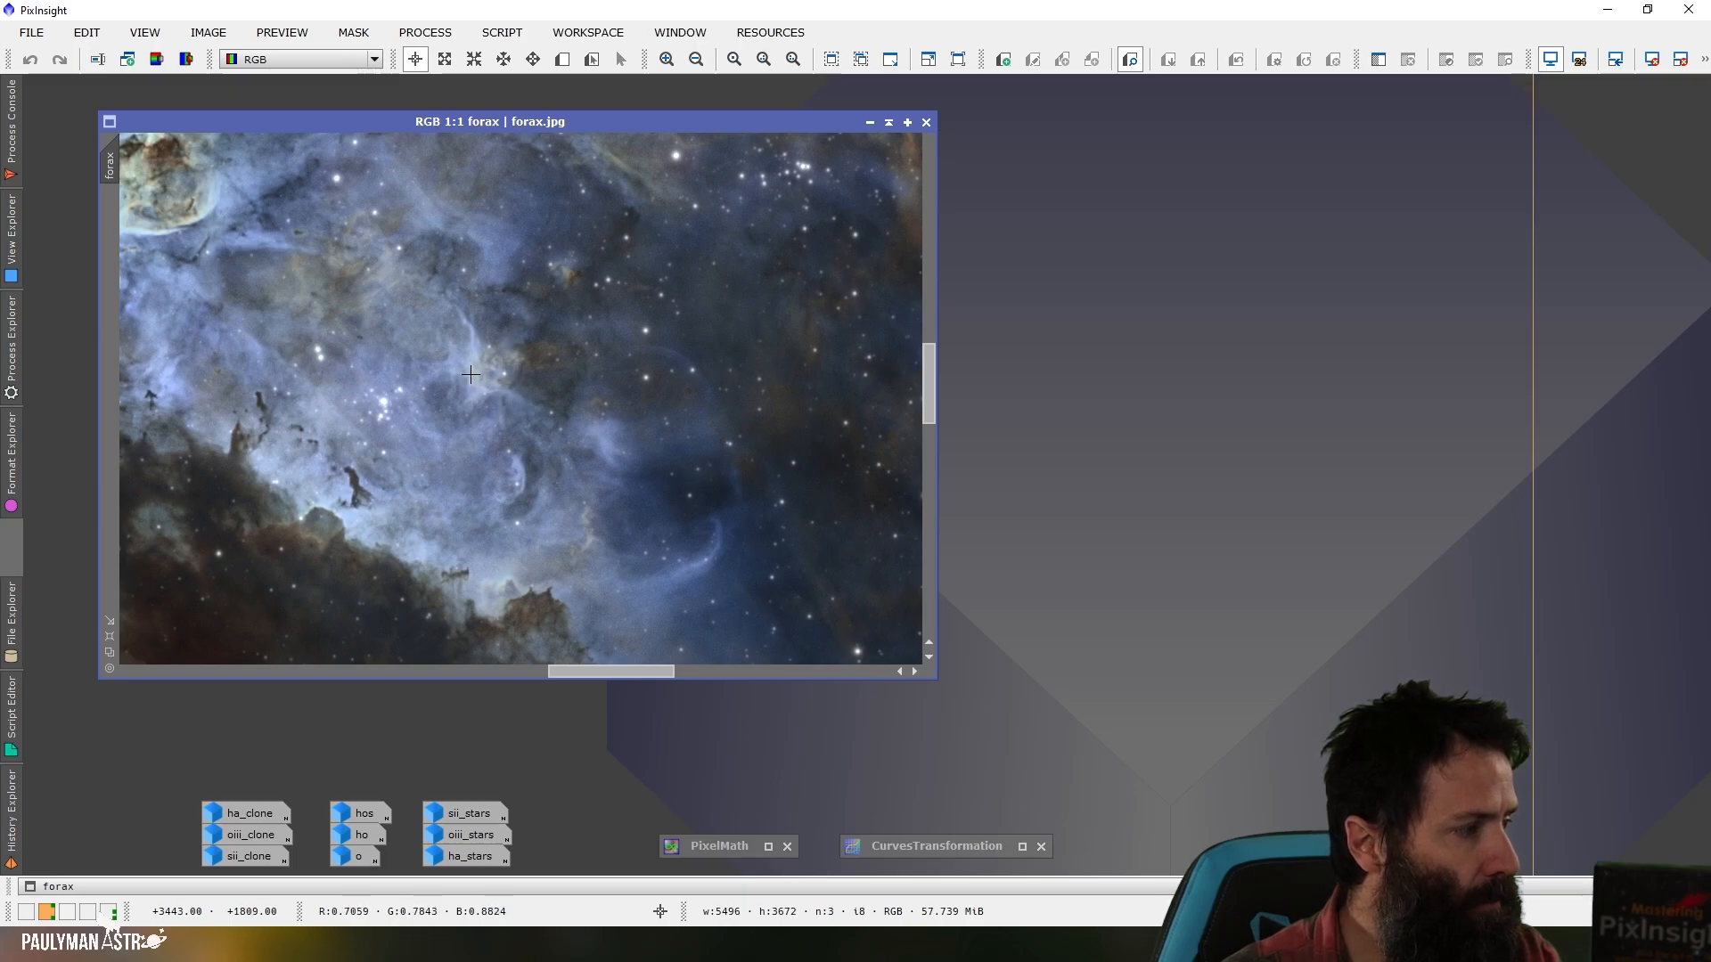
mouse_move(474, 372)
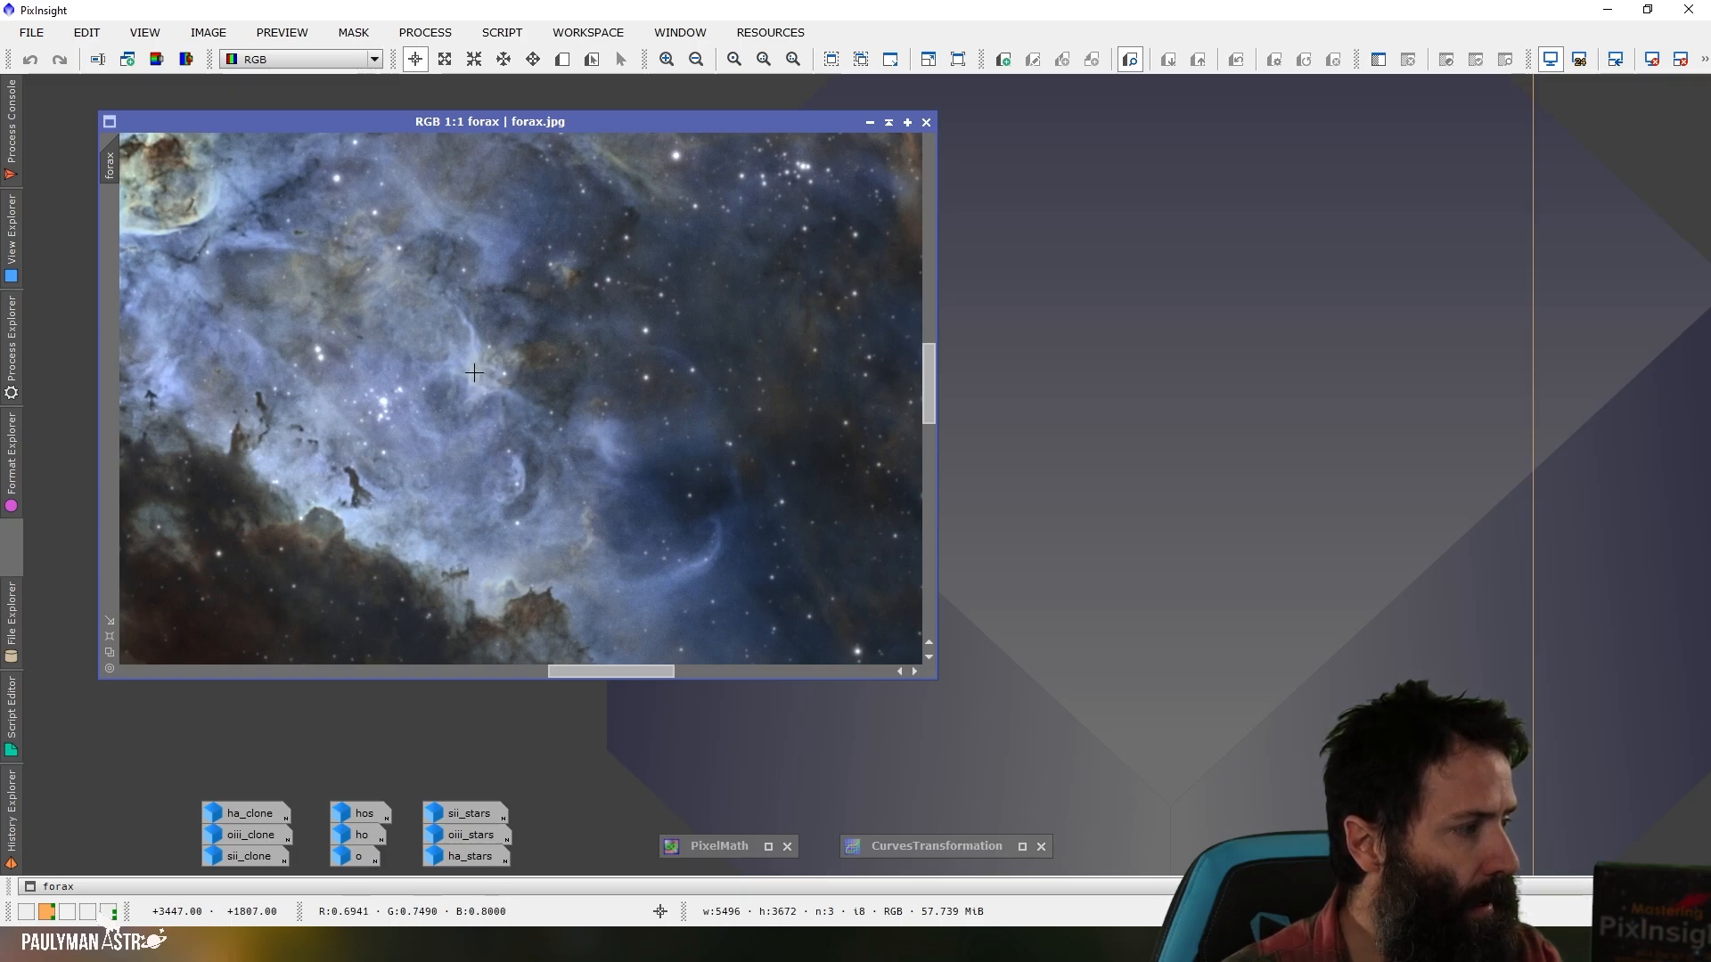
mouse_move(488, 367)
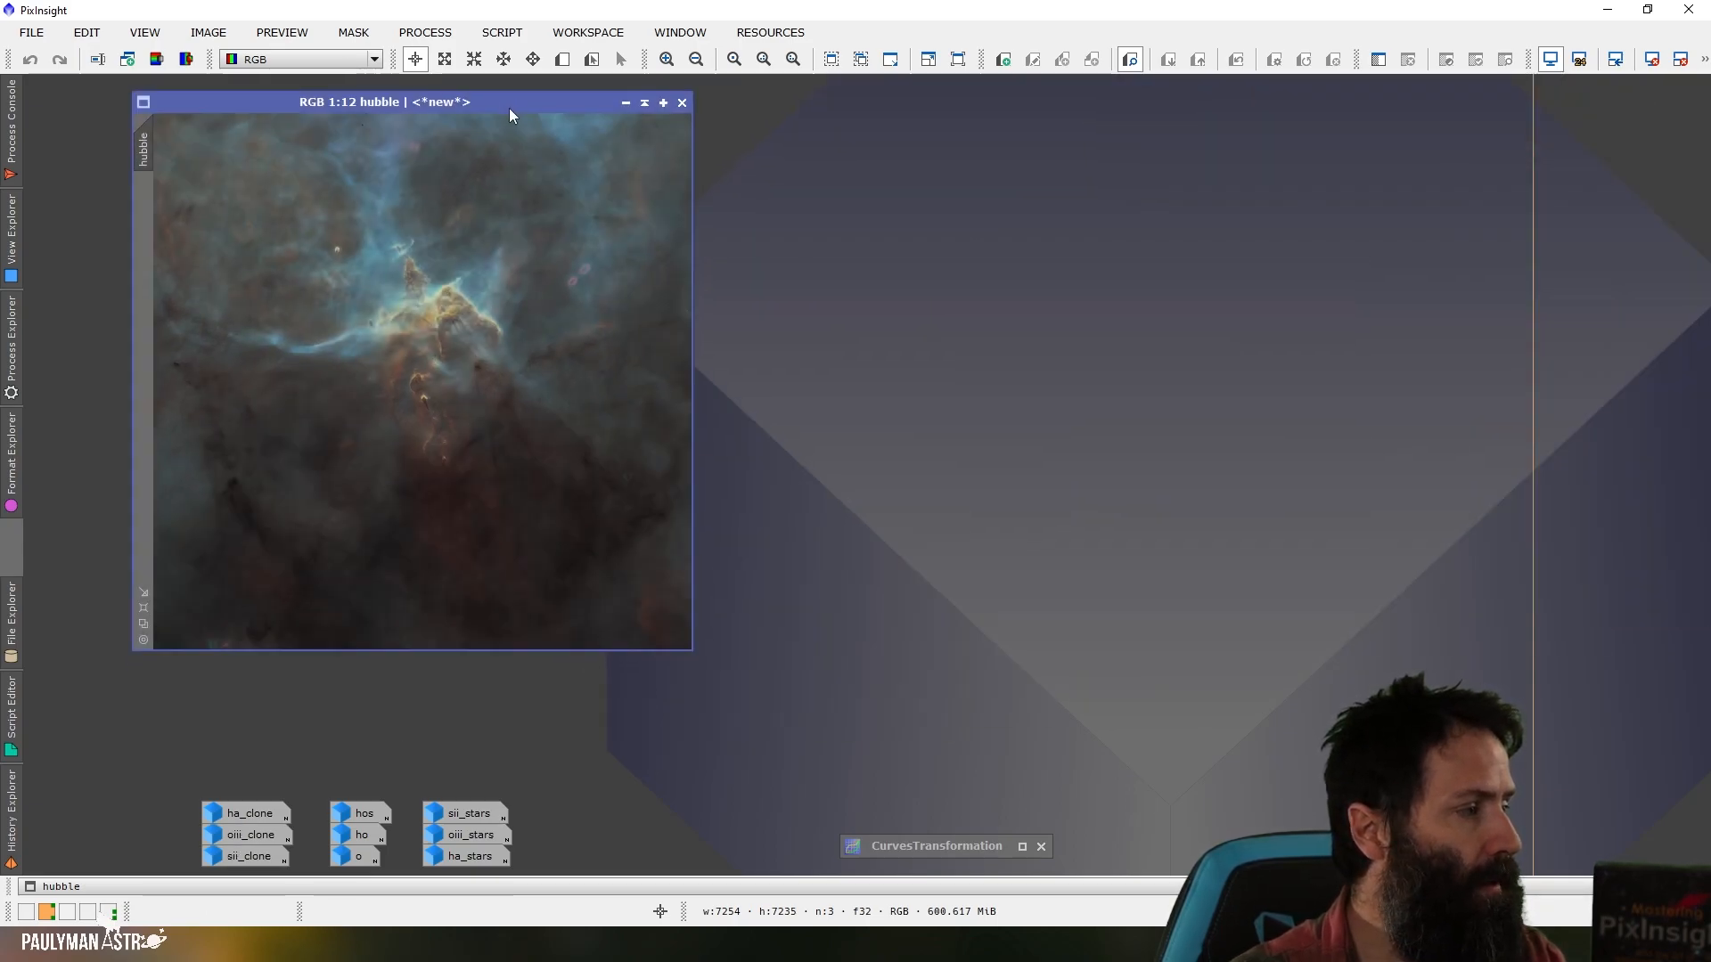
mouse_move(597, 286)
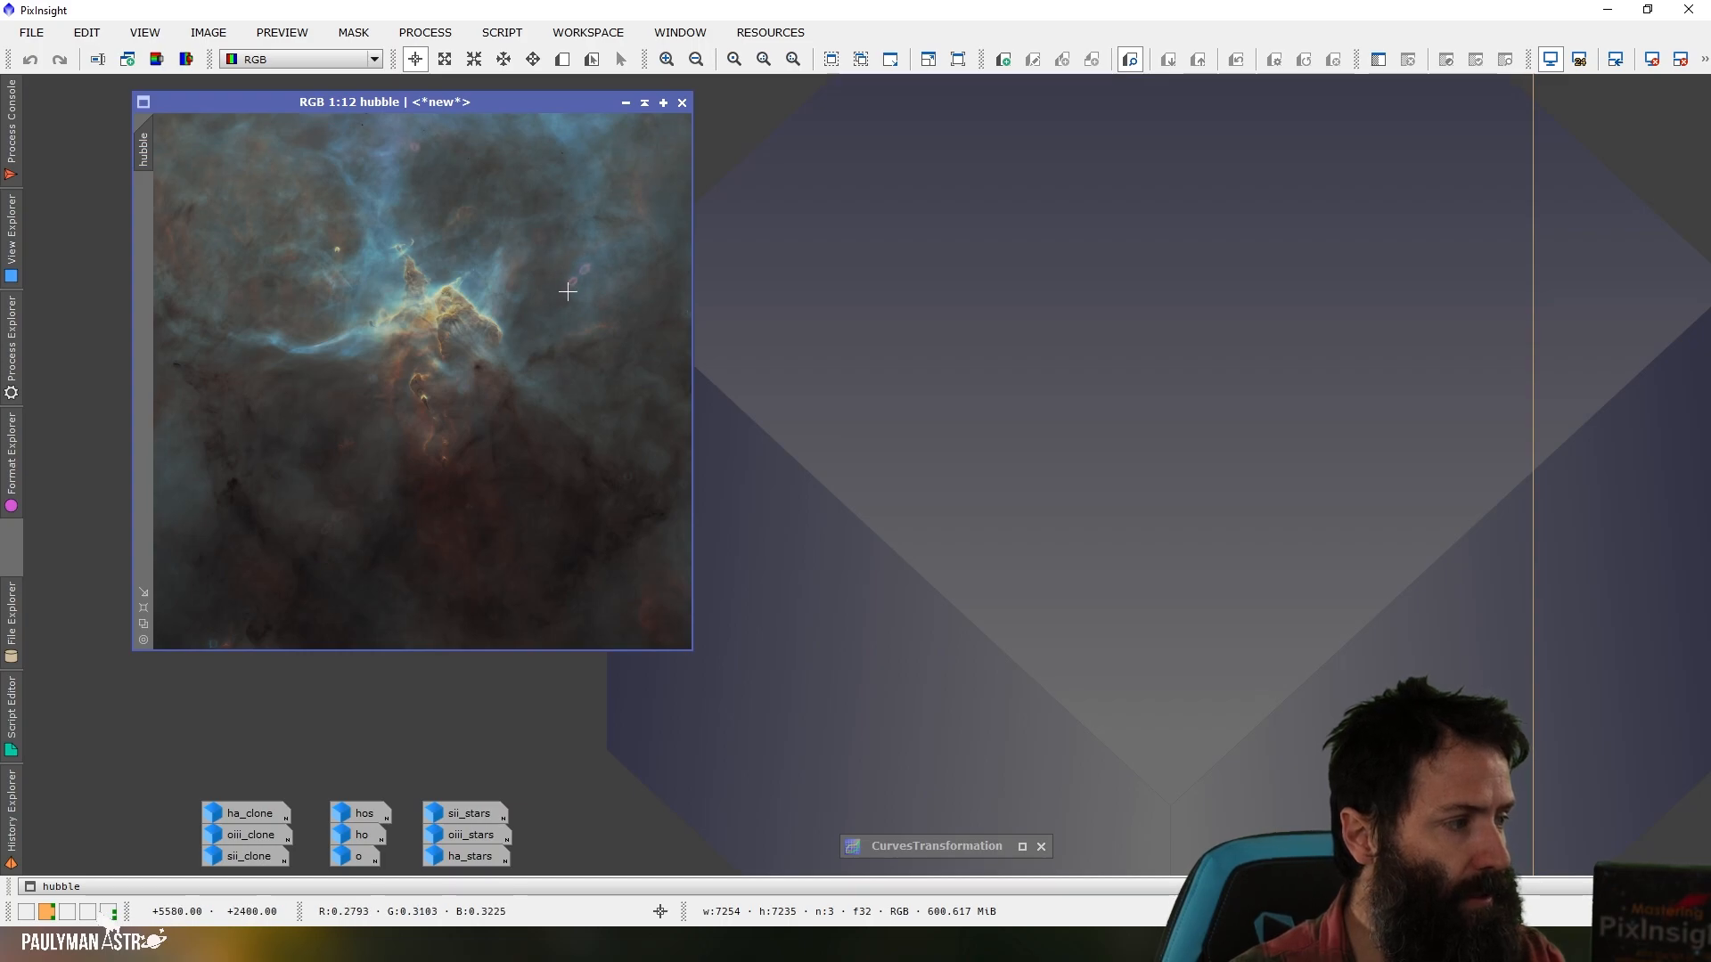
mouse_move(577, 294)
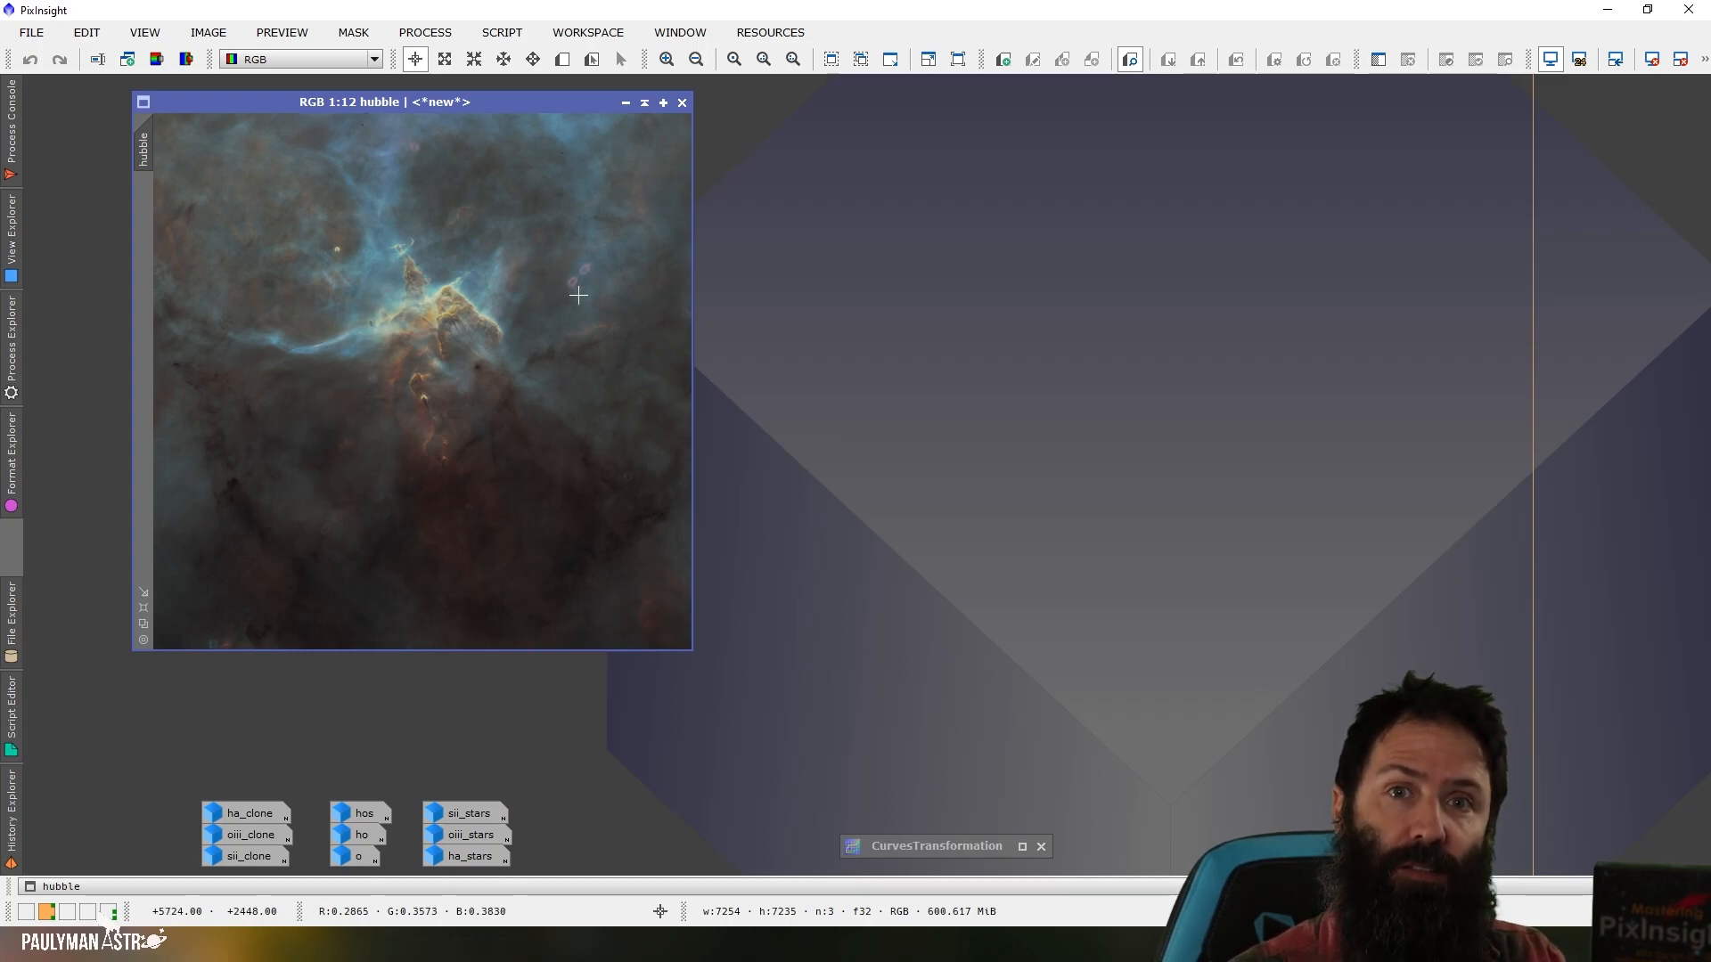
mouse_move(588, 276)
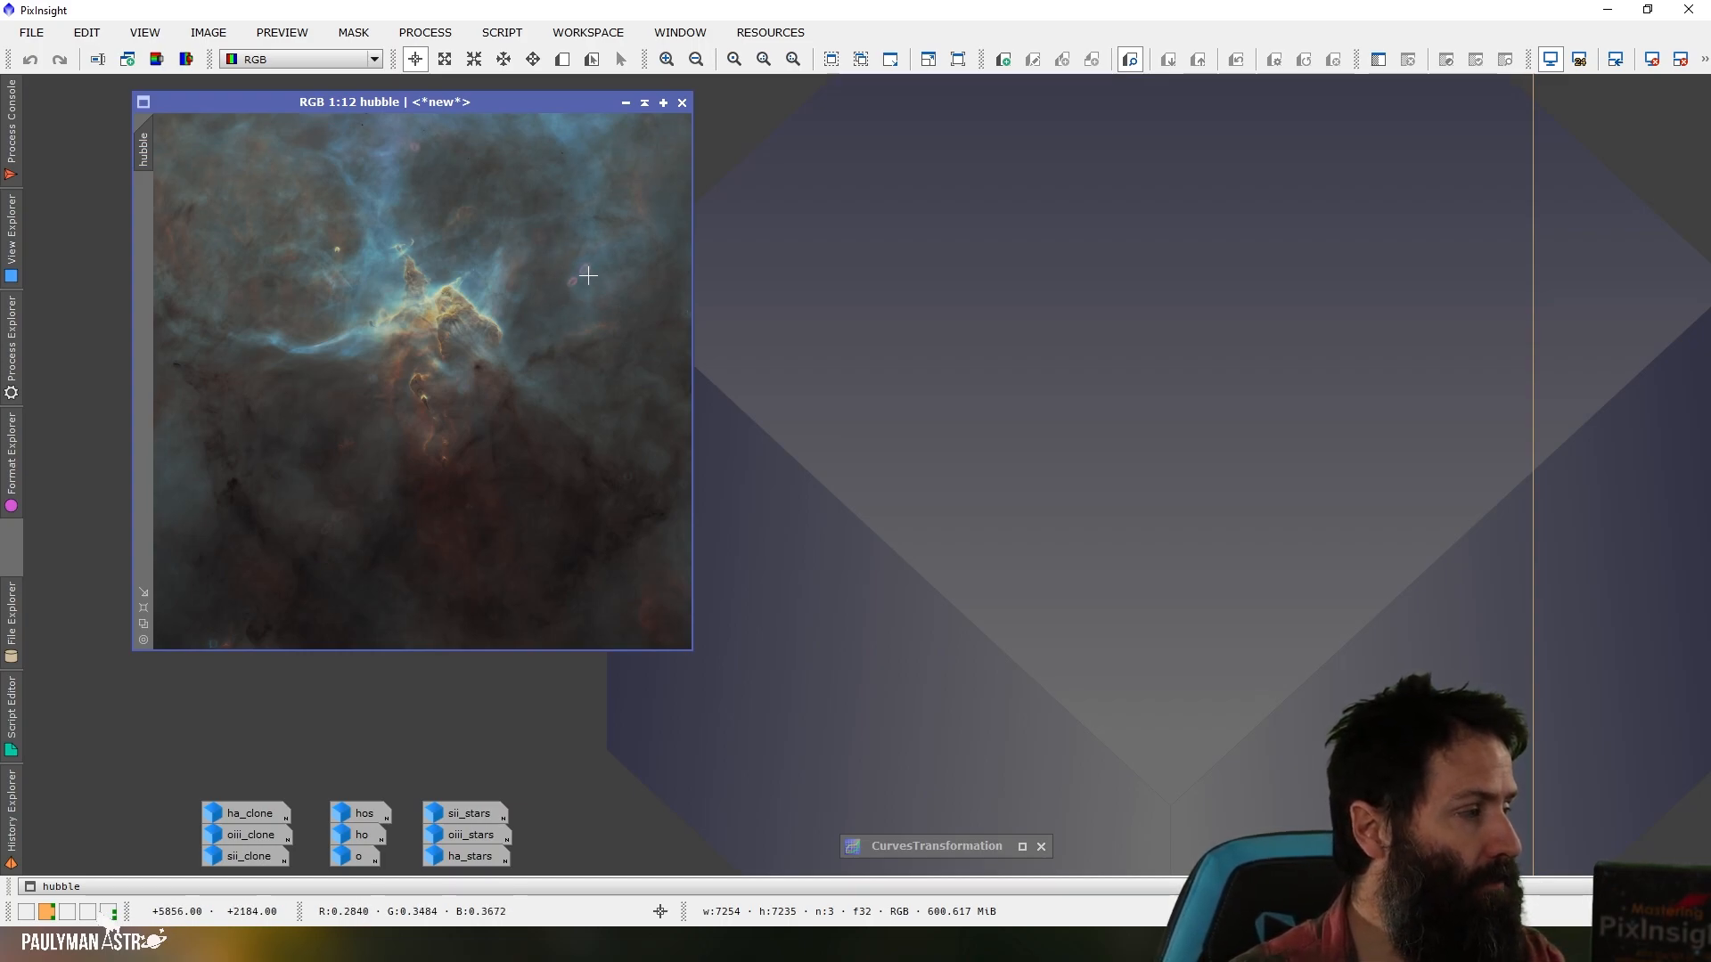
mouse_move(446, 469)
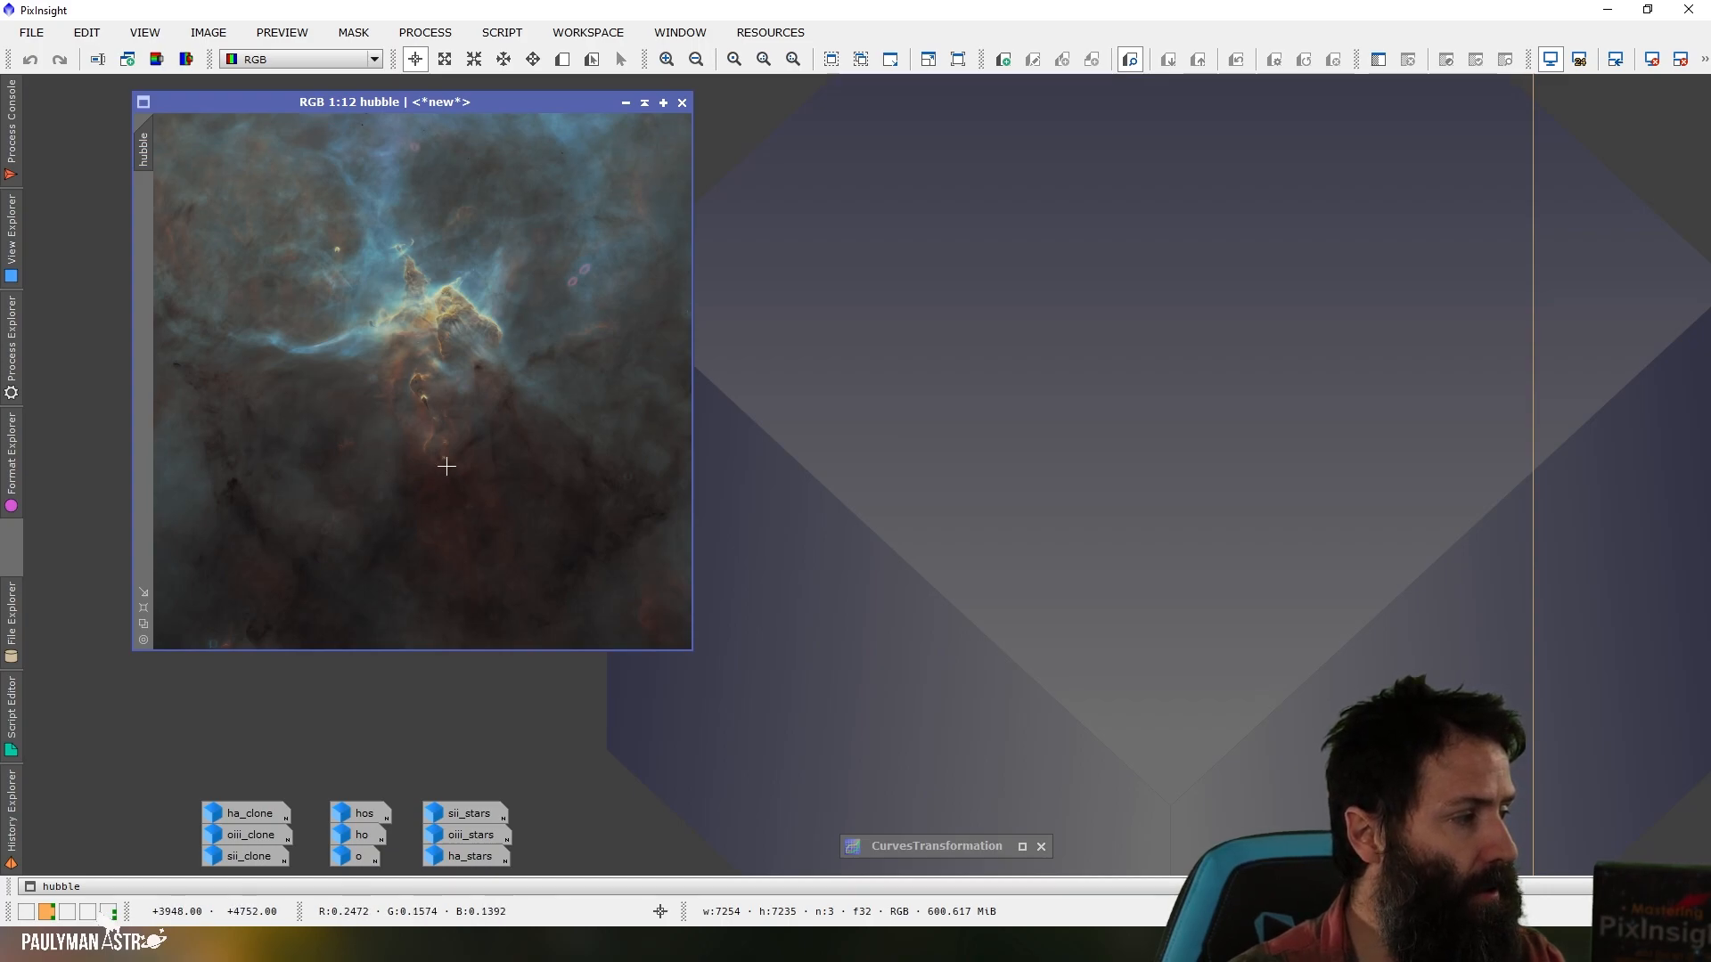
mouse_move(285, 358)
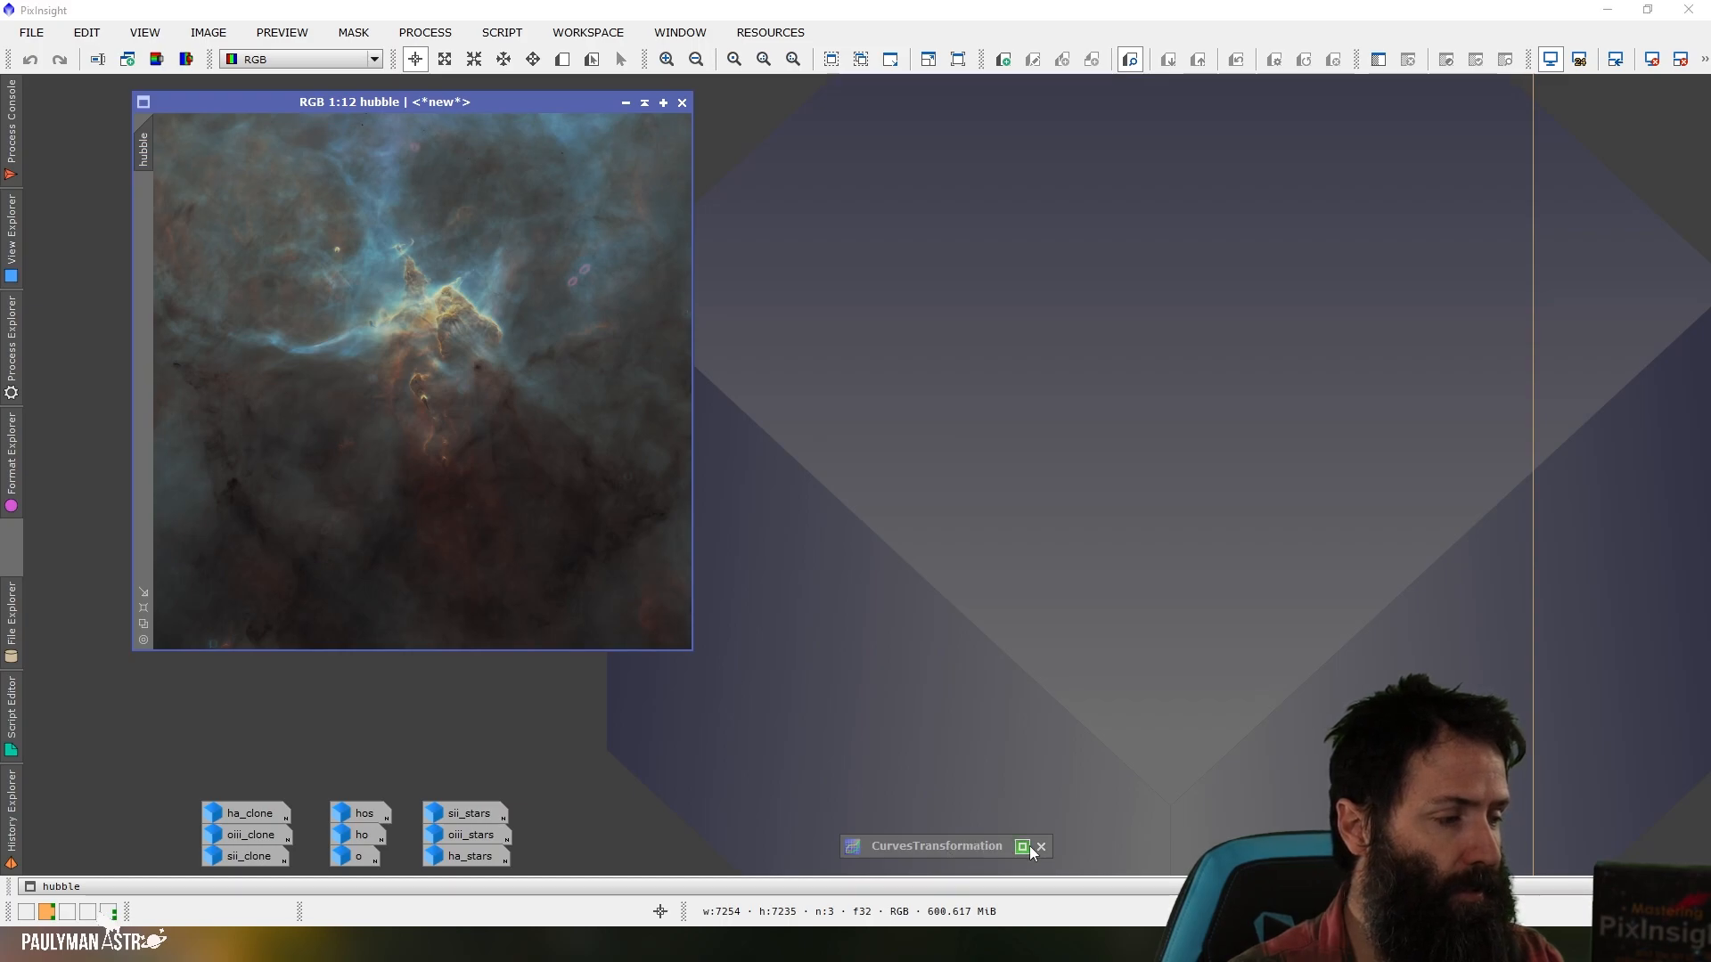
Apply the saved CurvesTransformation brightening curve to hubble, then reset the curve to a straight line.
click(1025, 846)
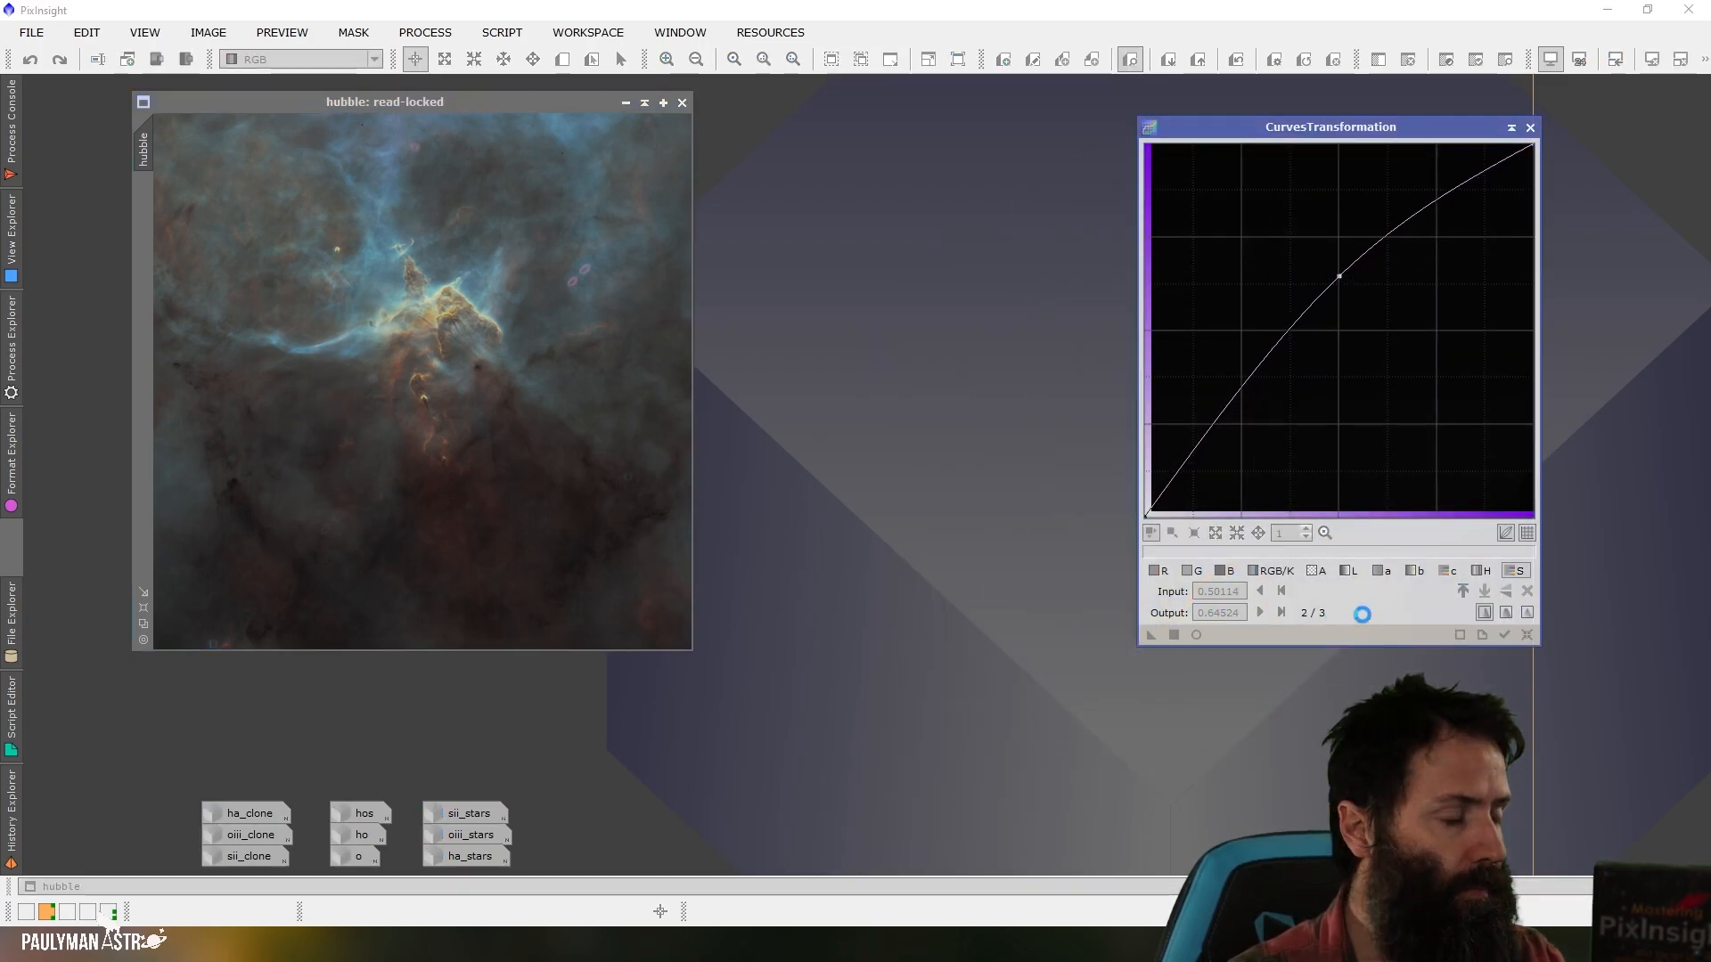
click(1527, 634)
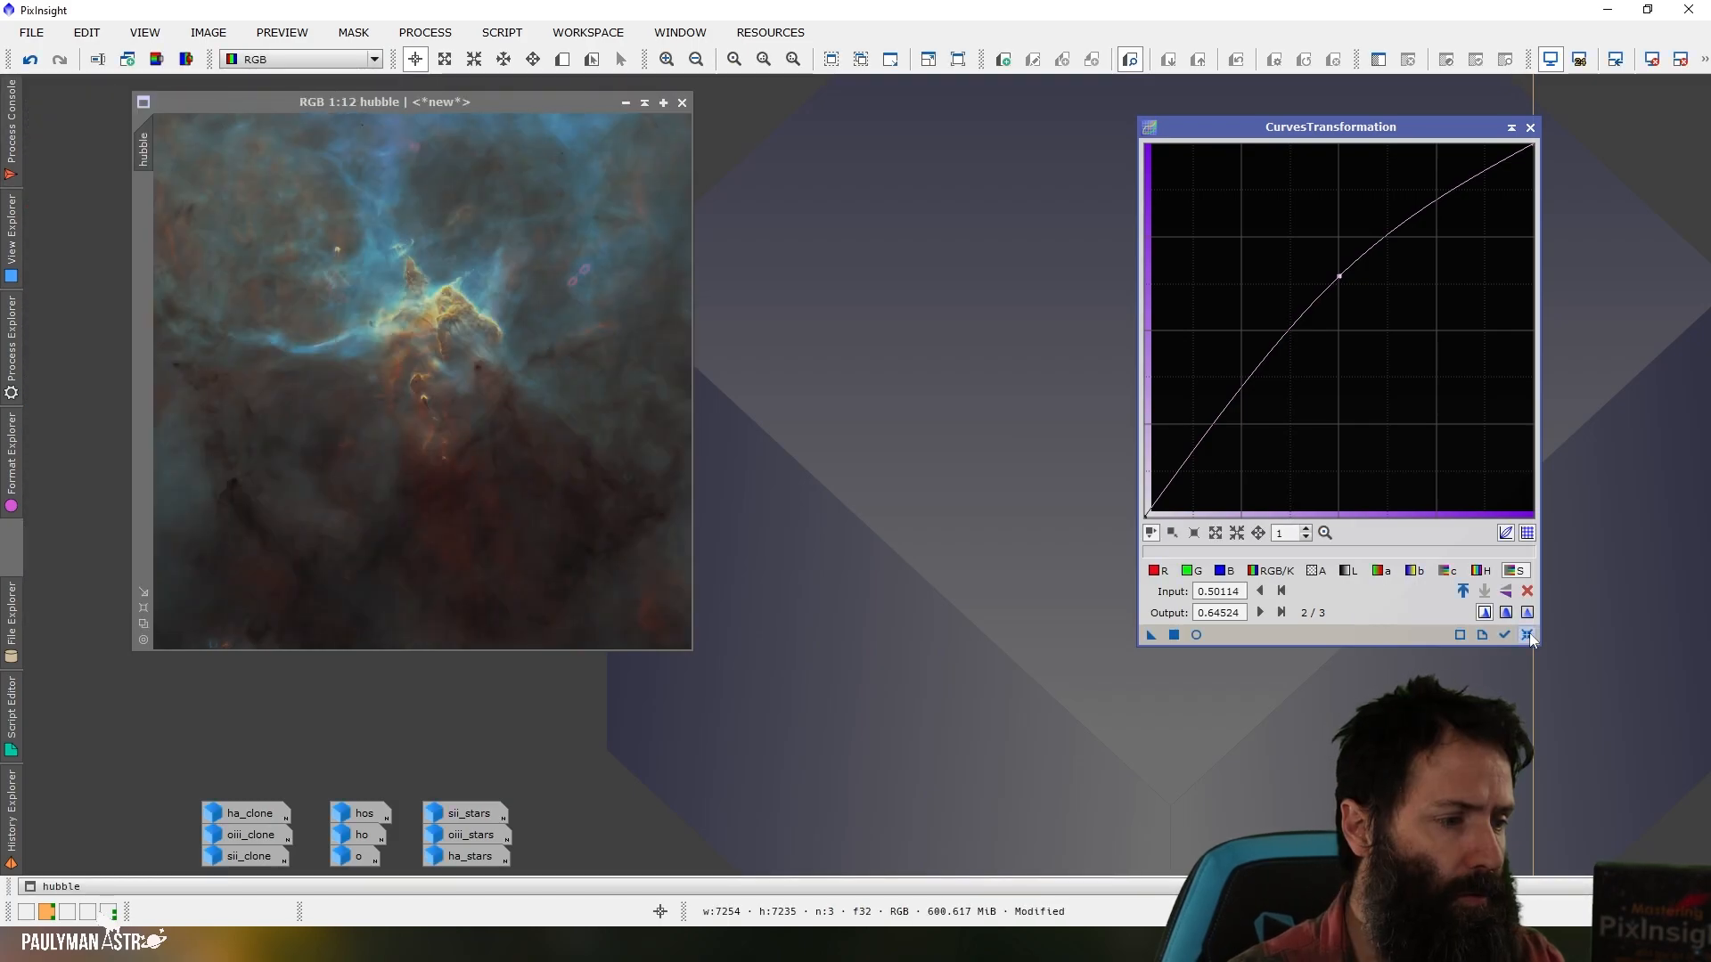
click(1527, 634)
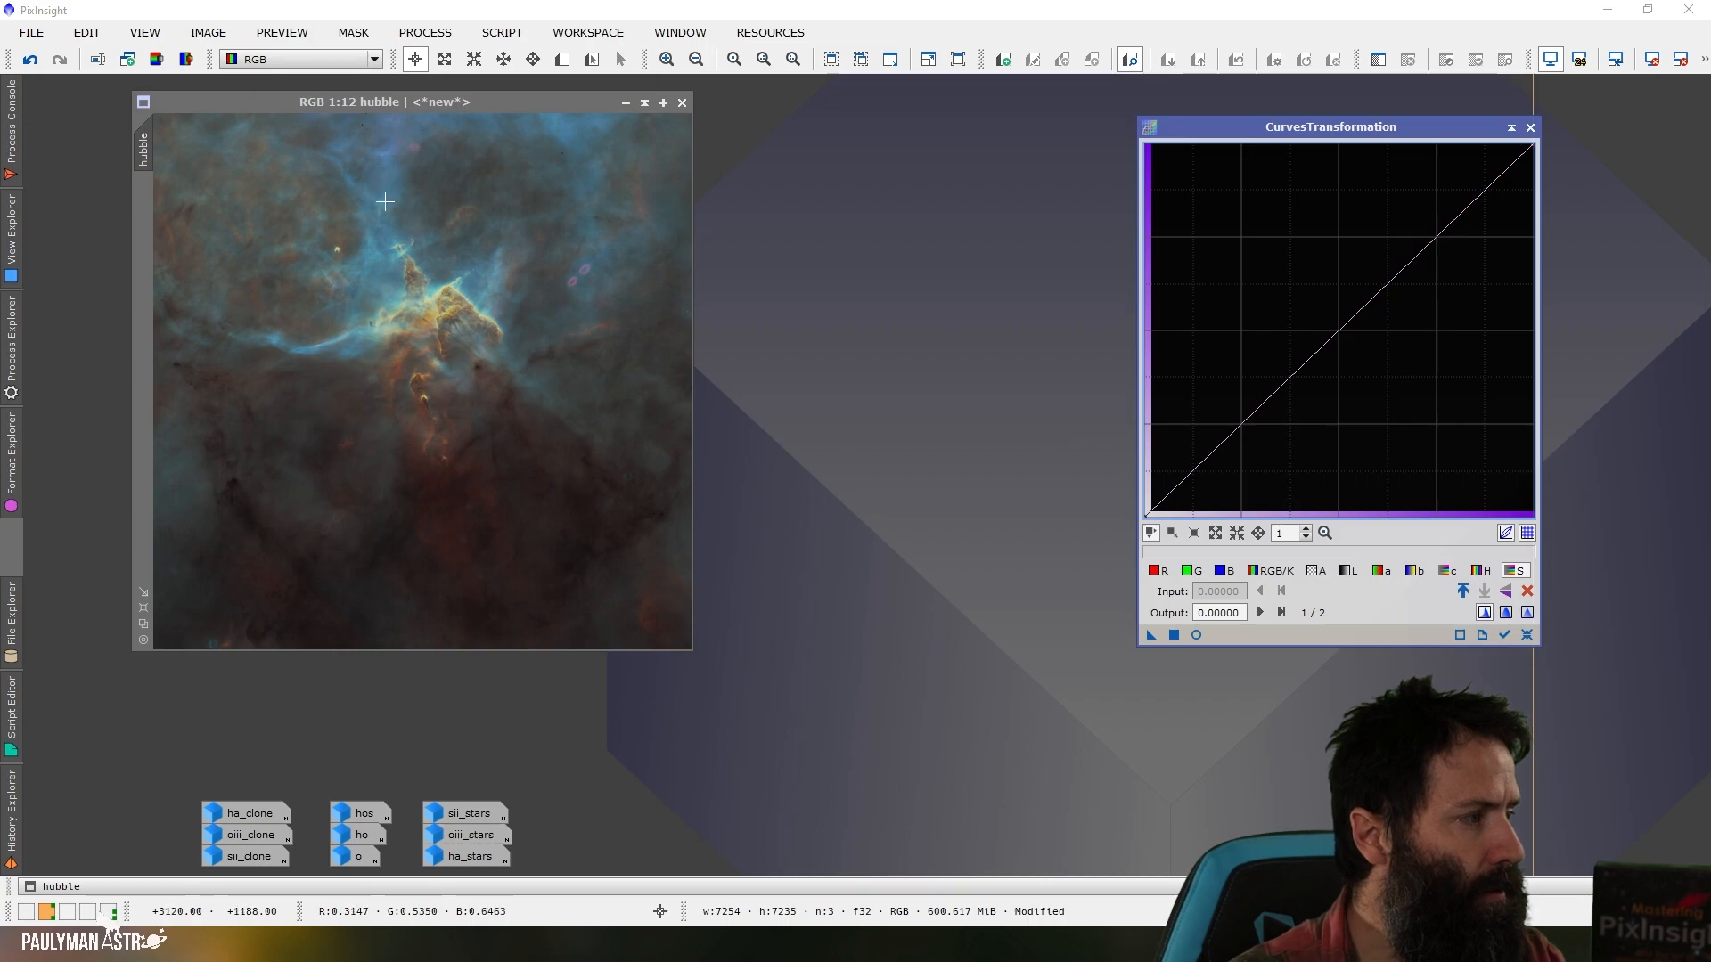
mouse_move(442, 412)
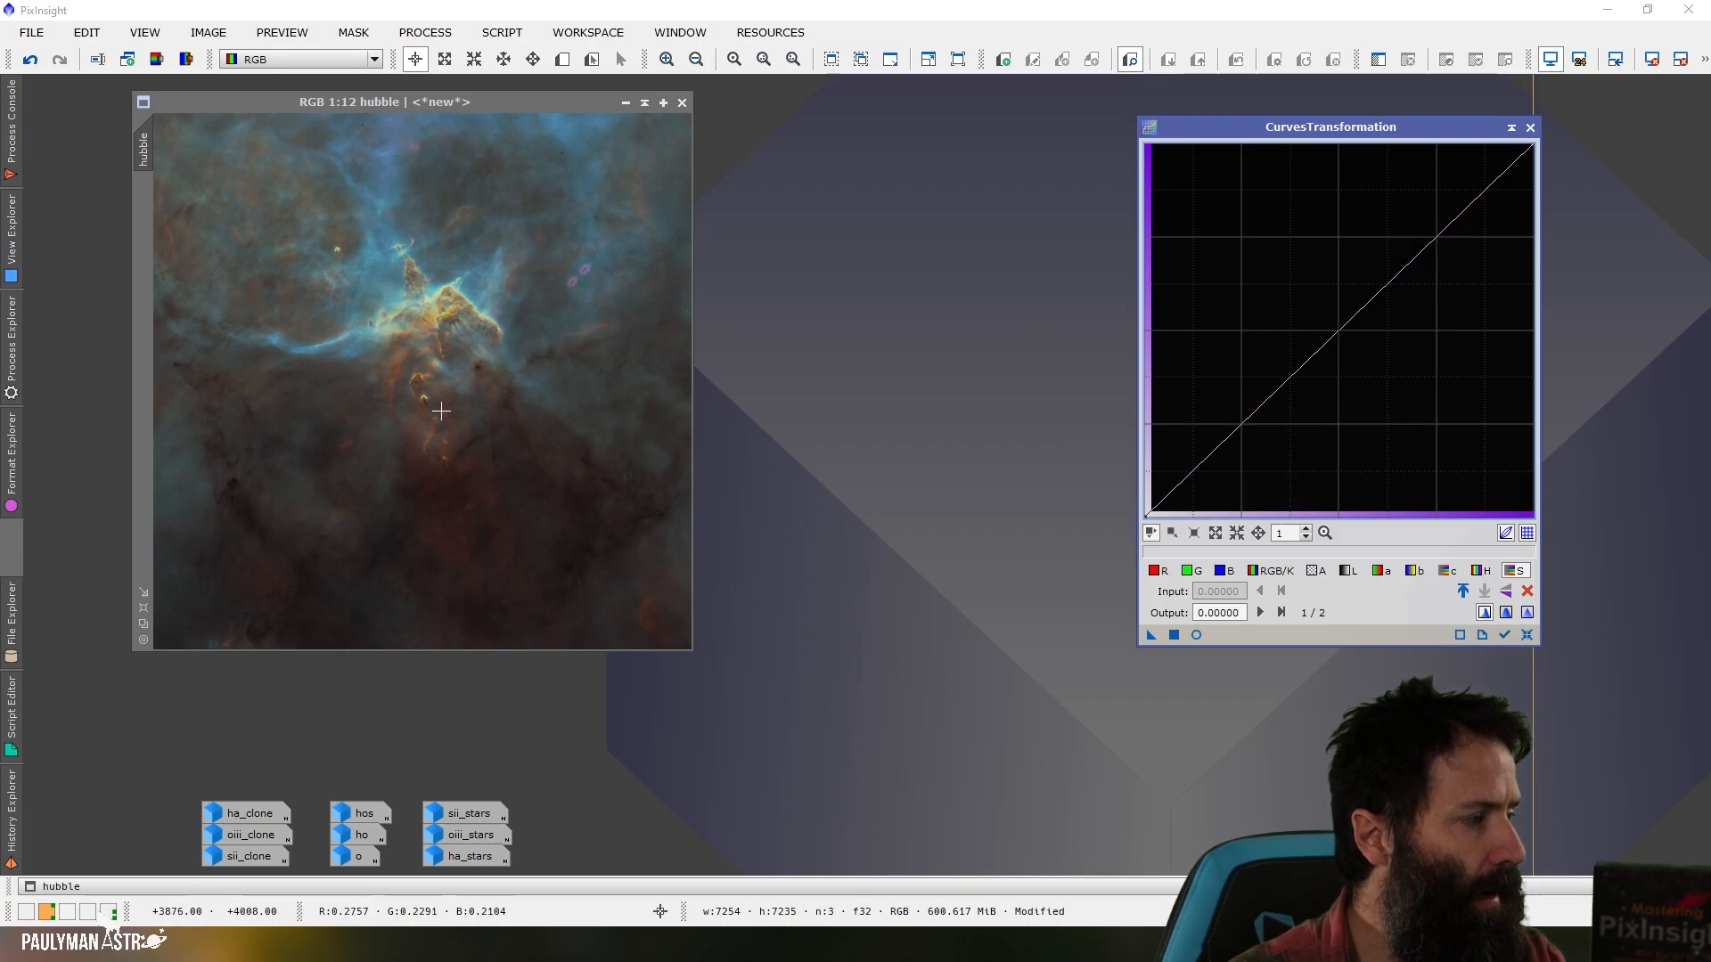
mouse_move(467, 301)
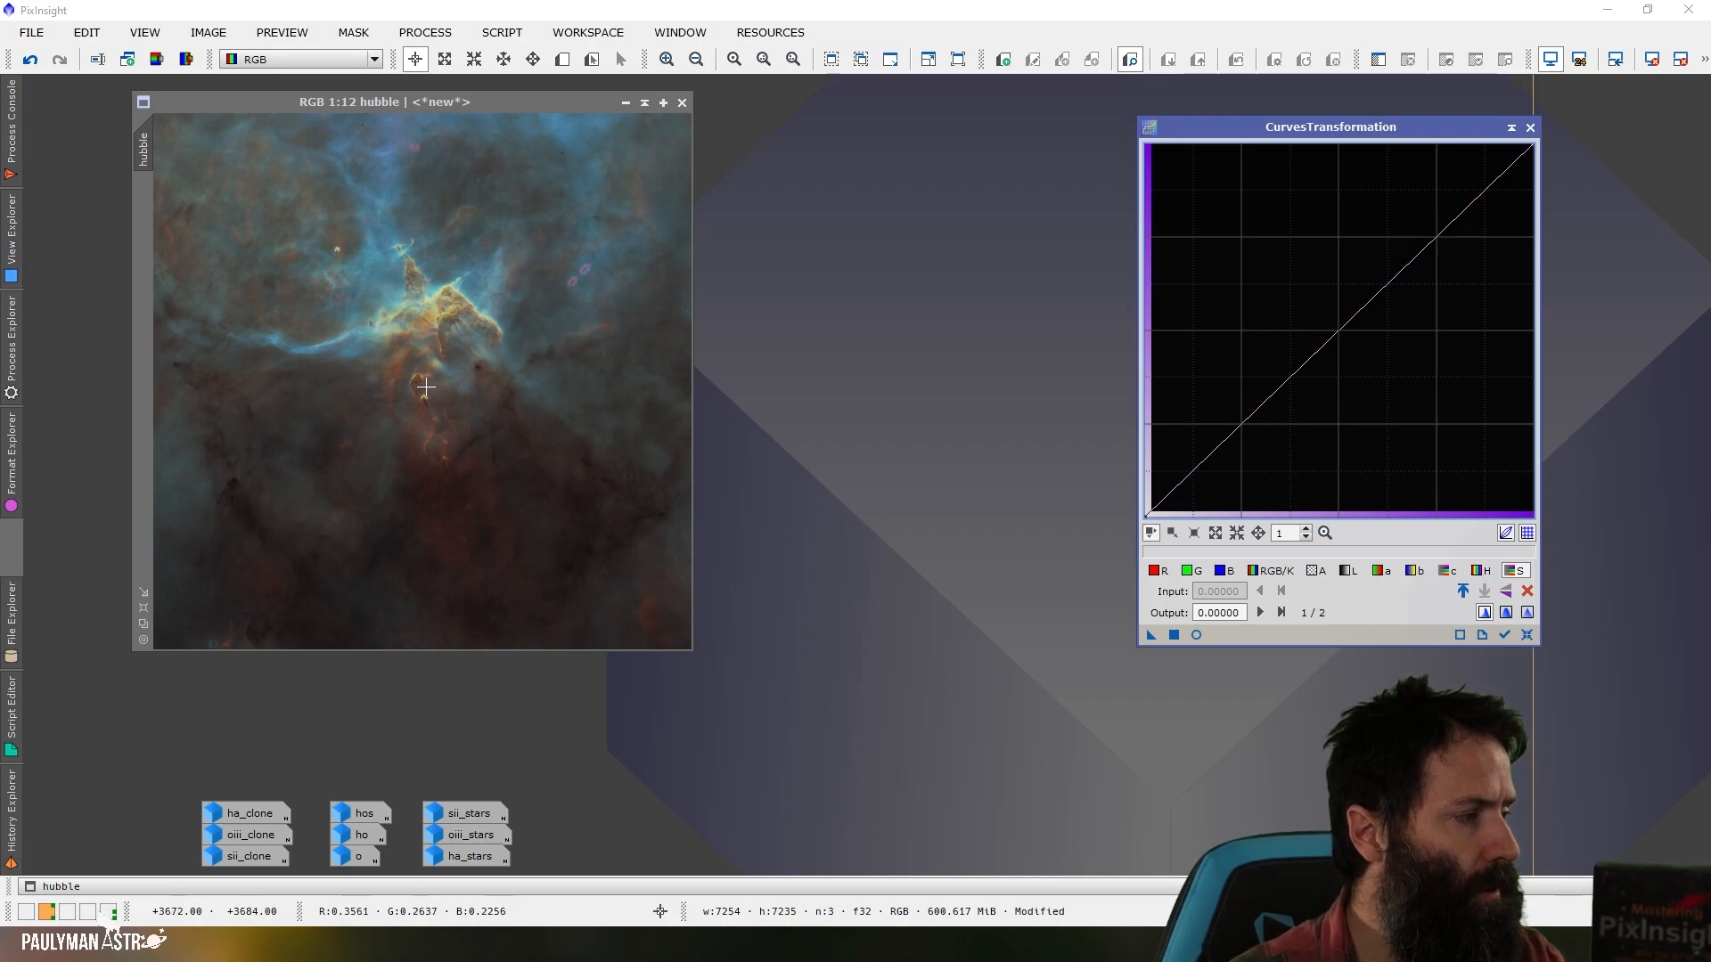
mouse_move(1552, 652)
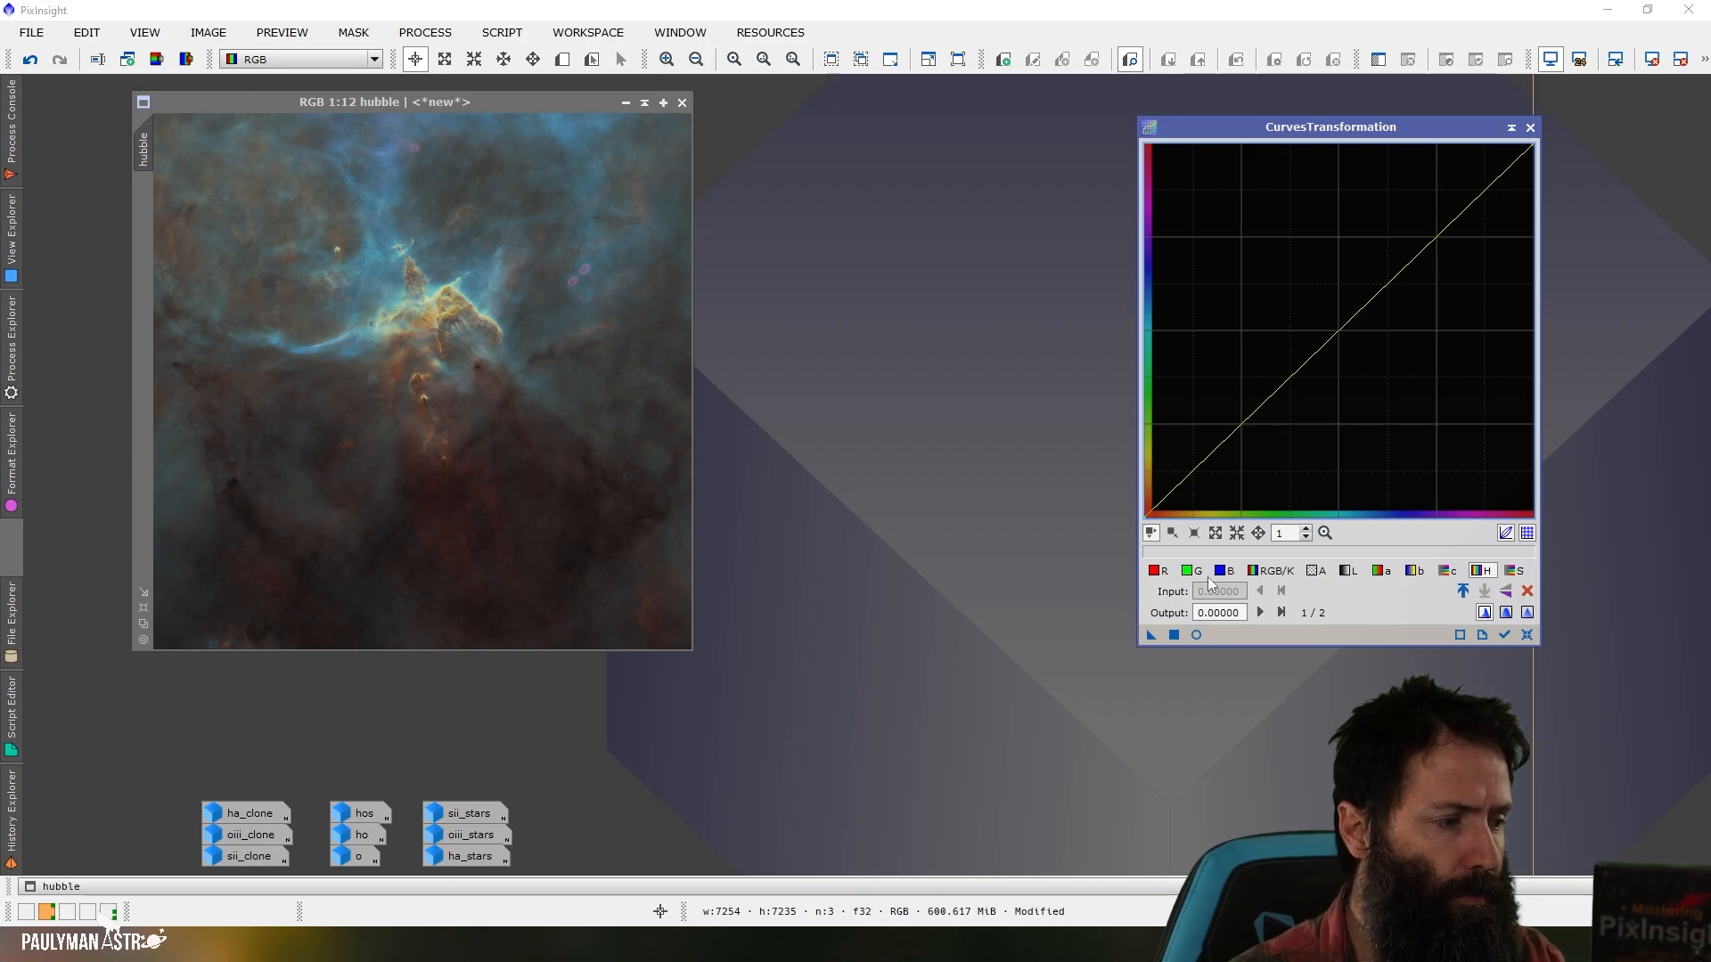
mouse_move(1490, 187)
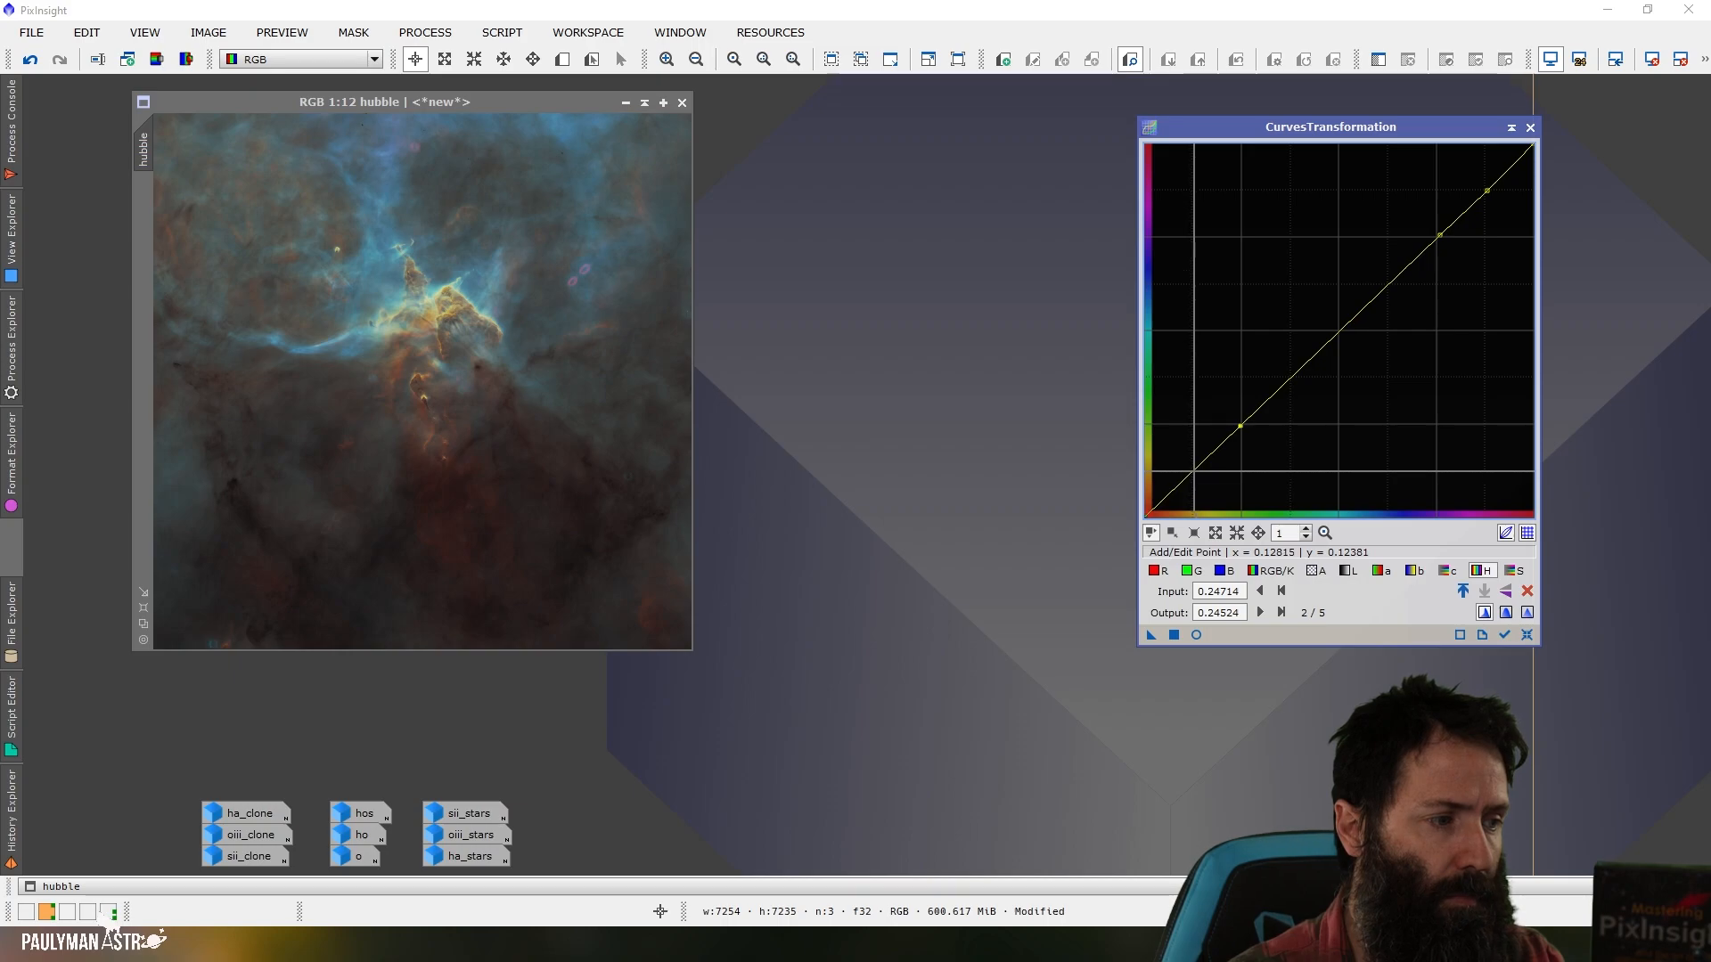
Add control points low and mid-way along the straight hue curve.
click(1192, 470)
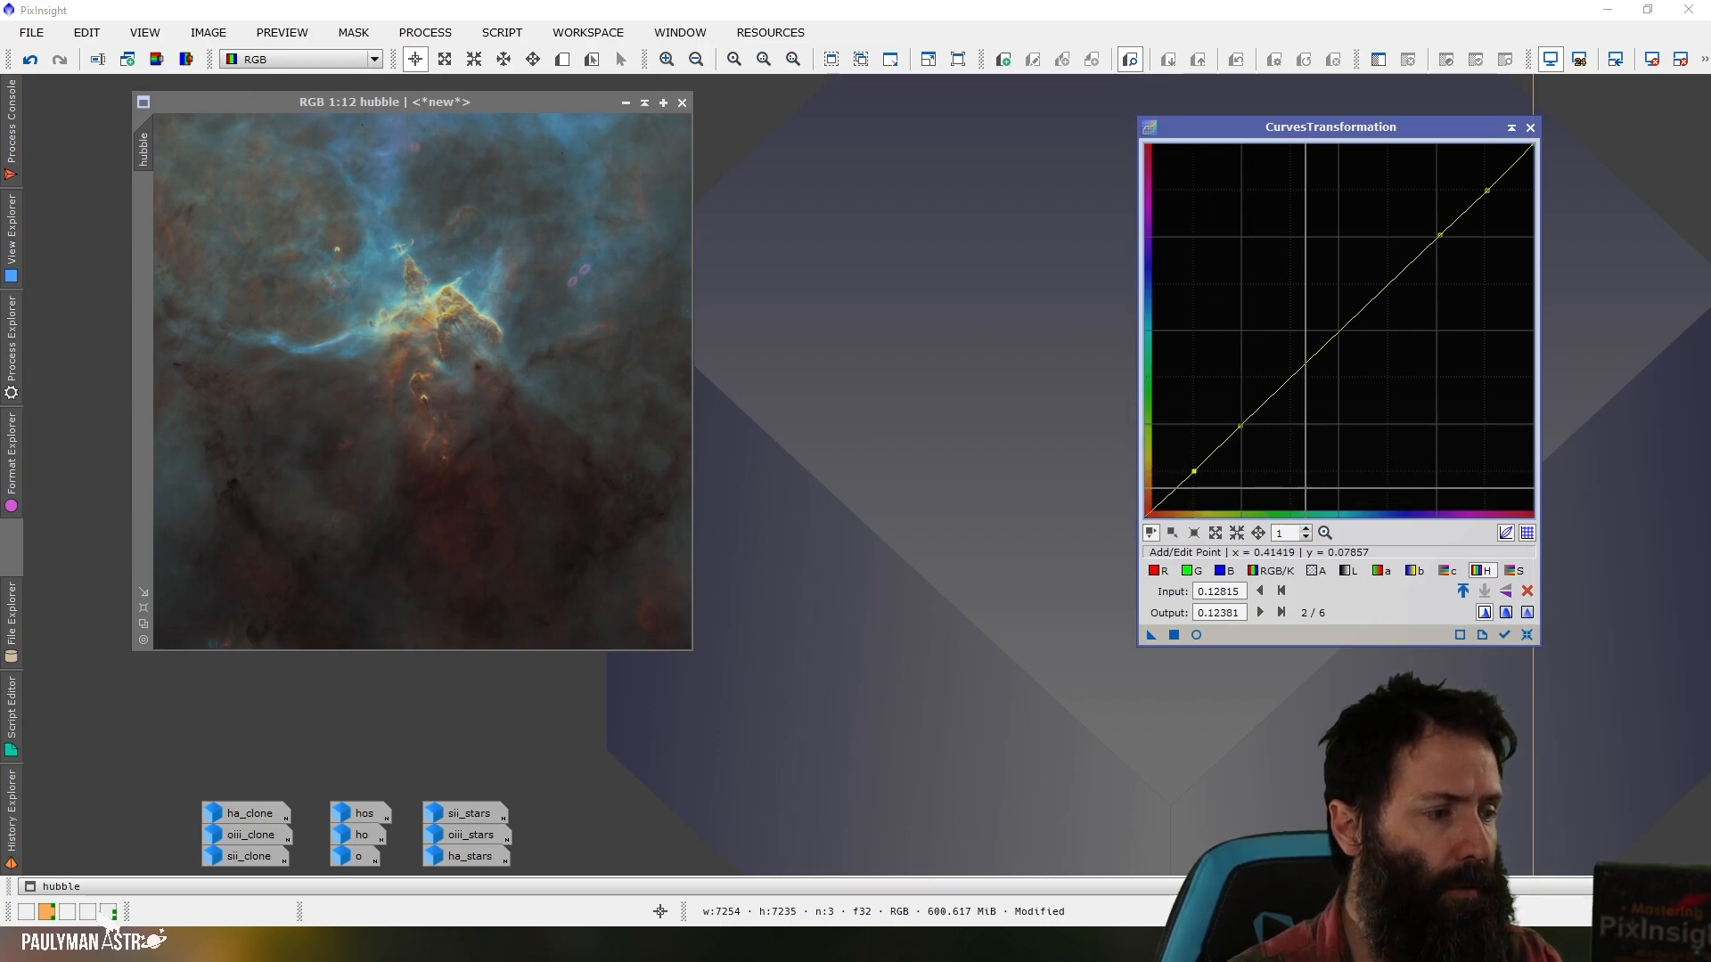
mouse_move(407, 303)
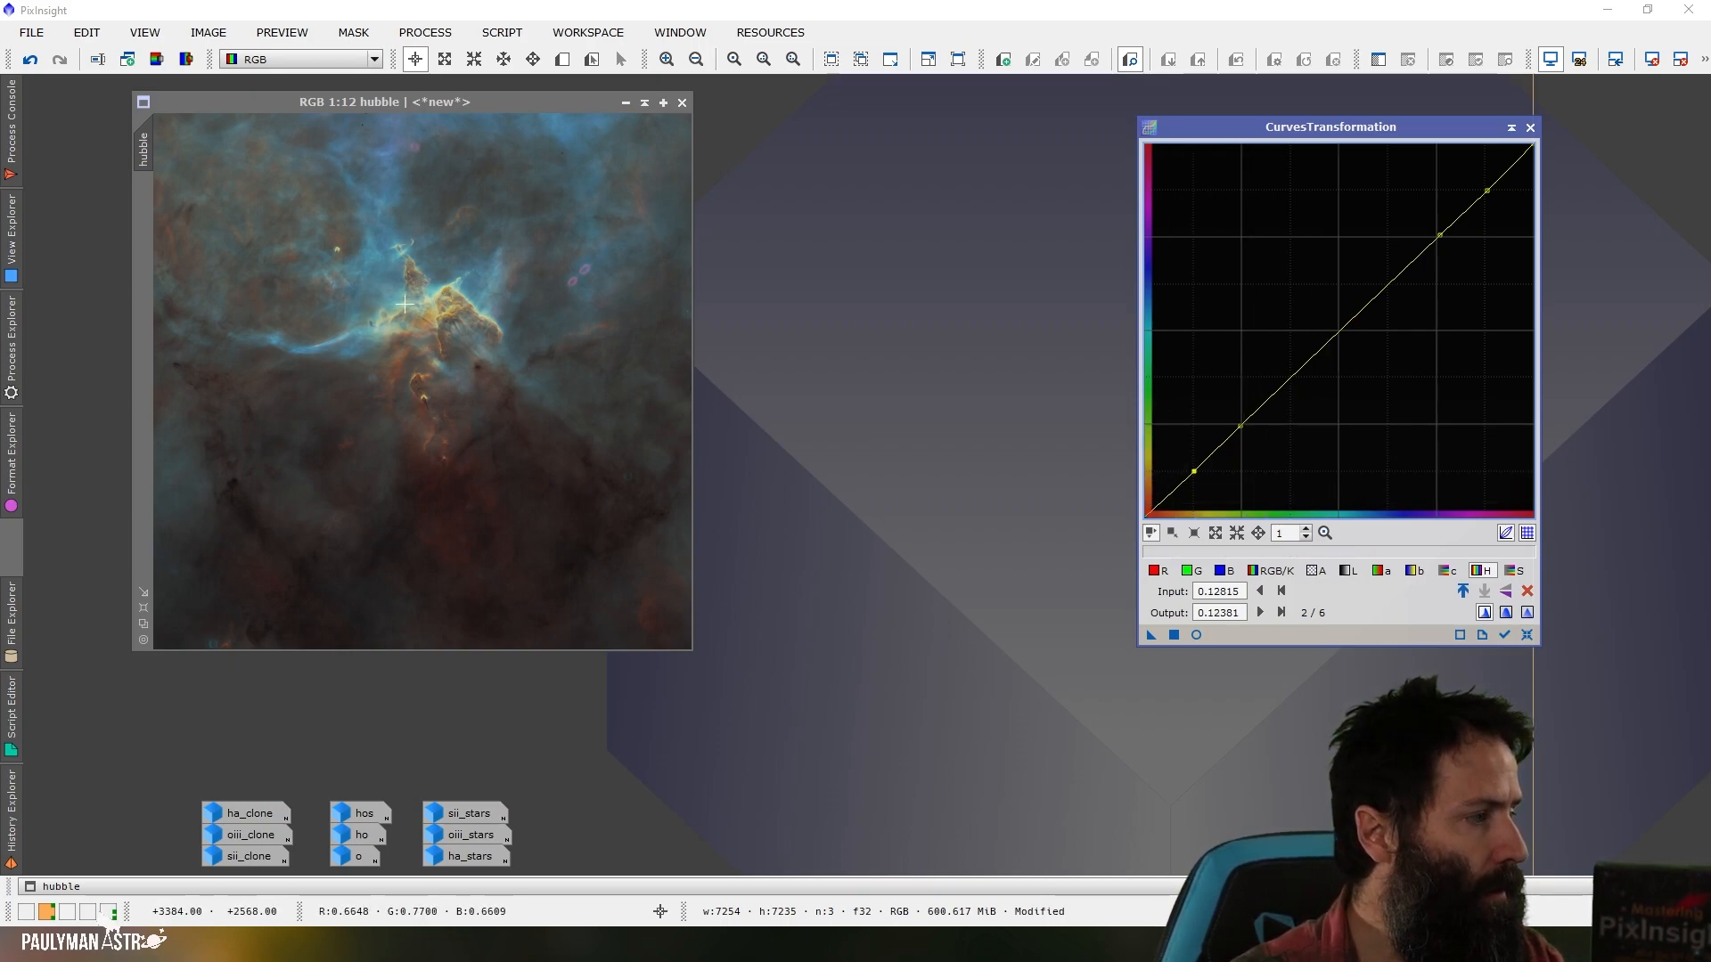
mouse_move(1290, 385)
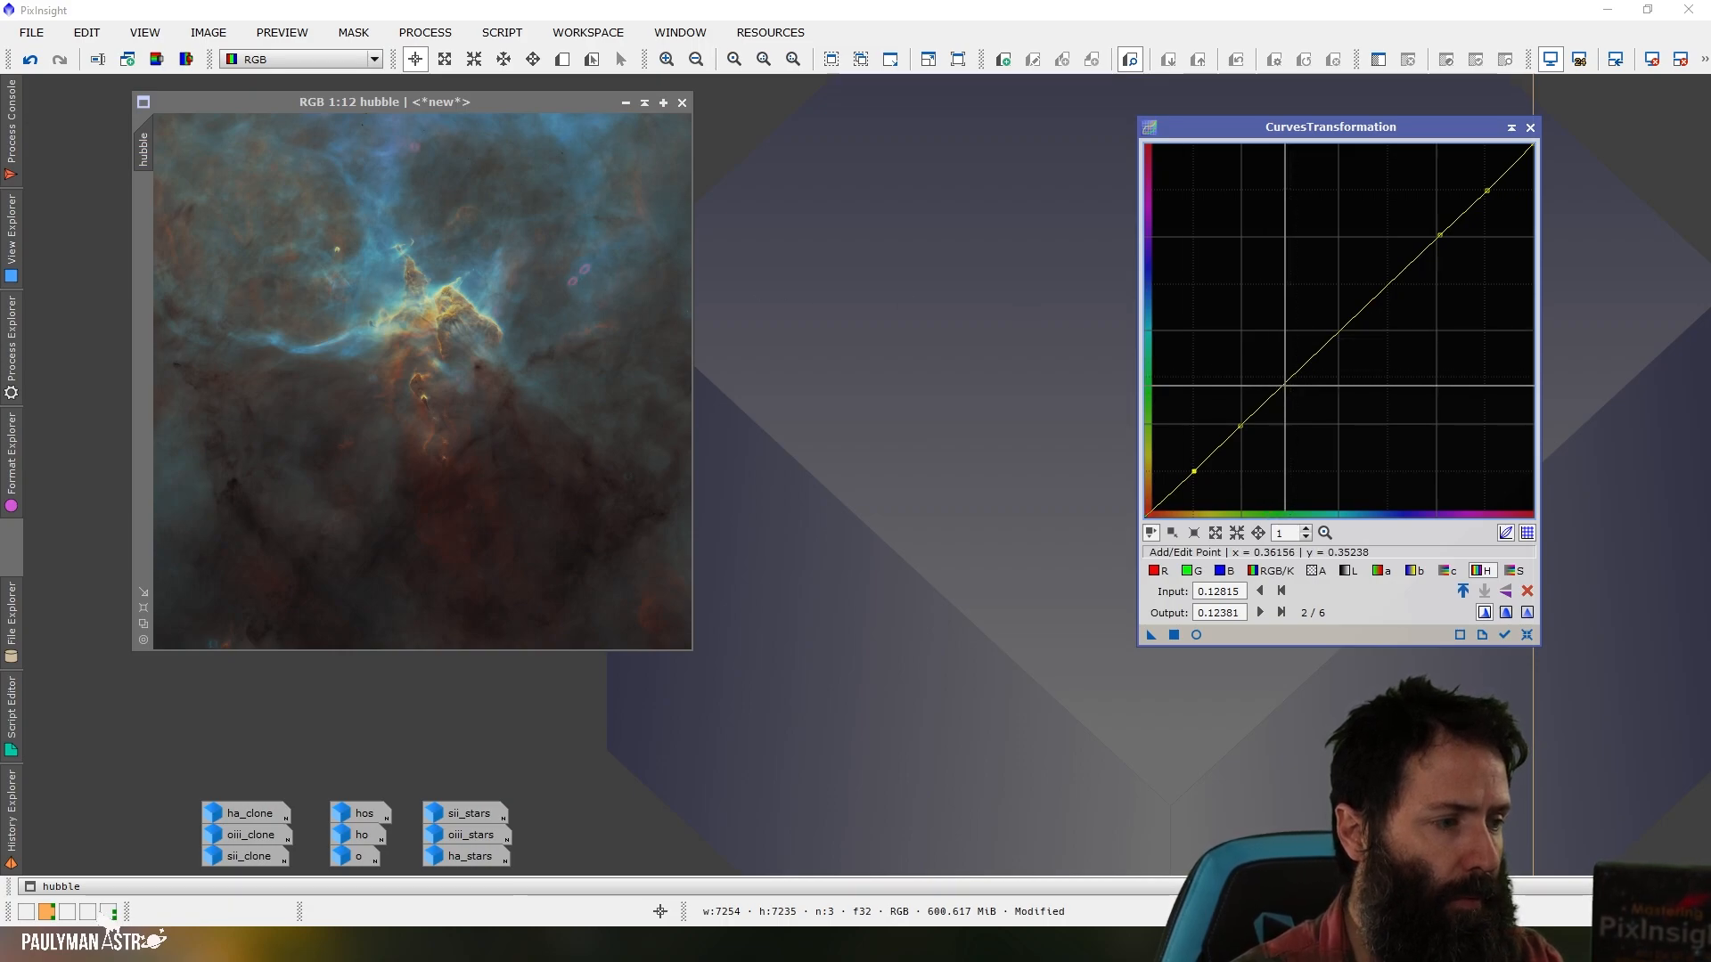
click(1288, 392)
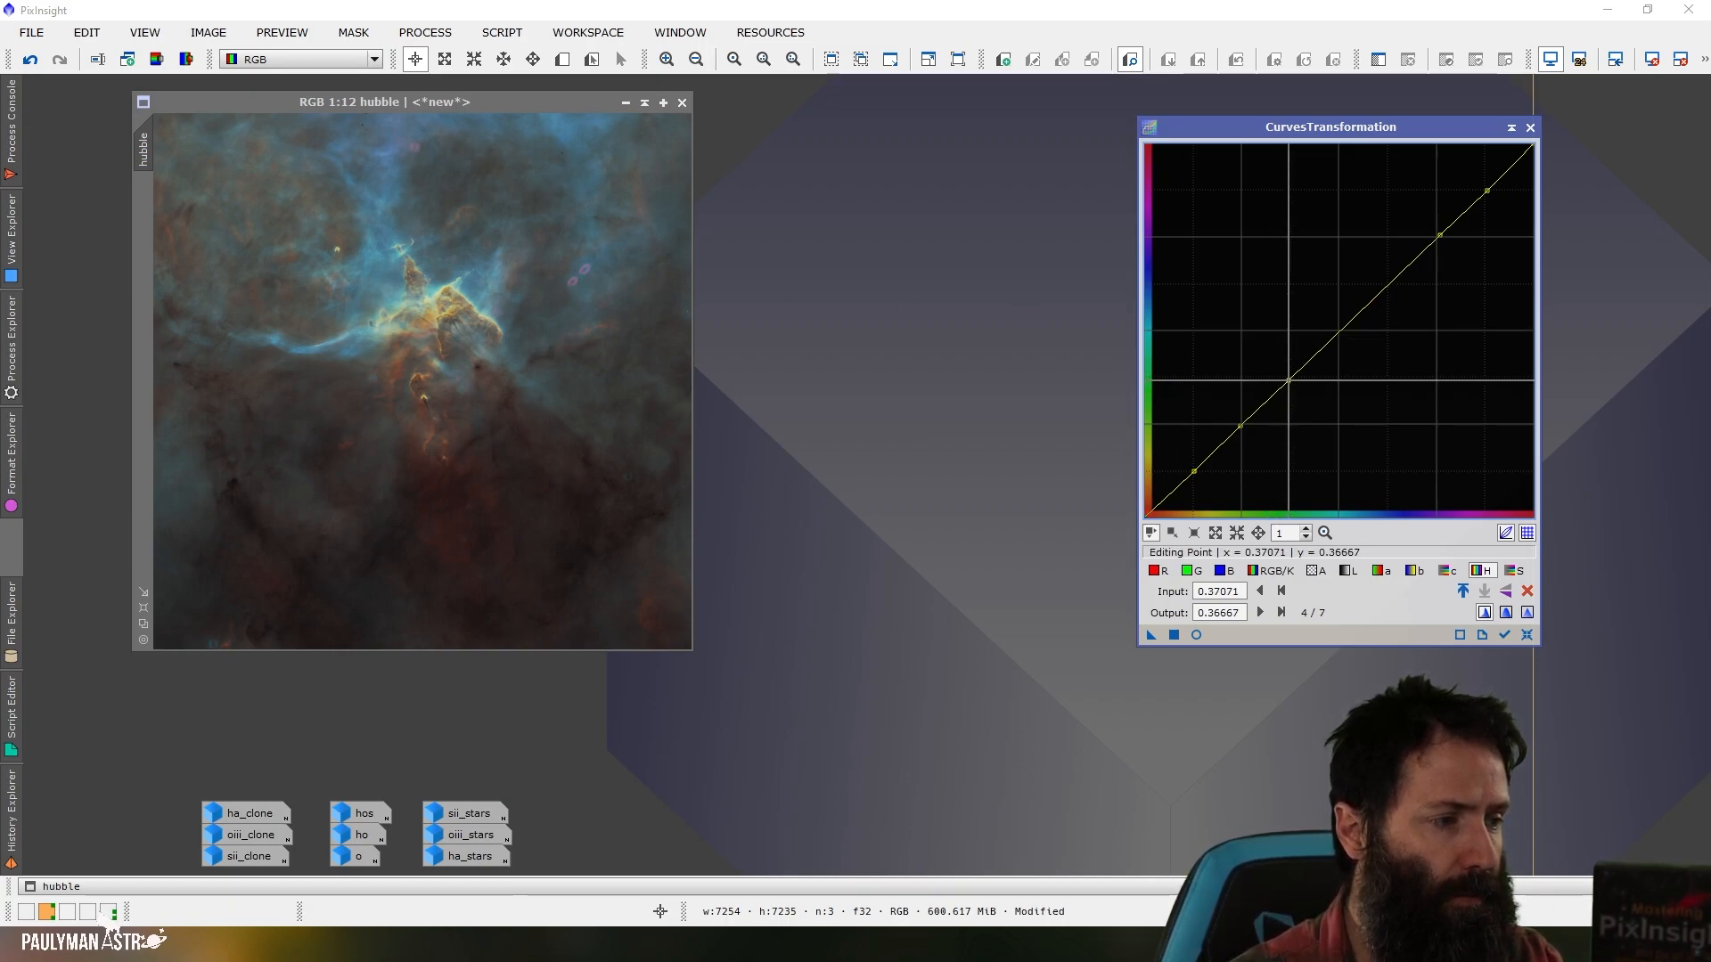
mouse_move(357, 291)
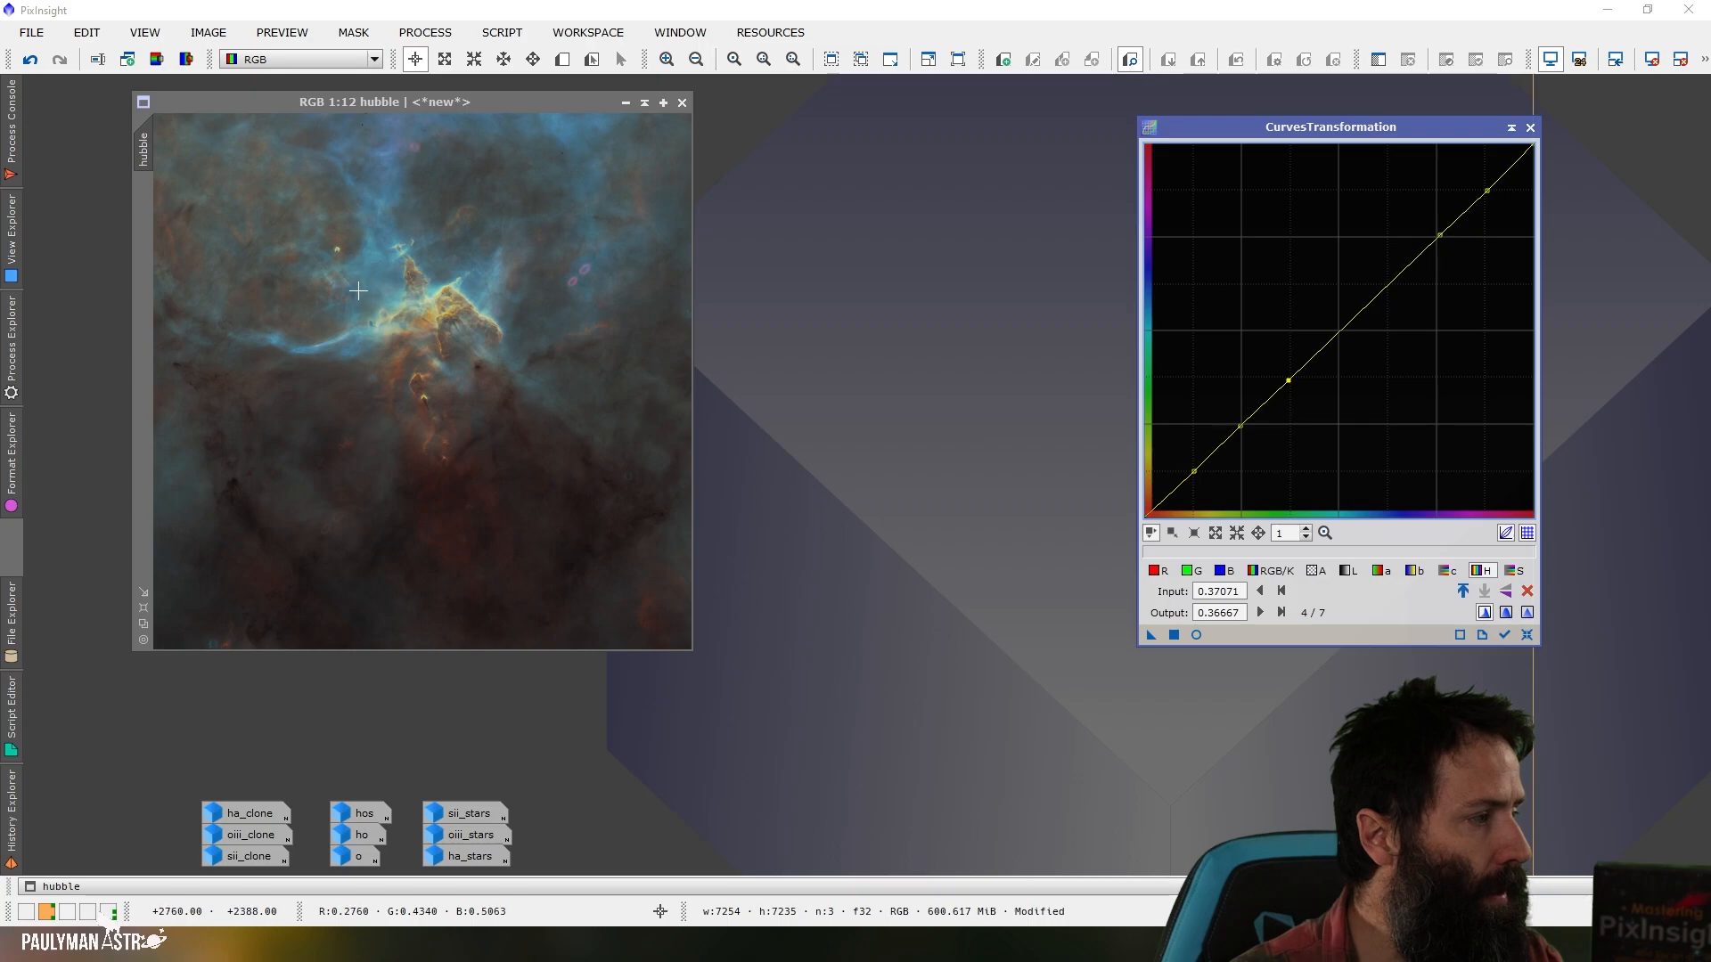
mouse_move(371, 255)
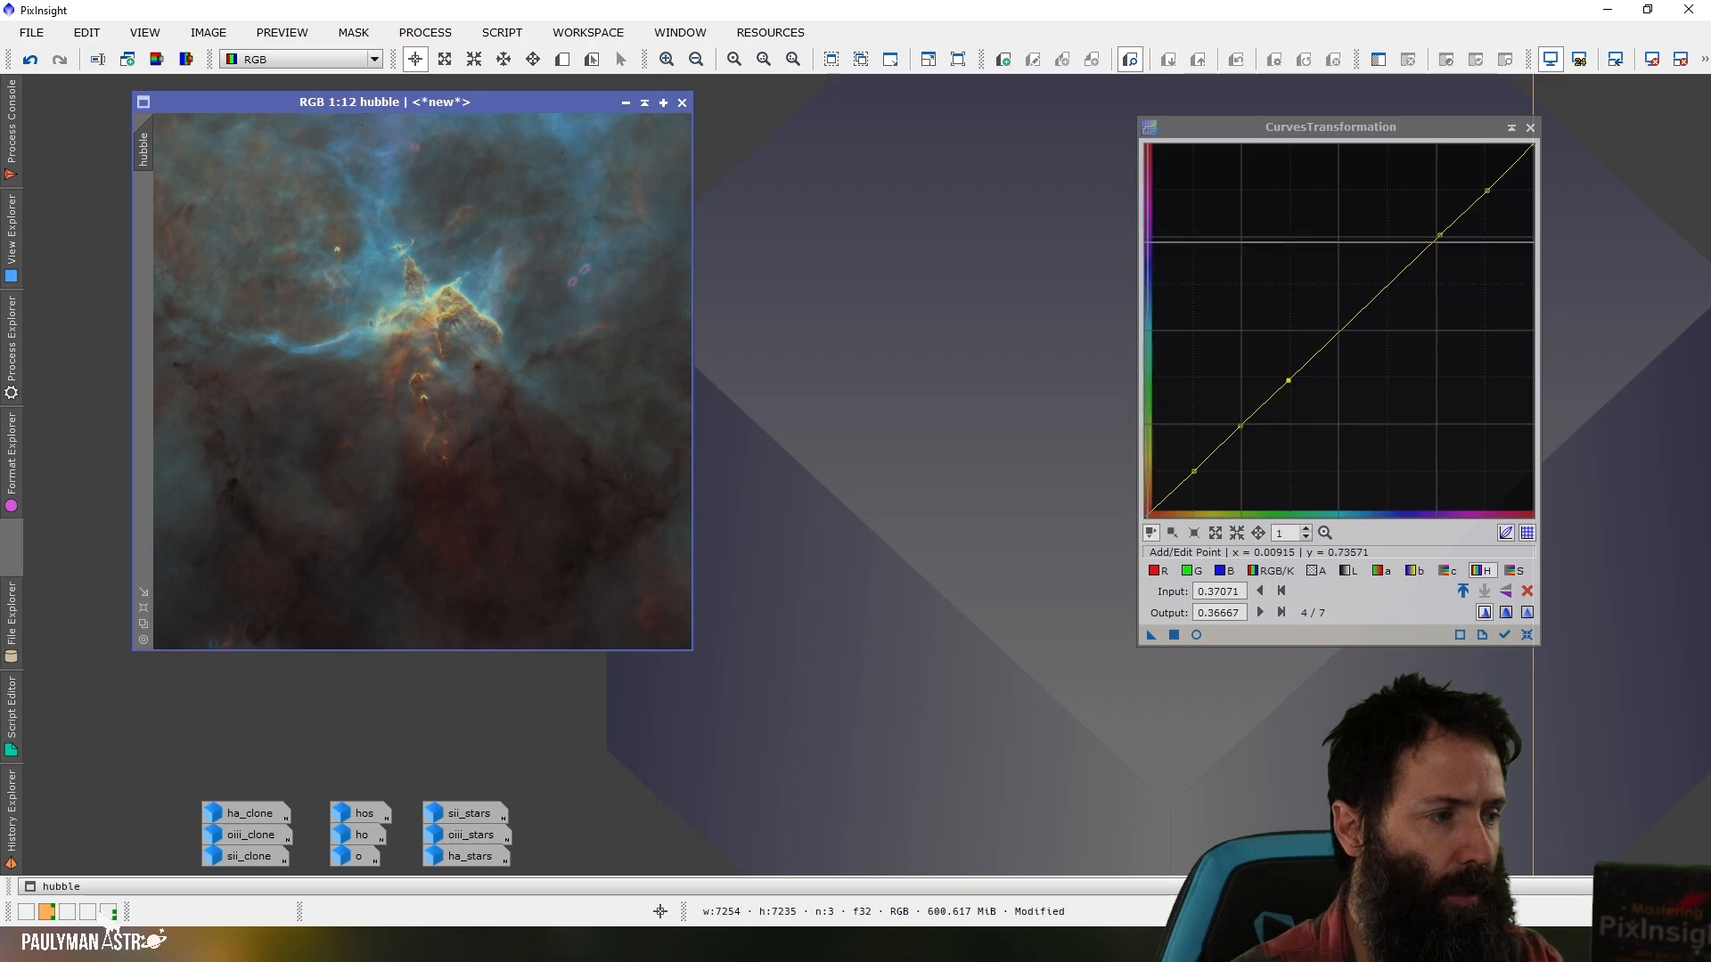
mouse_move(354, 333)
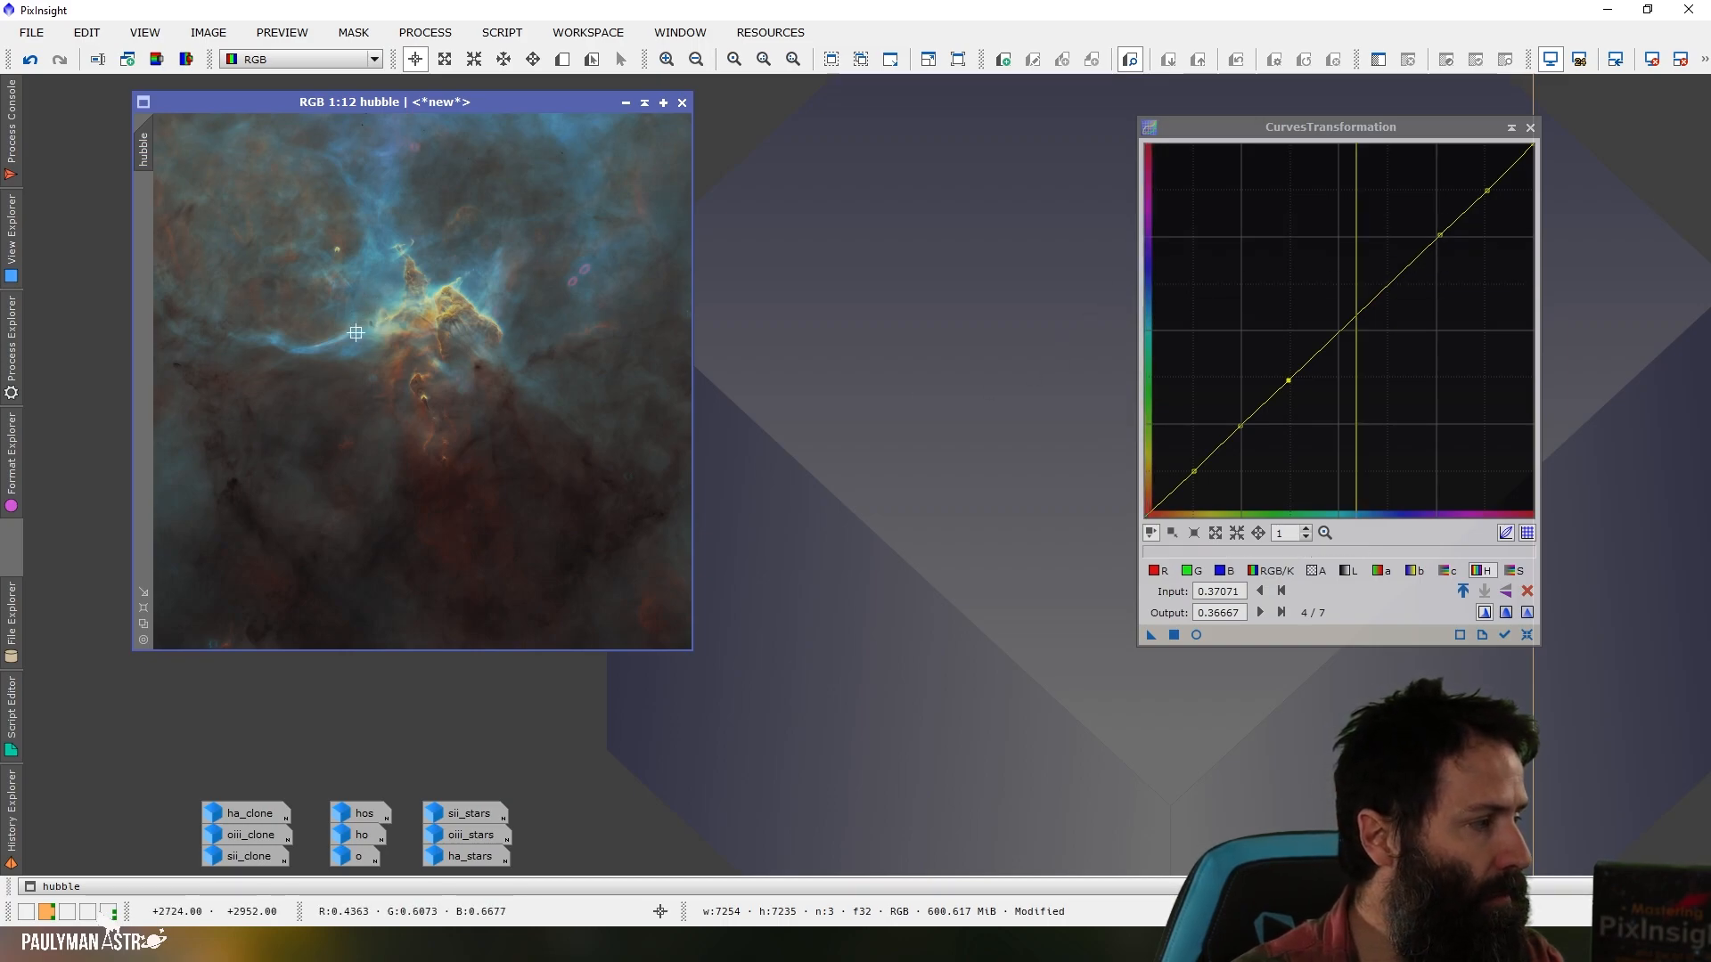
Add a mid-curve hue point and toggle the Real-Time Preview to compare against the unadjusted image.
click(1343, 317)
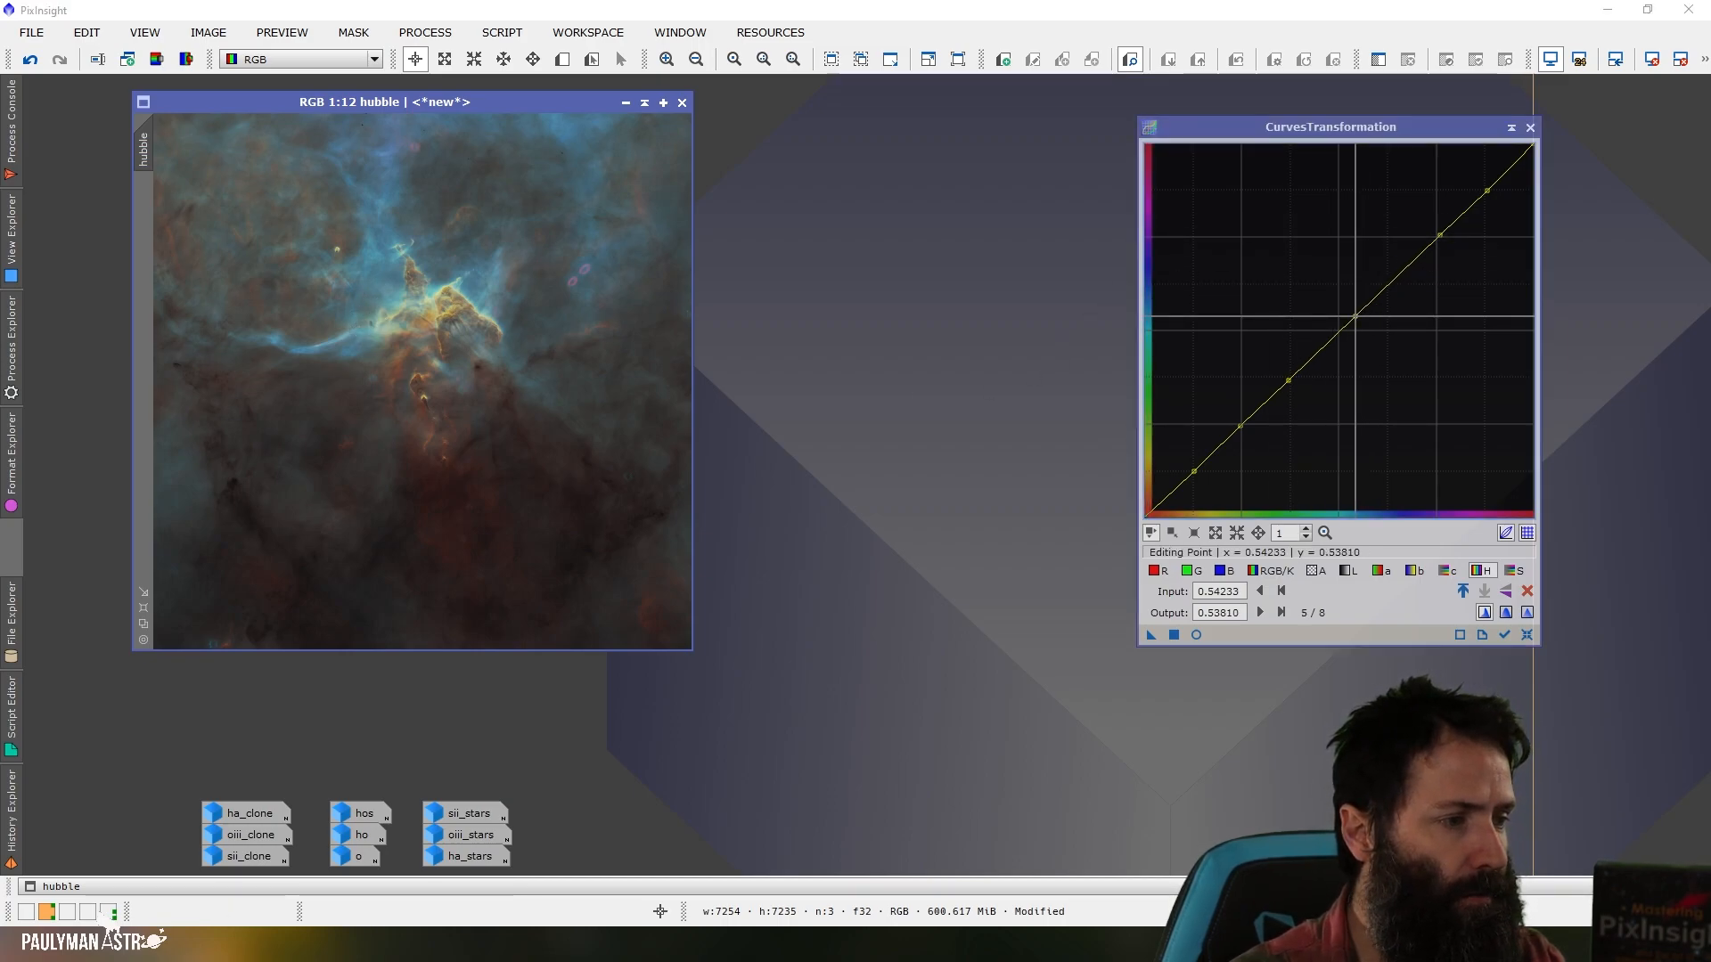
mouse_move(387, 158)
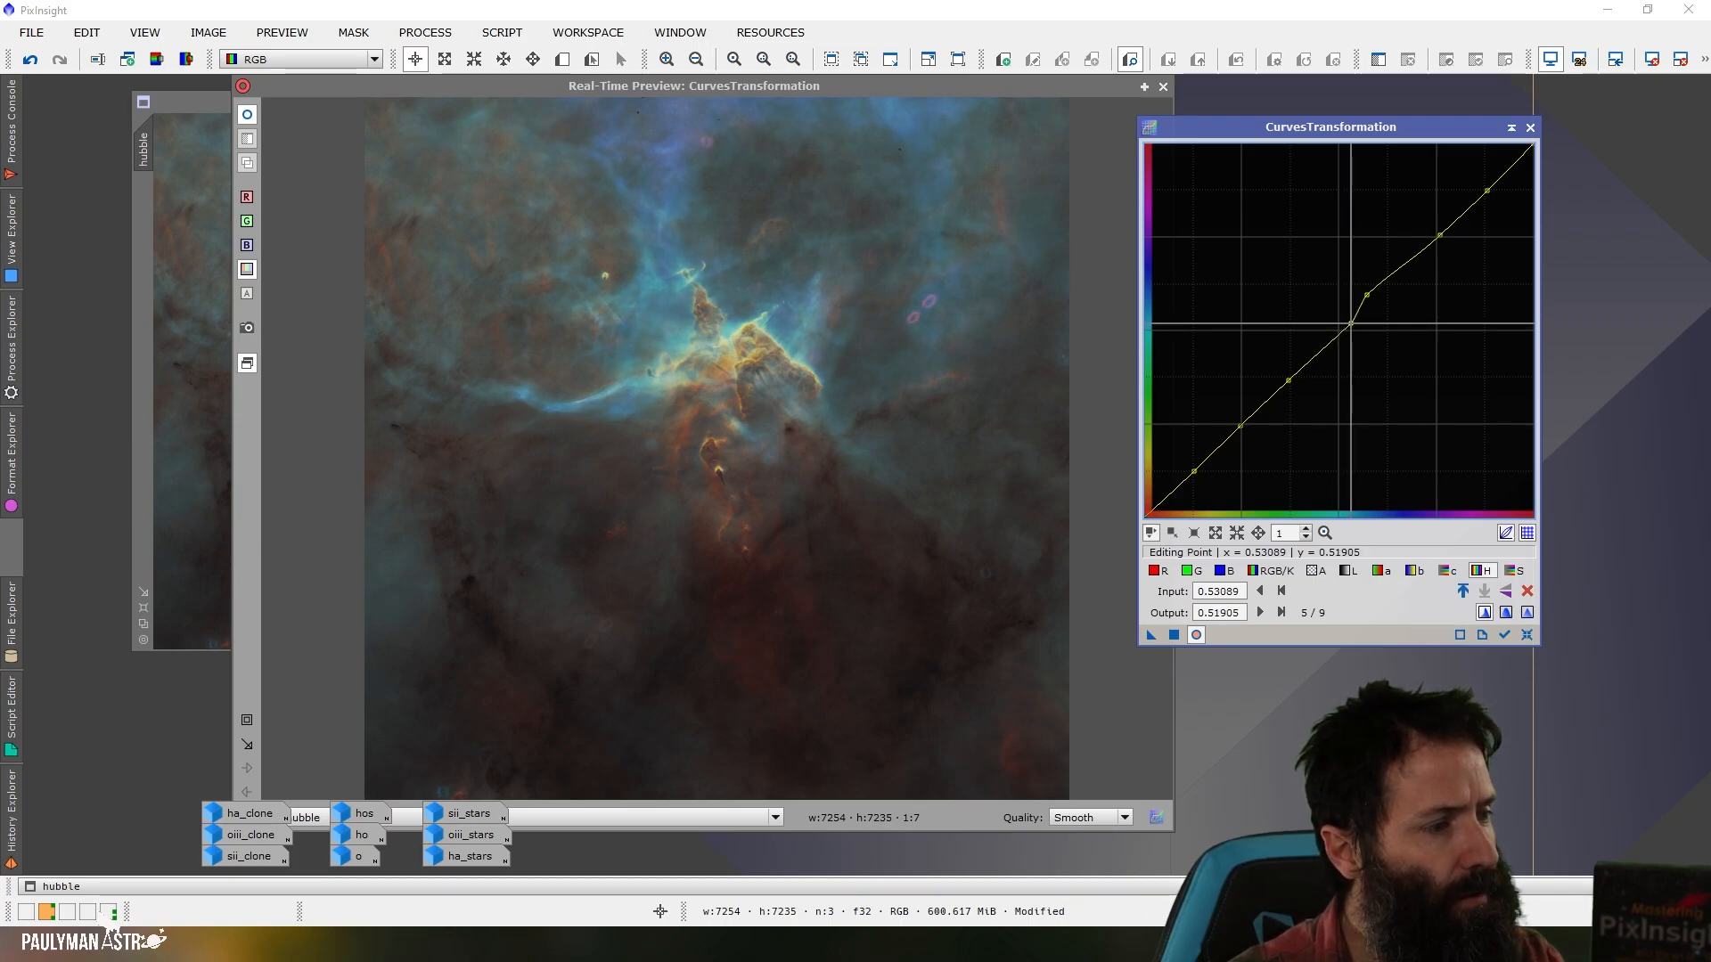
mouse_move(673, 213)
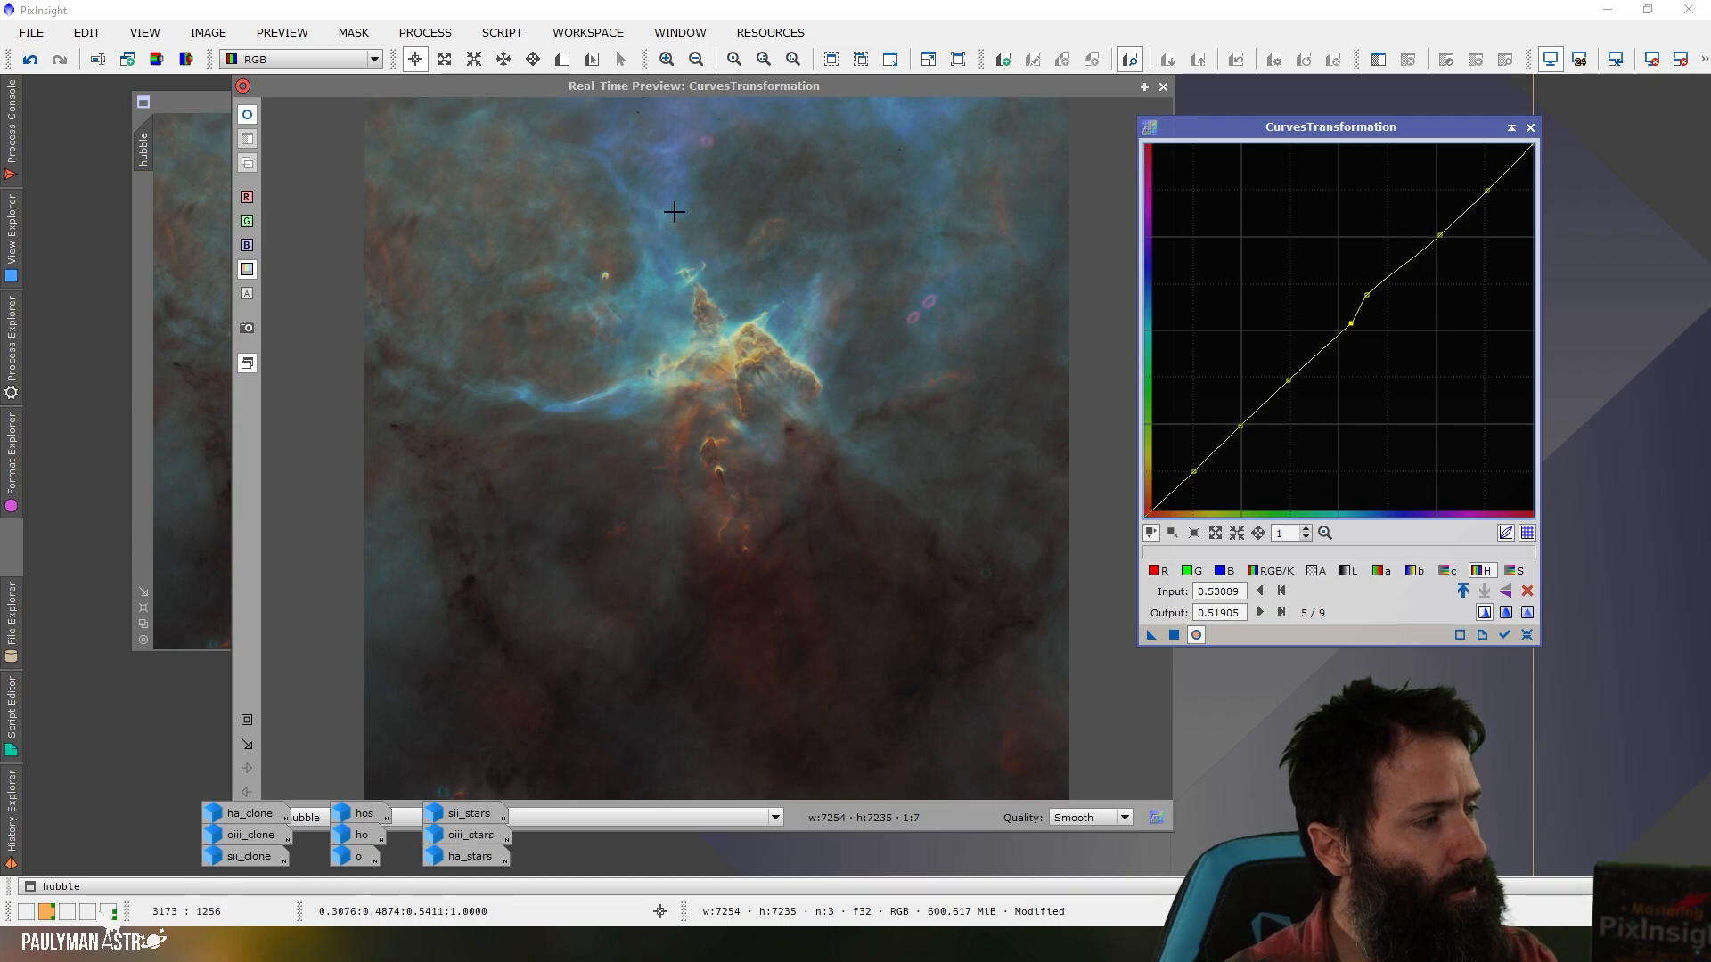
mouse_move(663, 230)
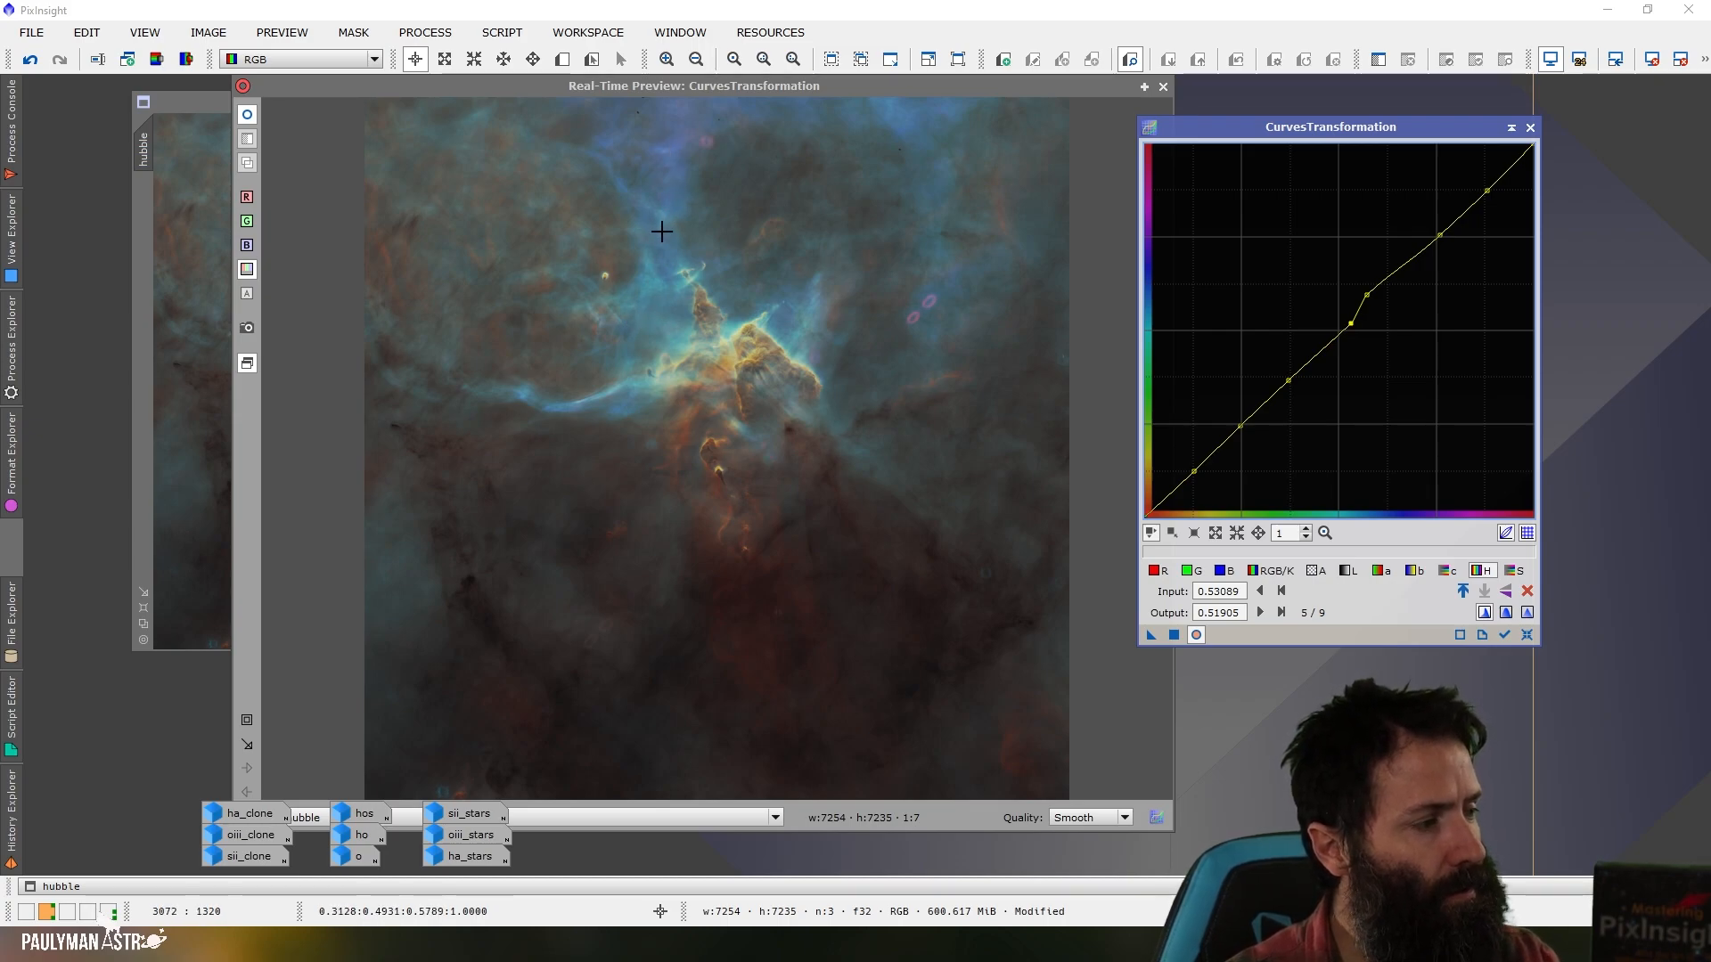
mouse_move(1121, 522)
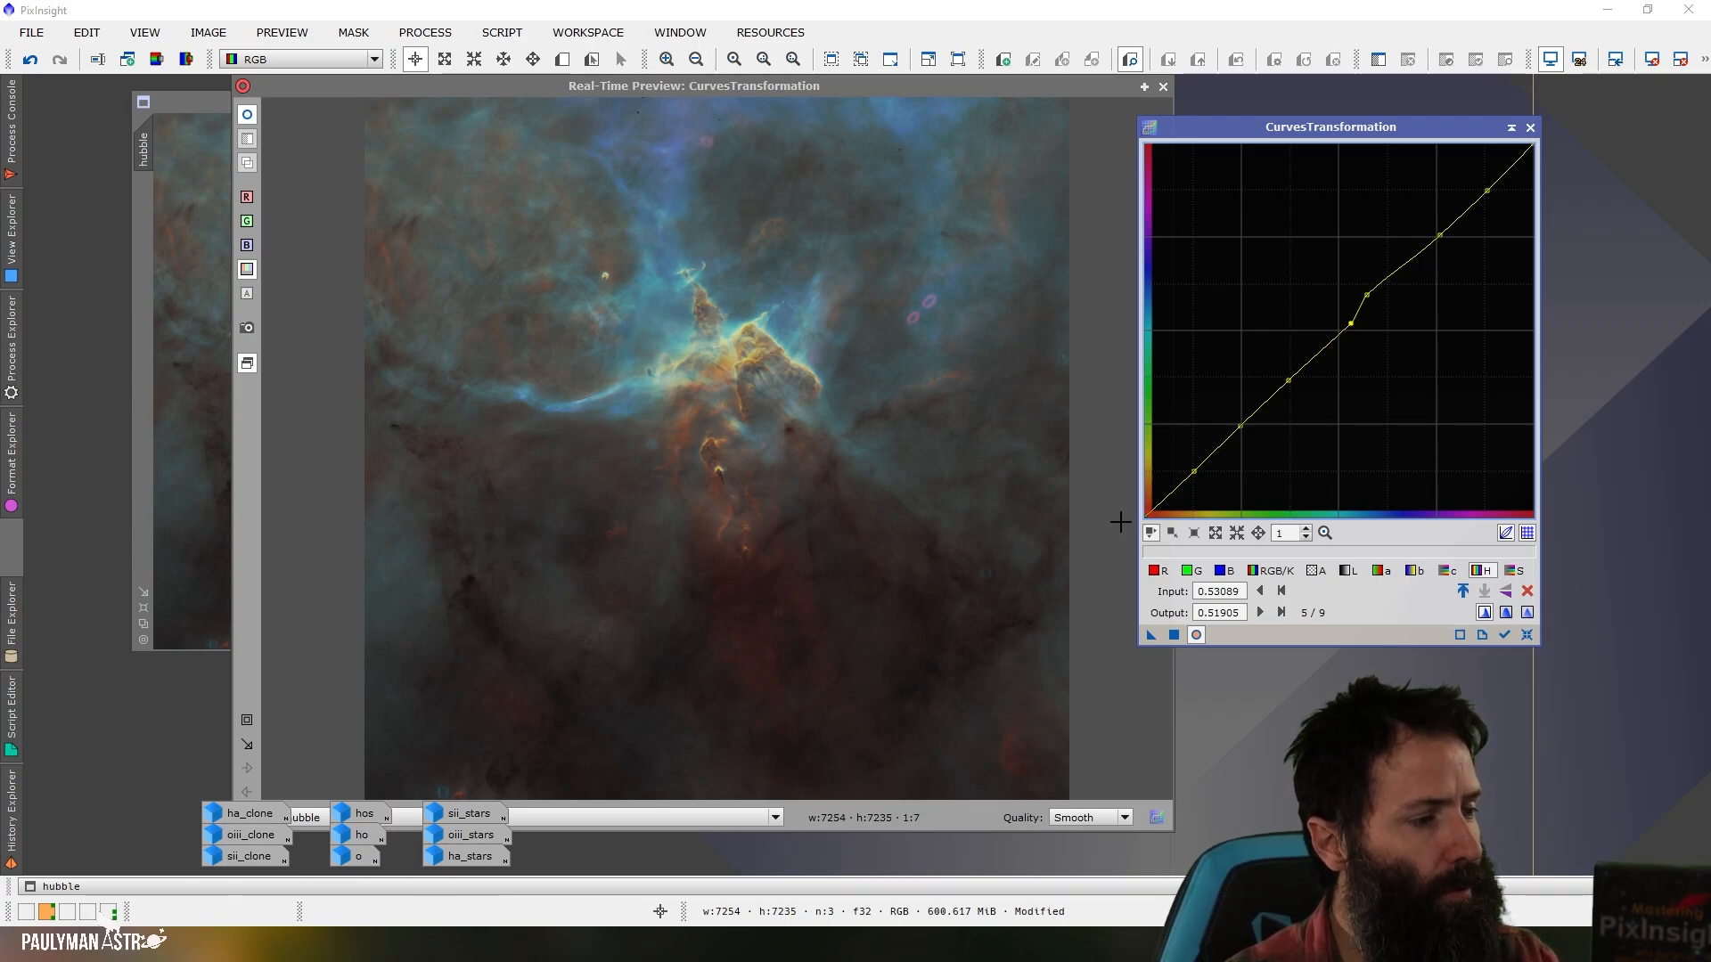
click(1196, 635)
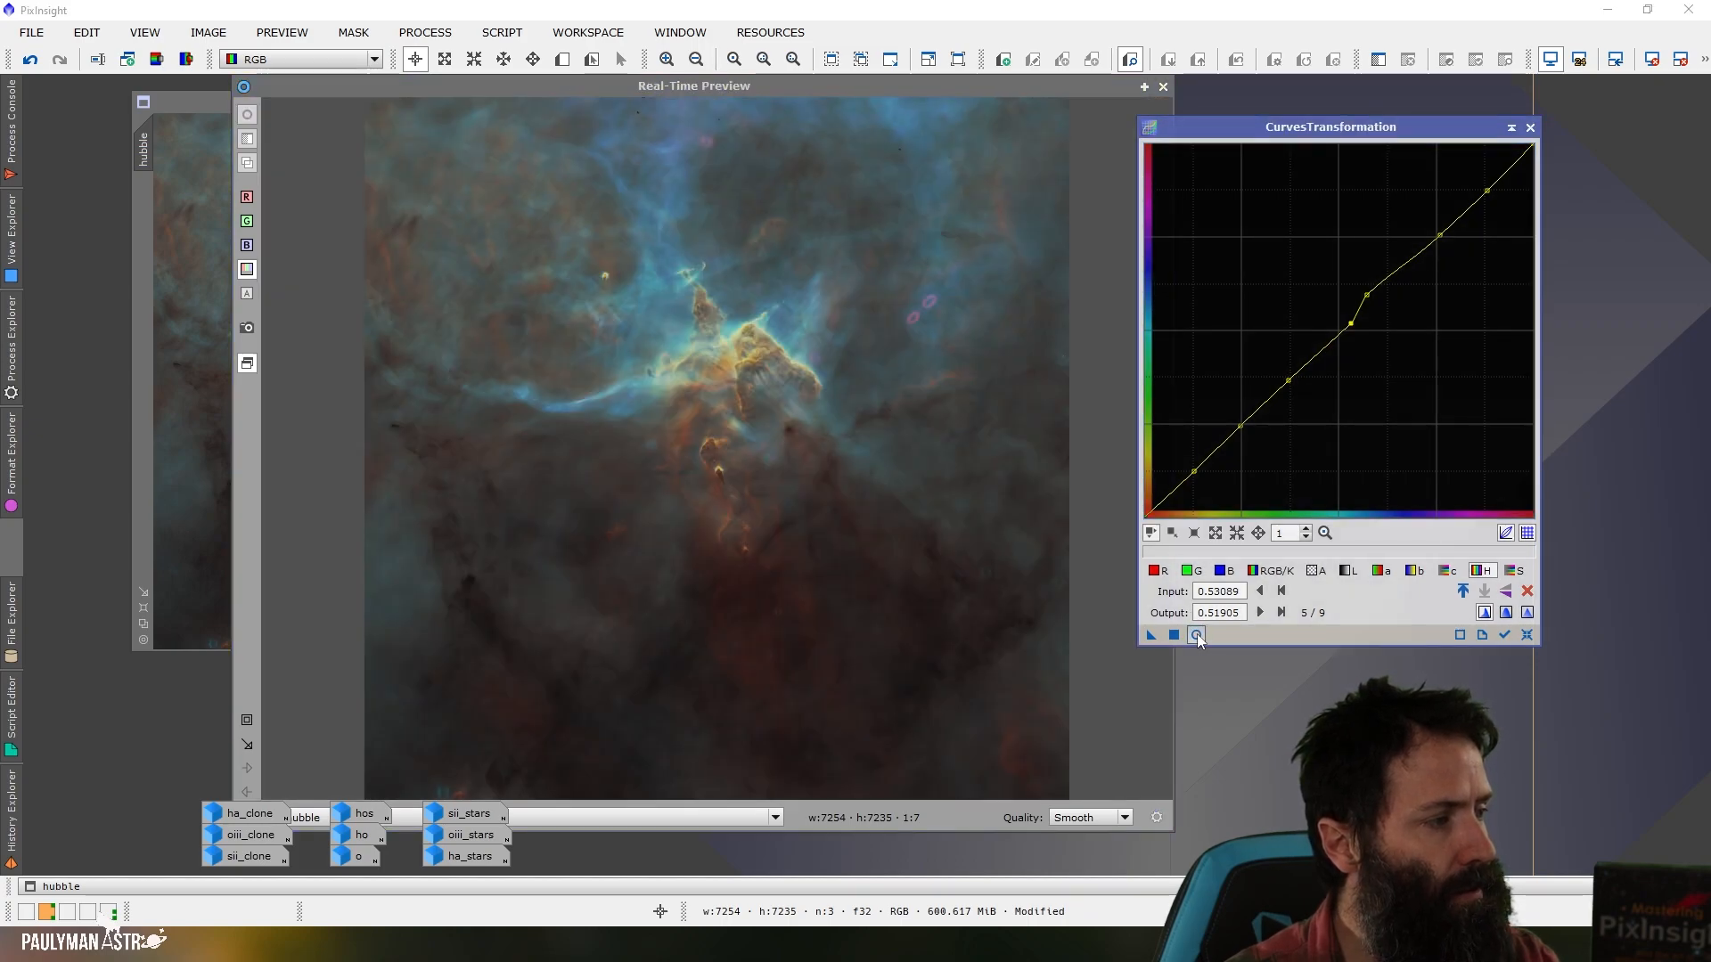
click(1194, 635)
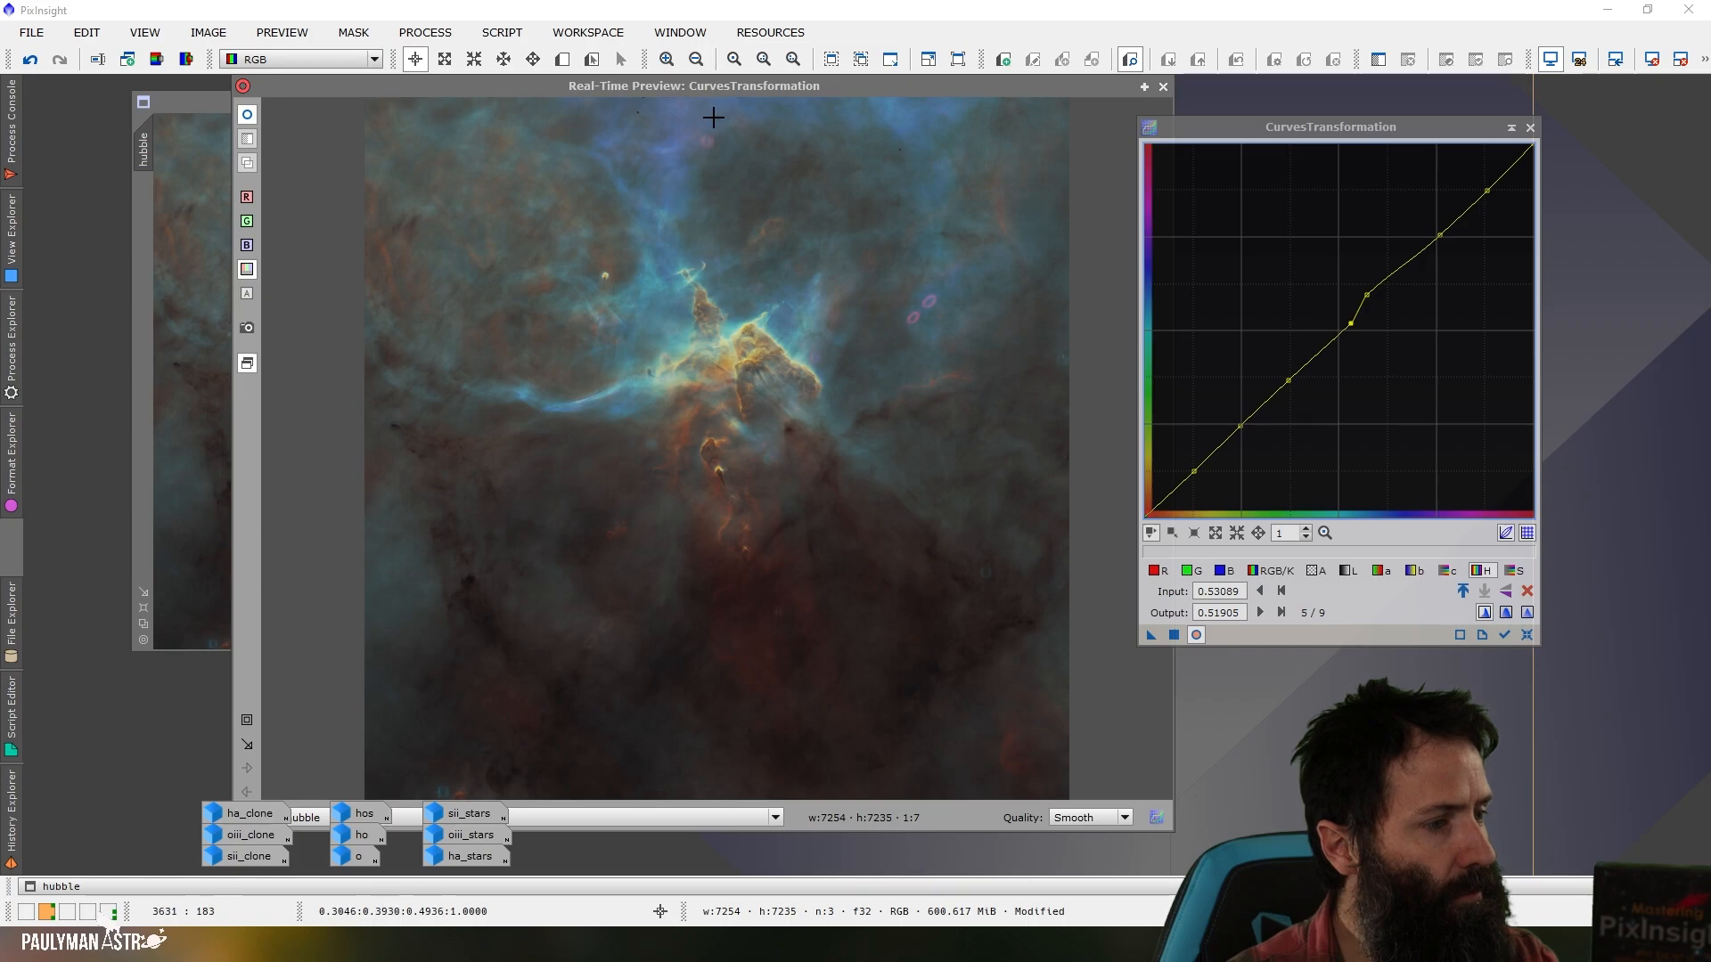
mouse_move(752, 552)
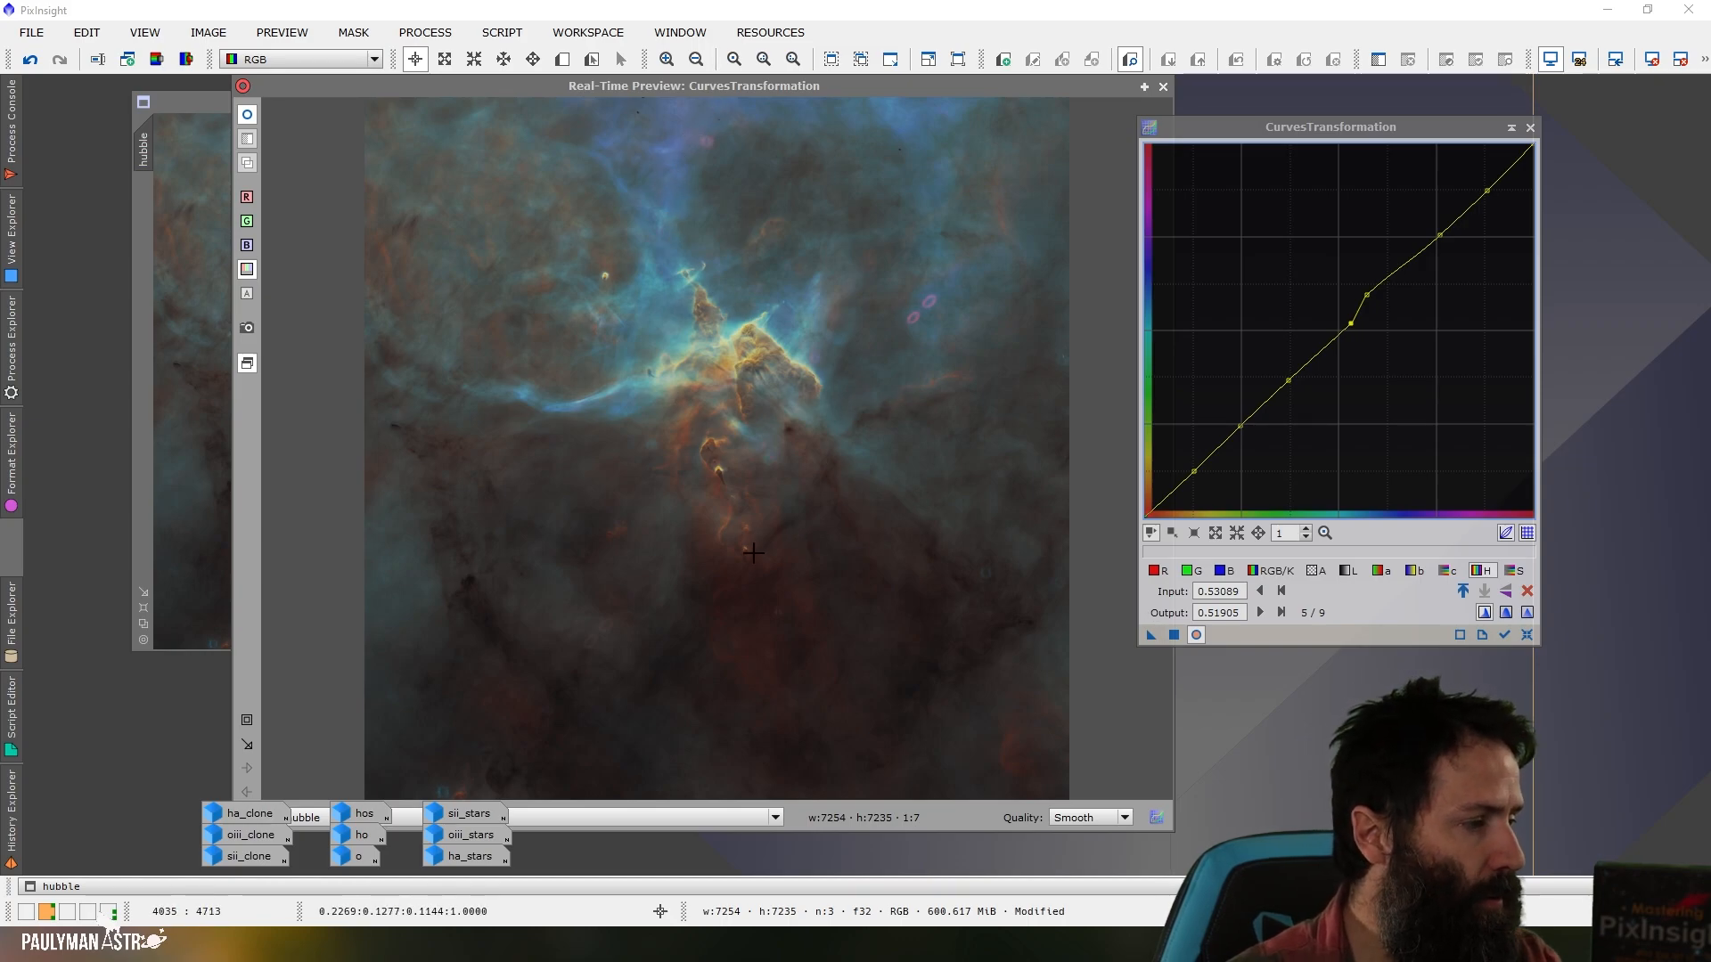
mouse_move(788, 500)
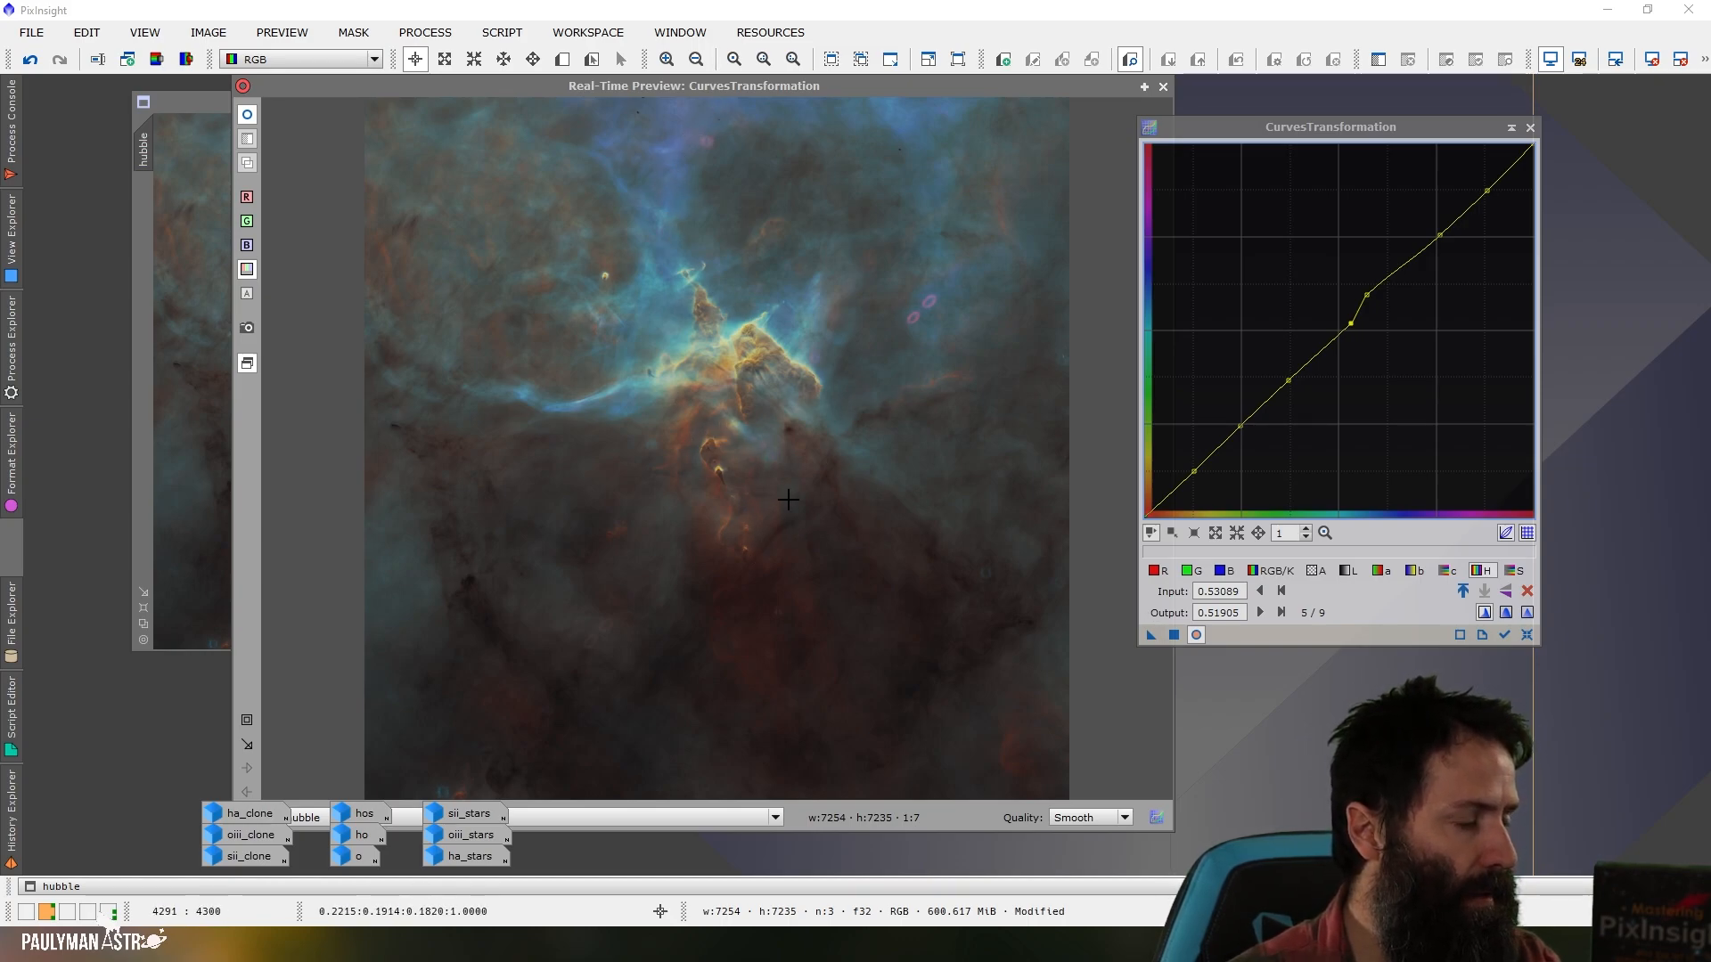
mouse_move(725, 560)
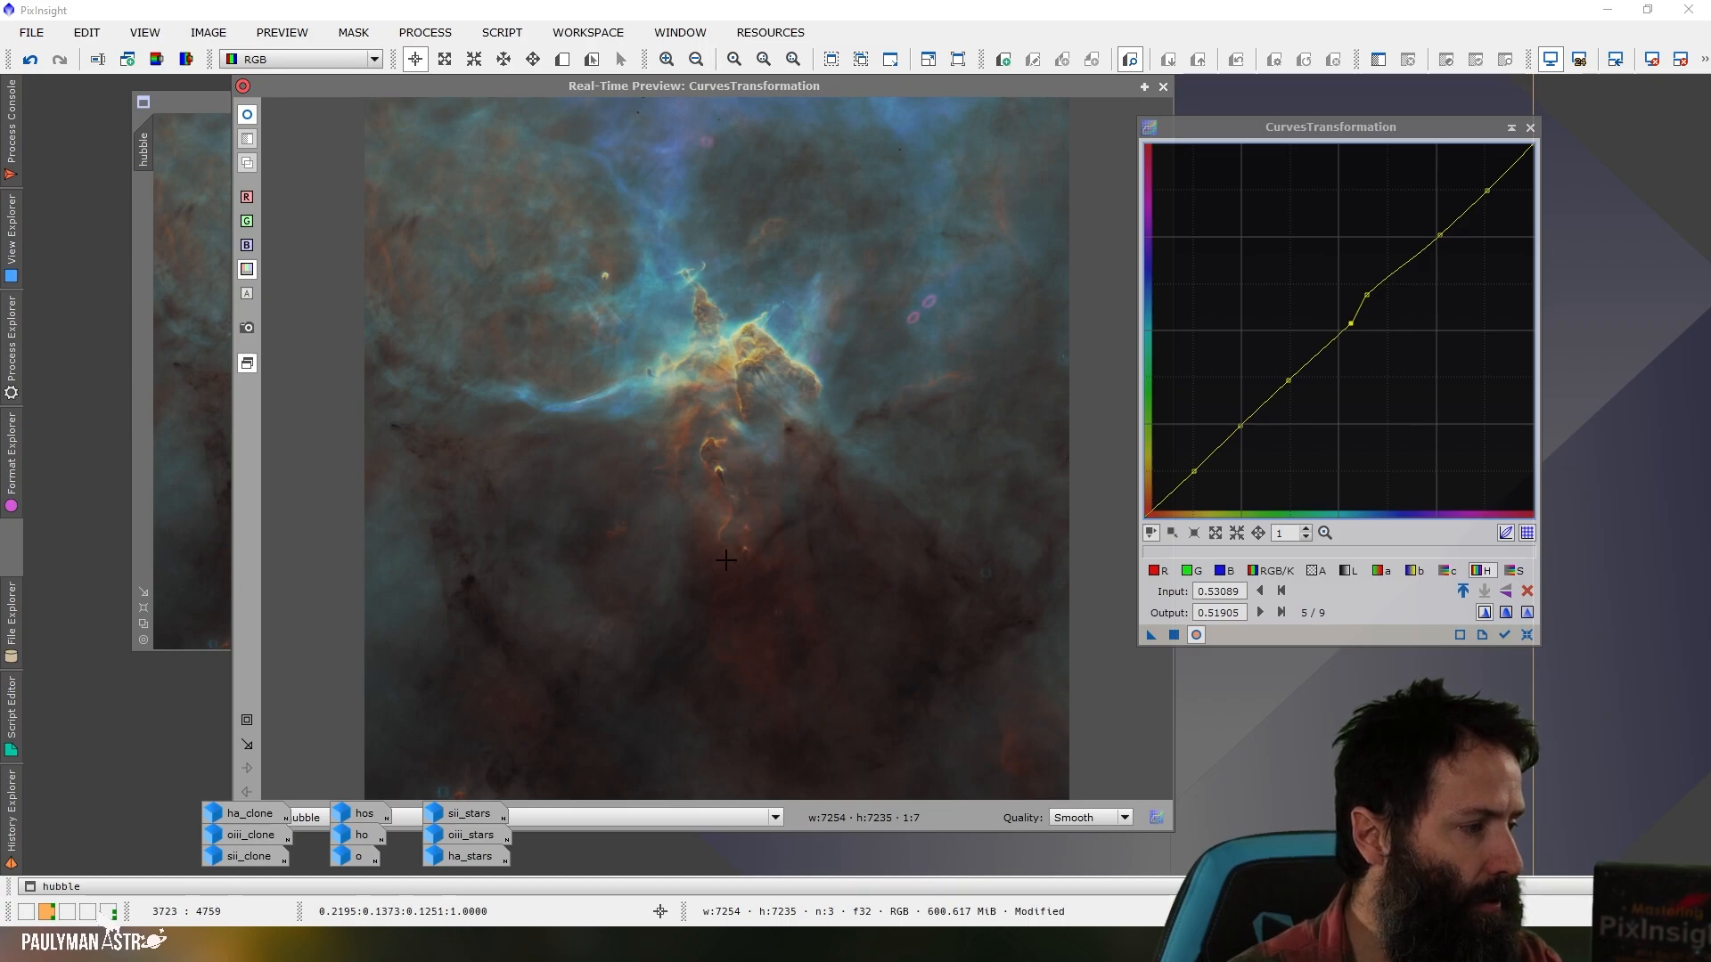
mouse_move(721, 440)
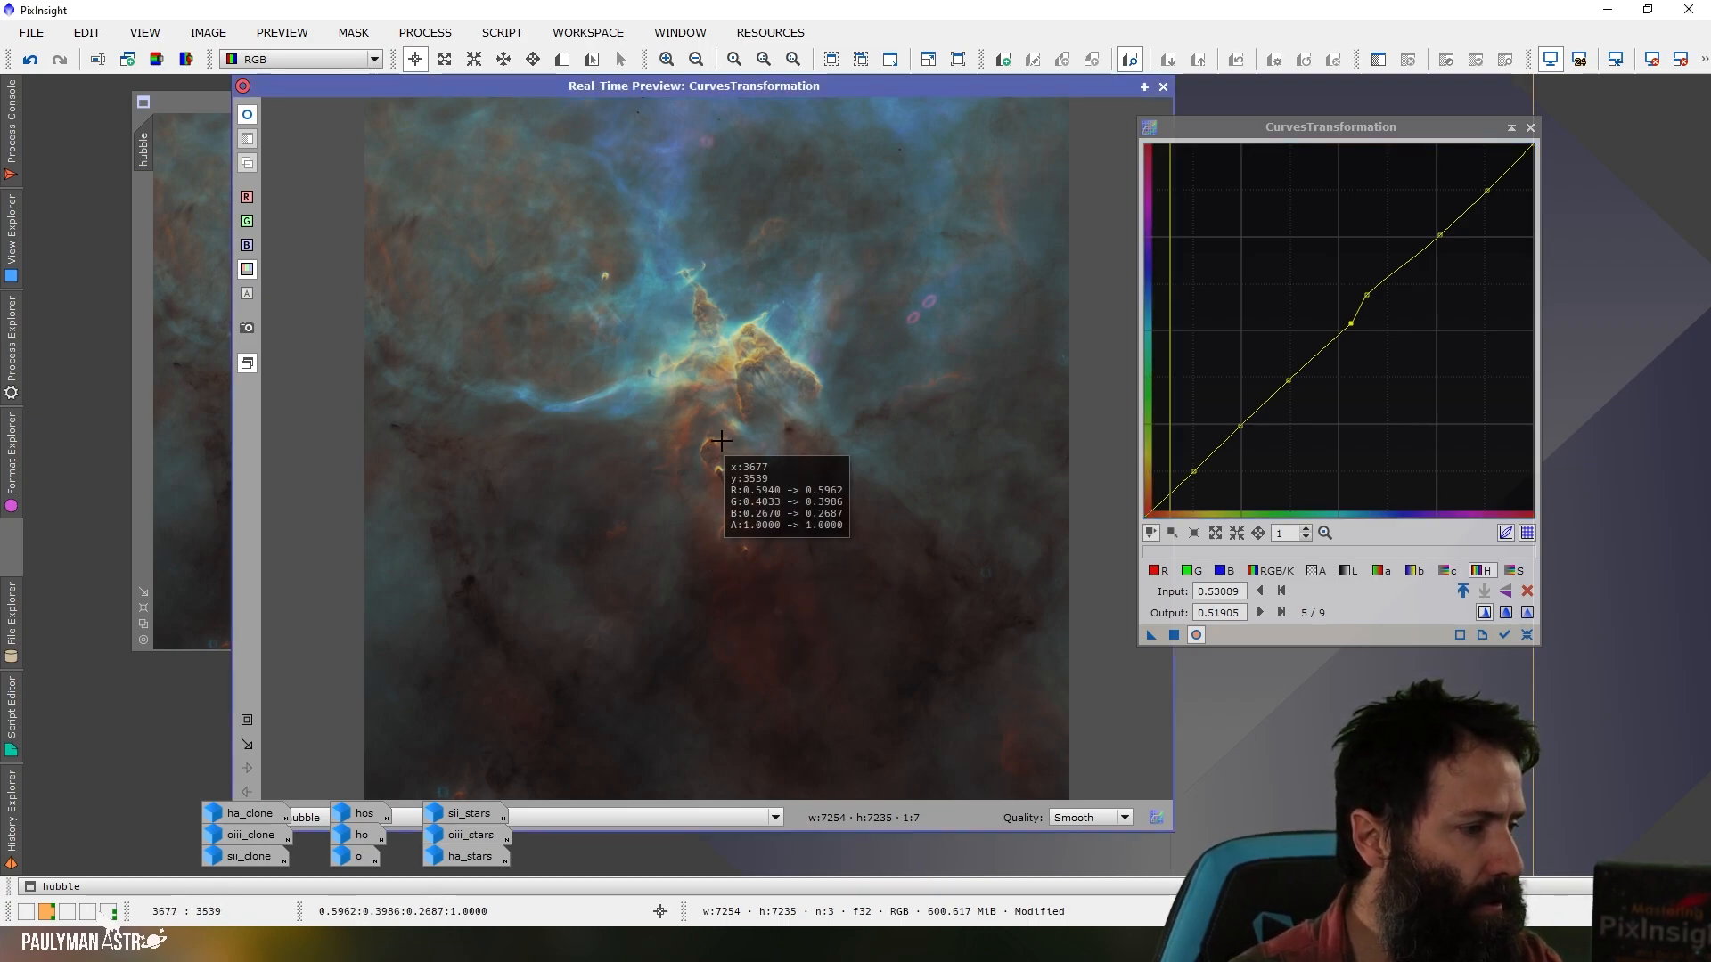
mouse_move(730, 354)
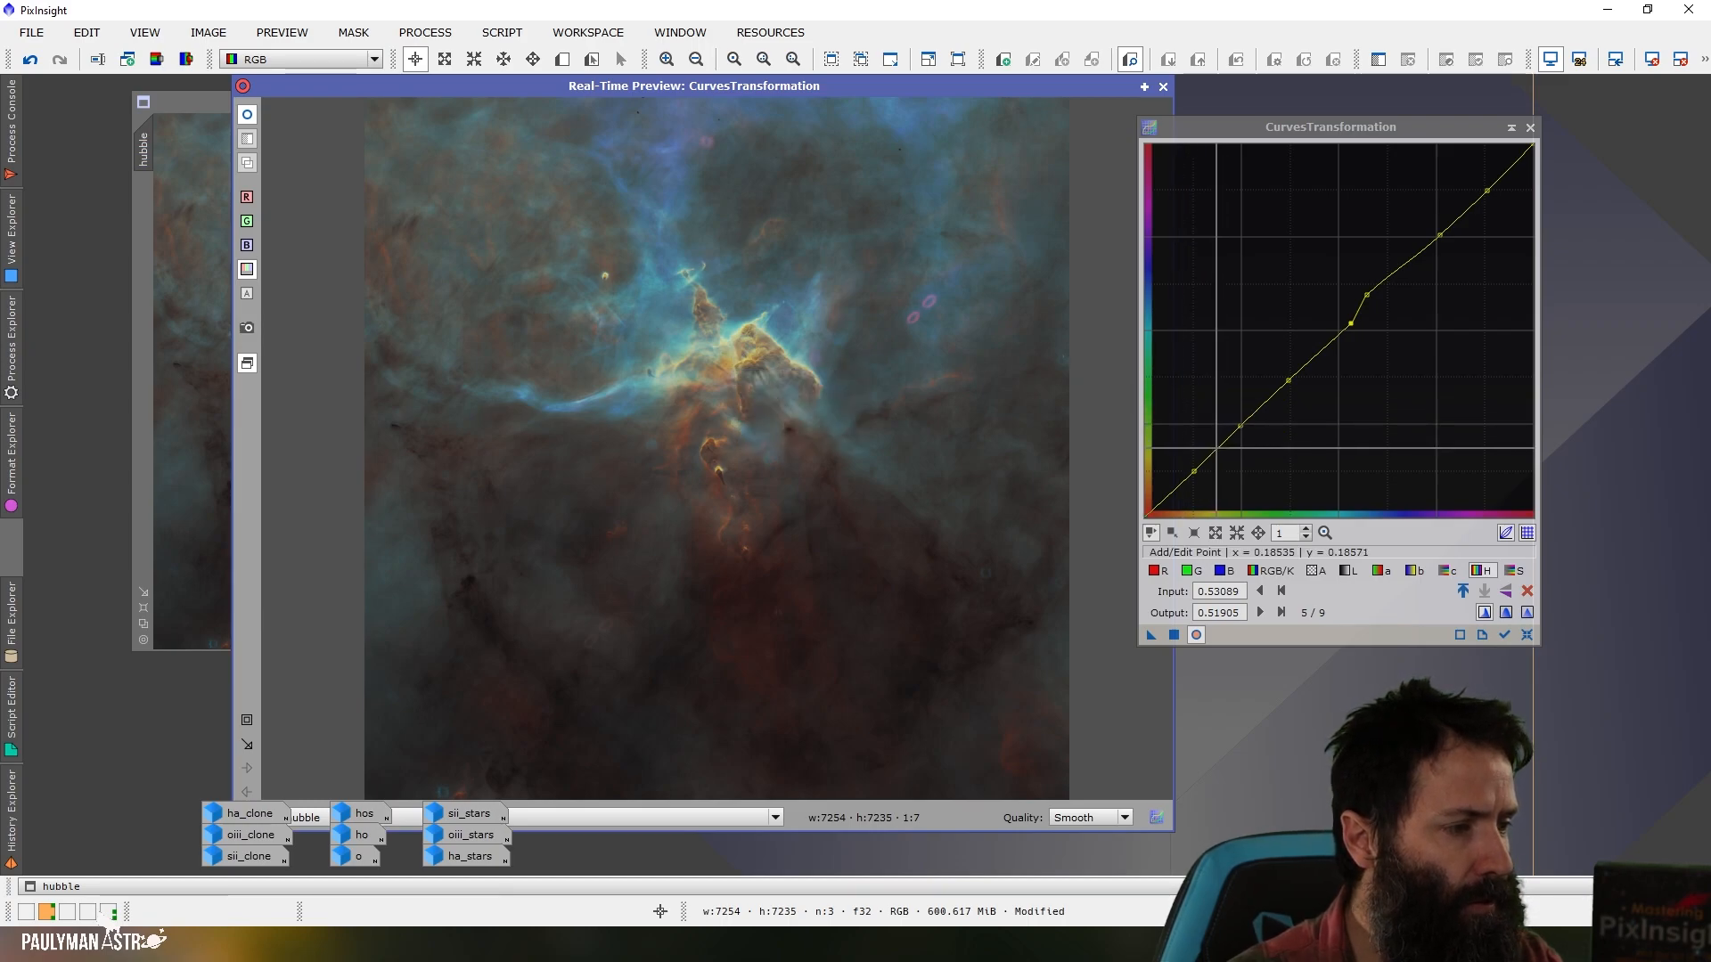
Bend the lower range of the hue curve with several new points near its start, comparing again in the preview.
click(1196, 446)
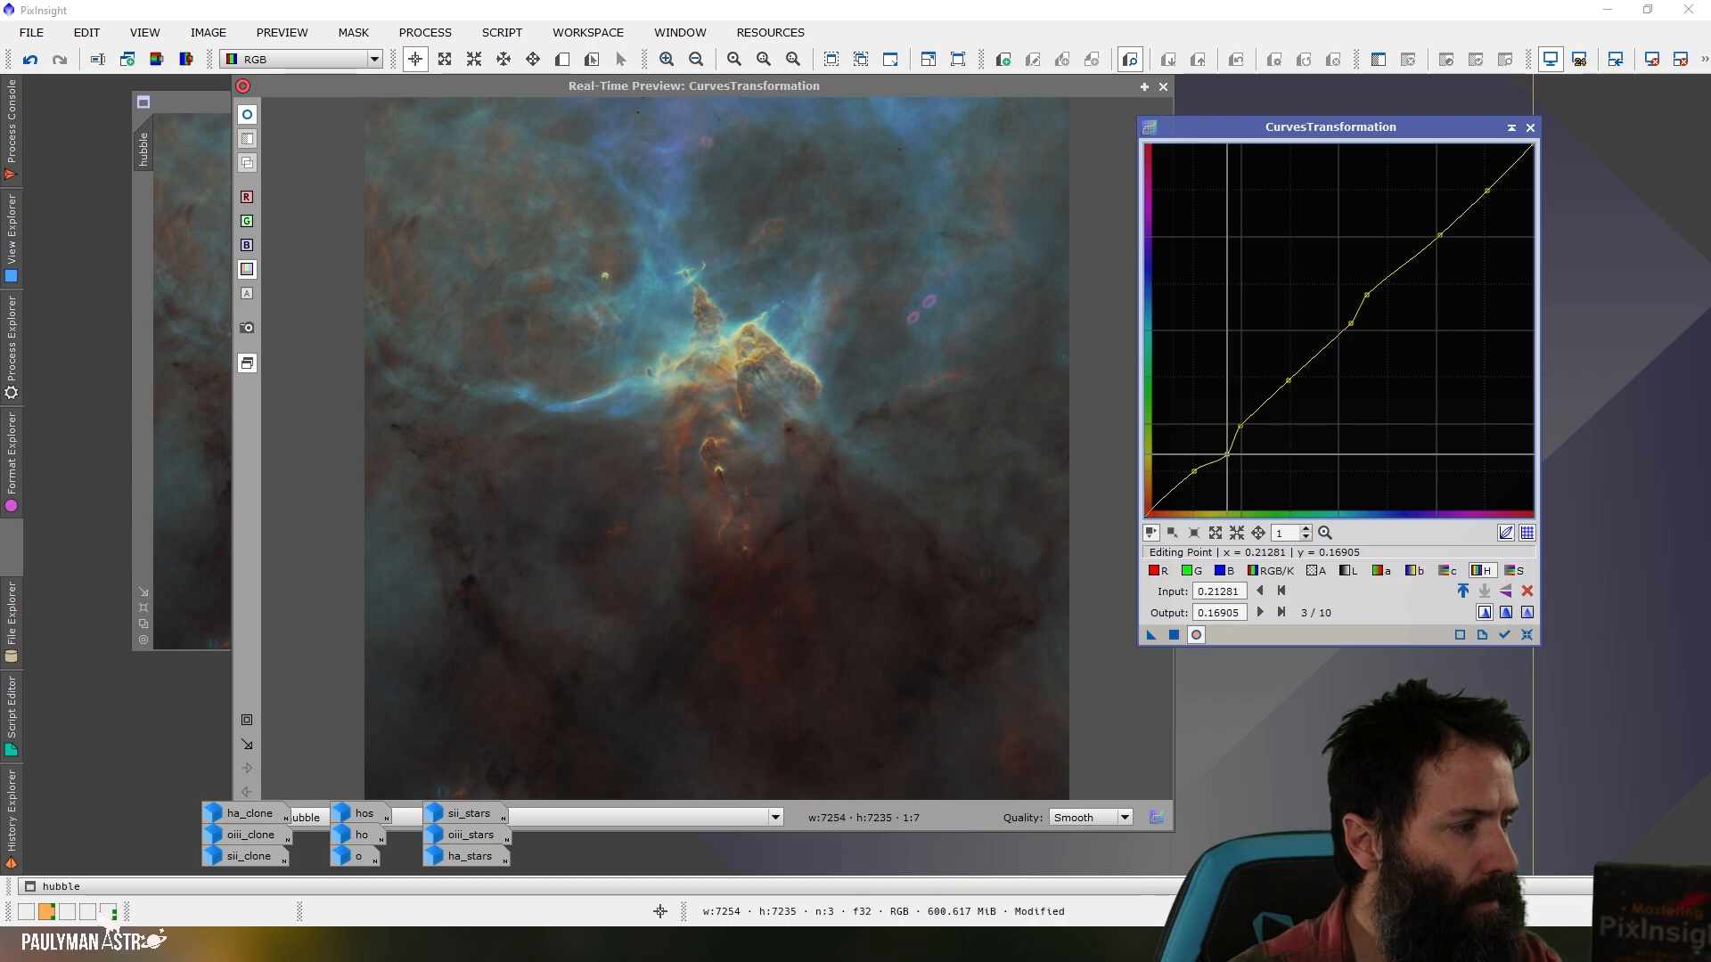
click(1194, 635)
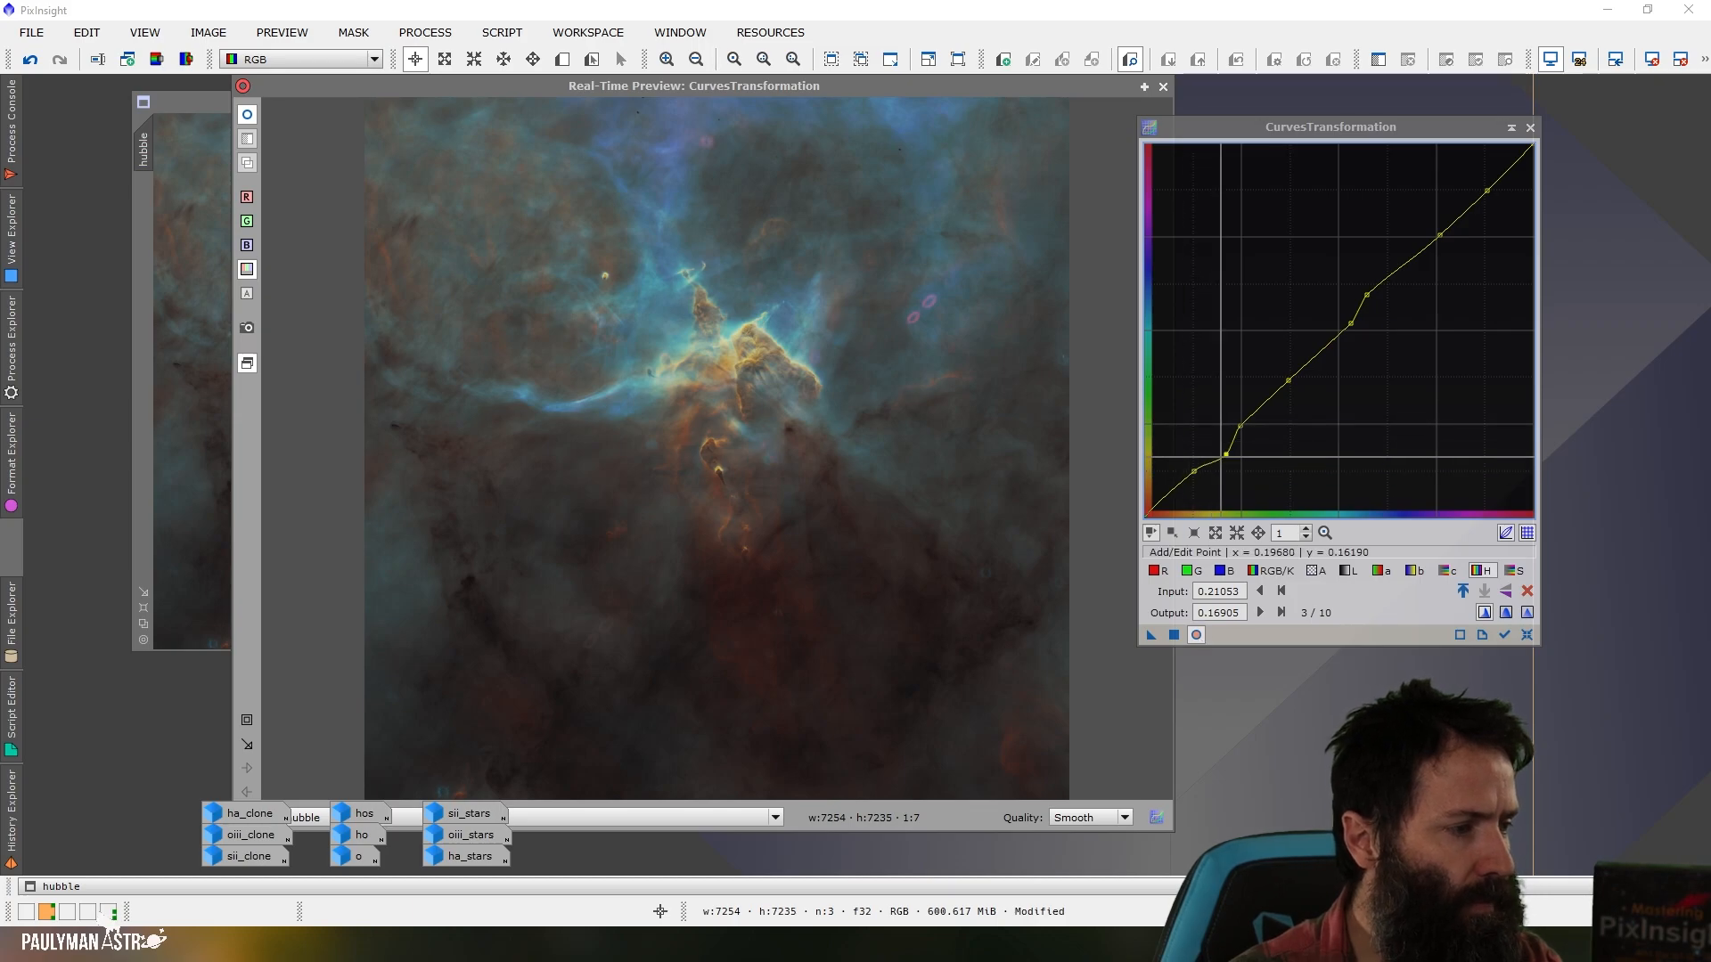
mouse_move(957, 446)
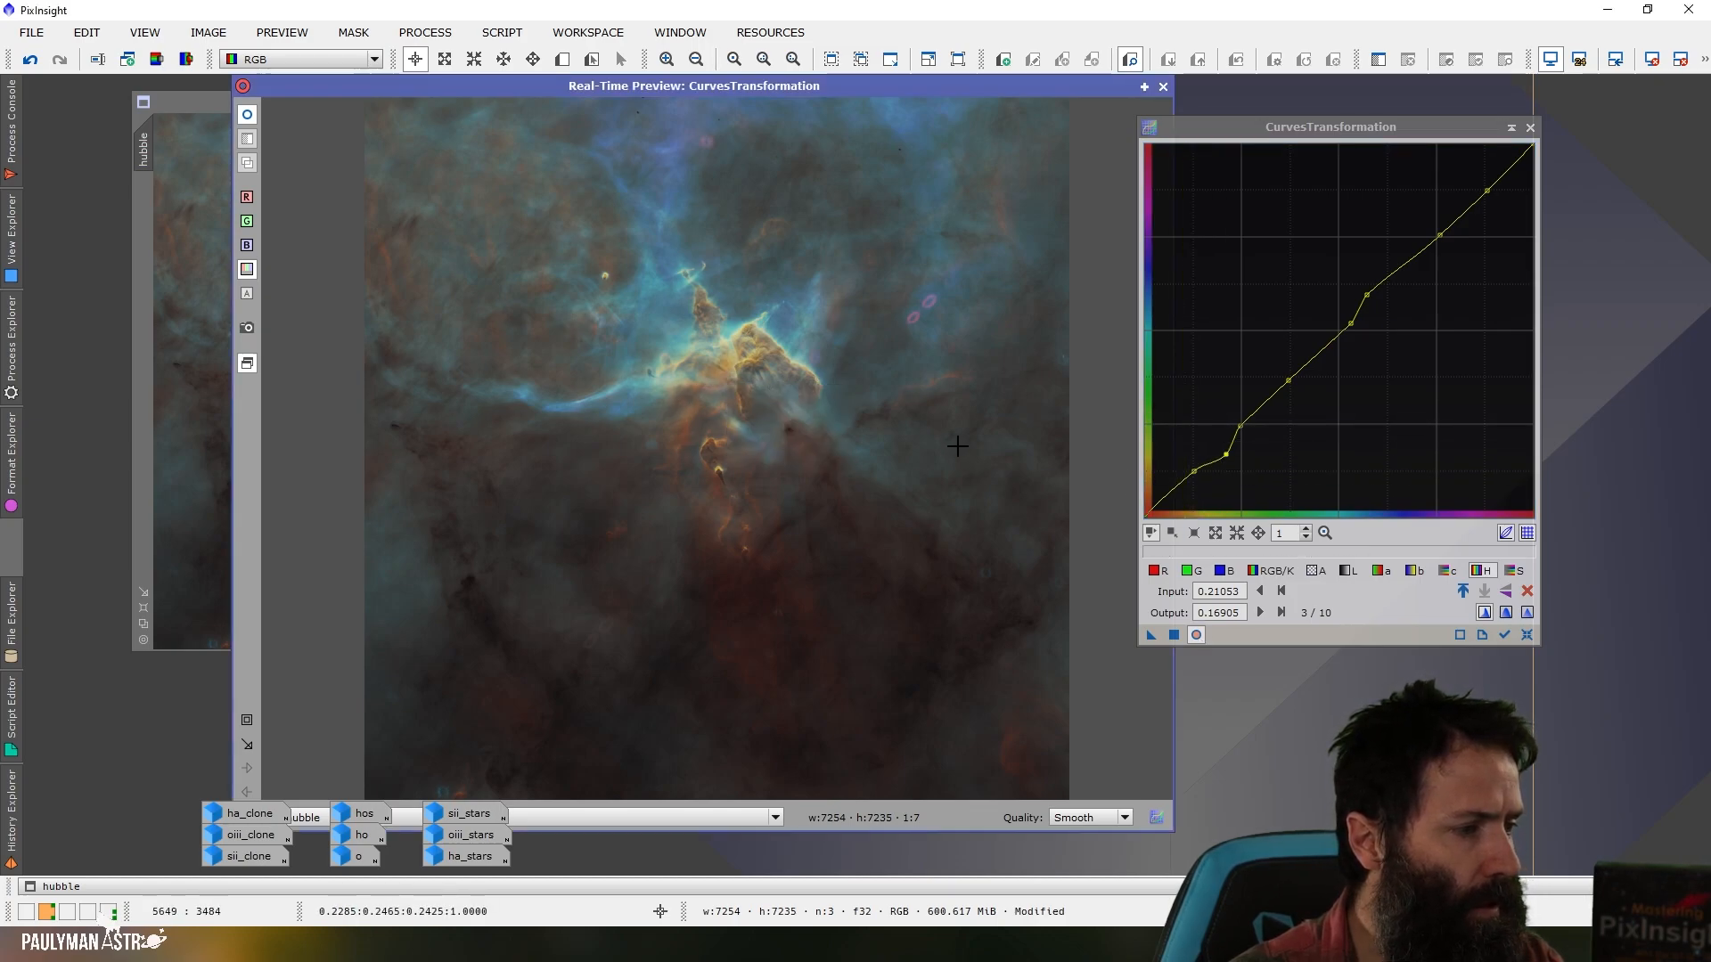
click(1179, 468)
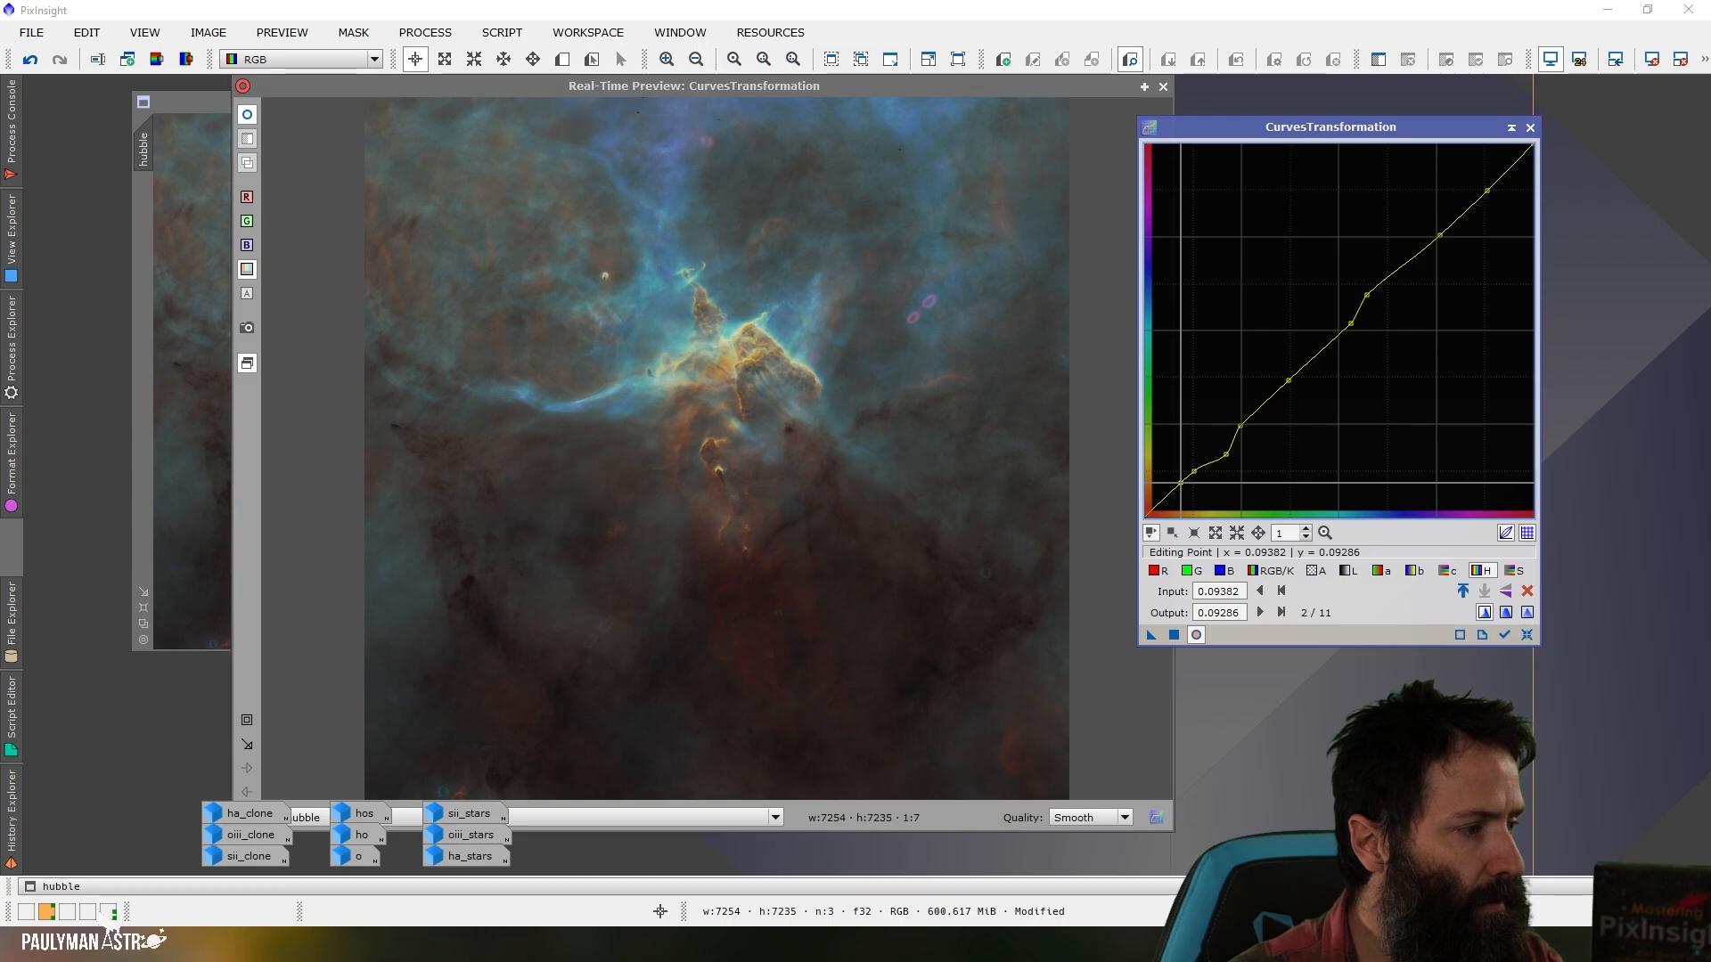
click(1182, 488)
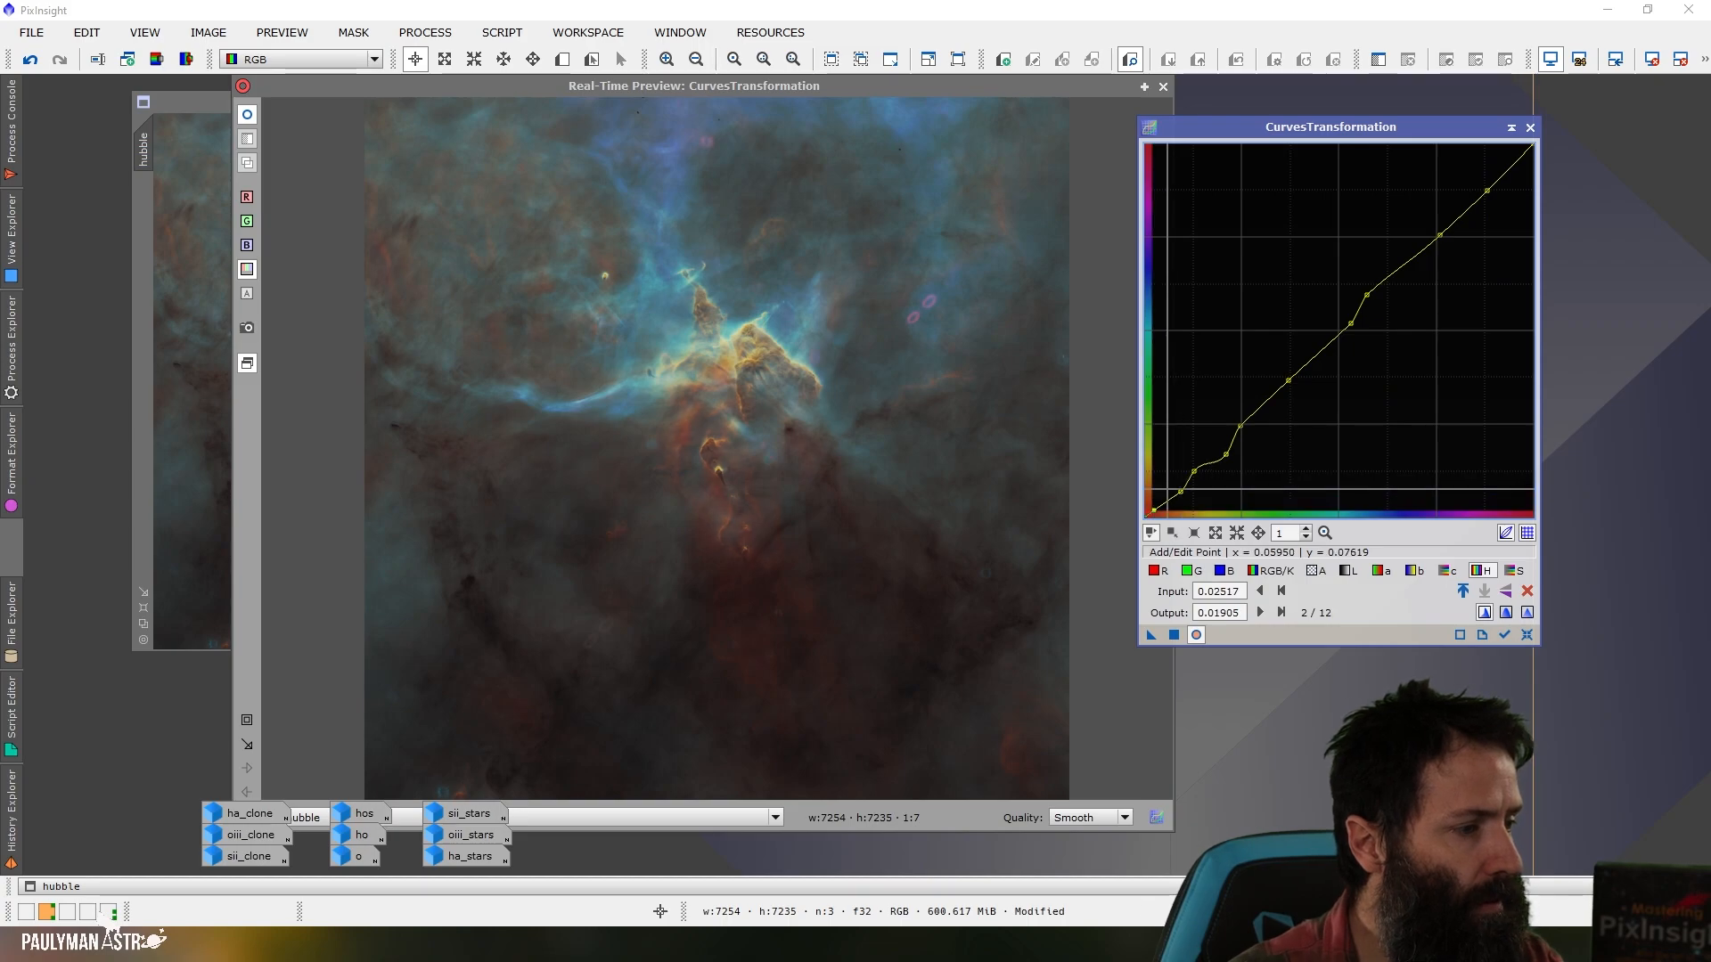
mouse_move(711, 376)
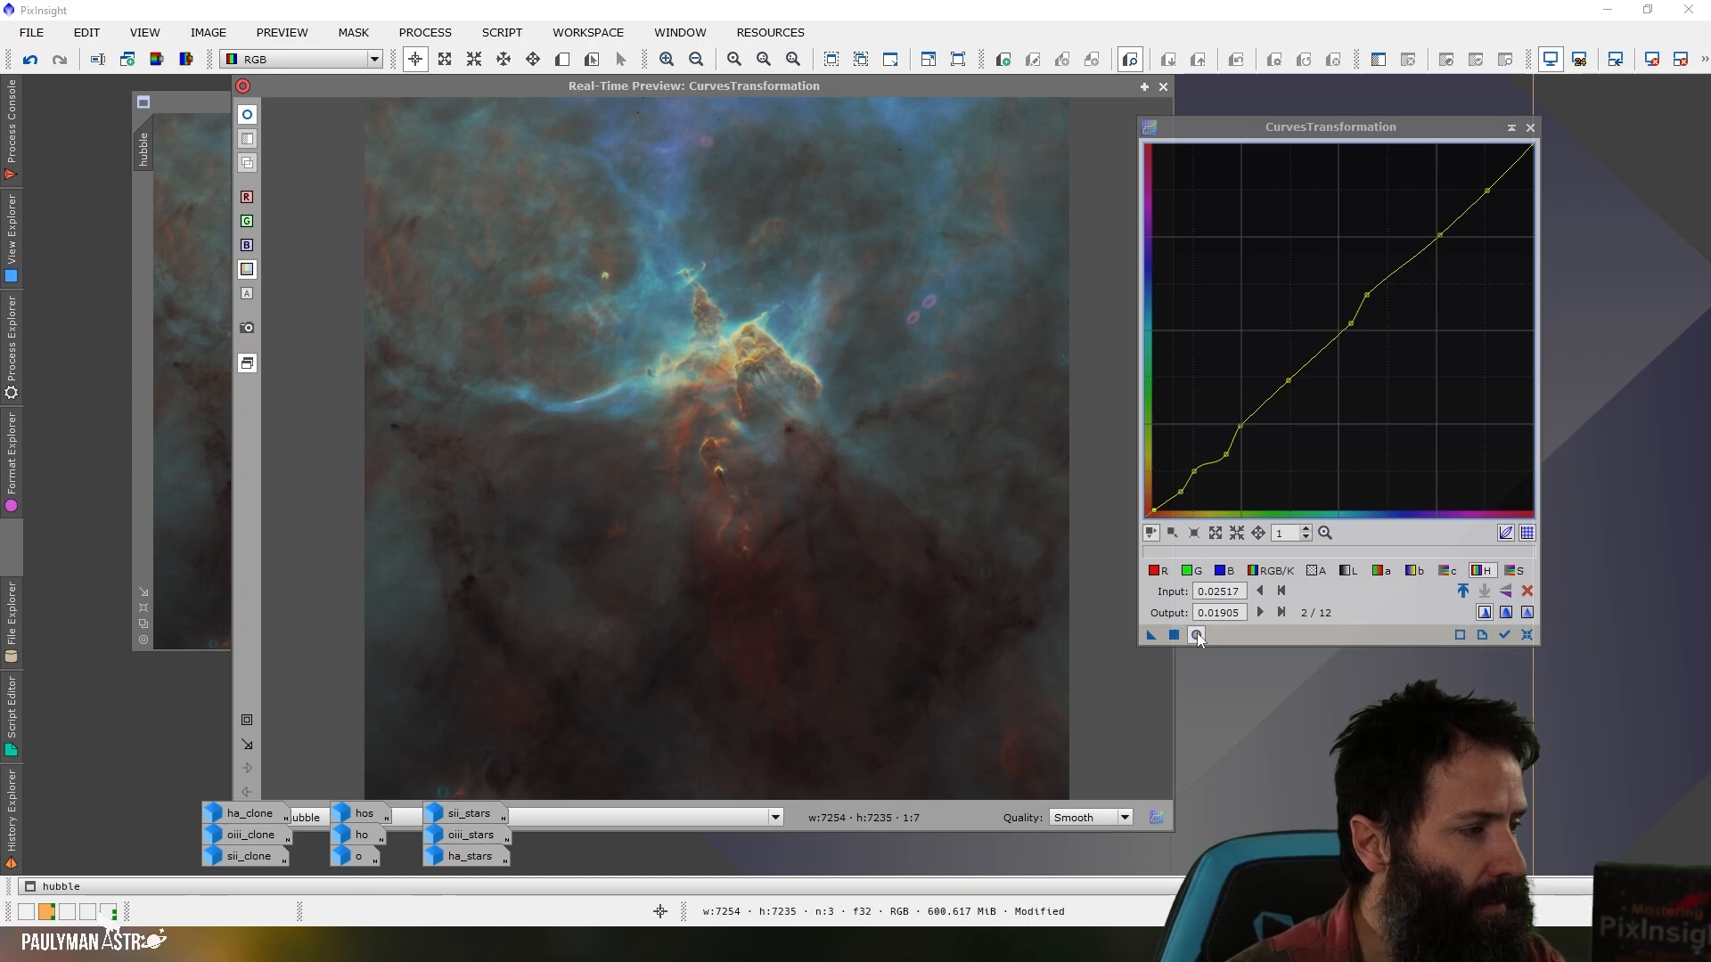
click(1197, 634)
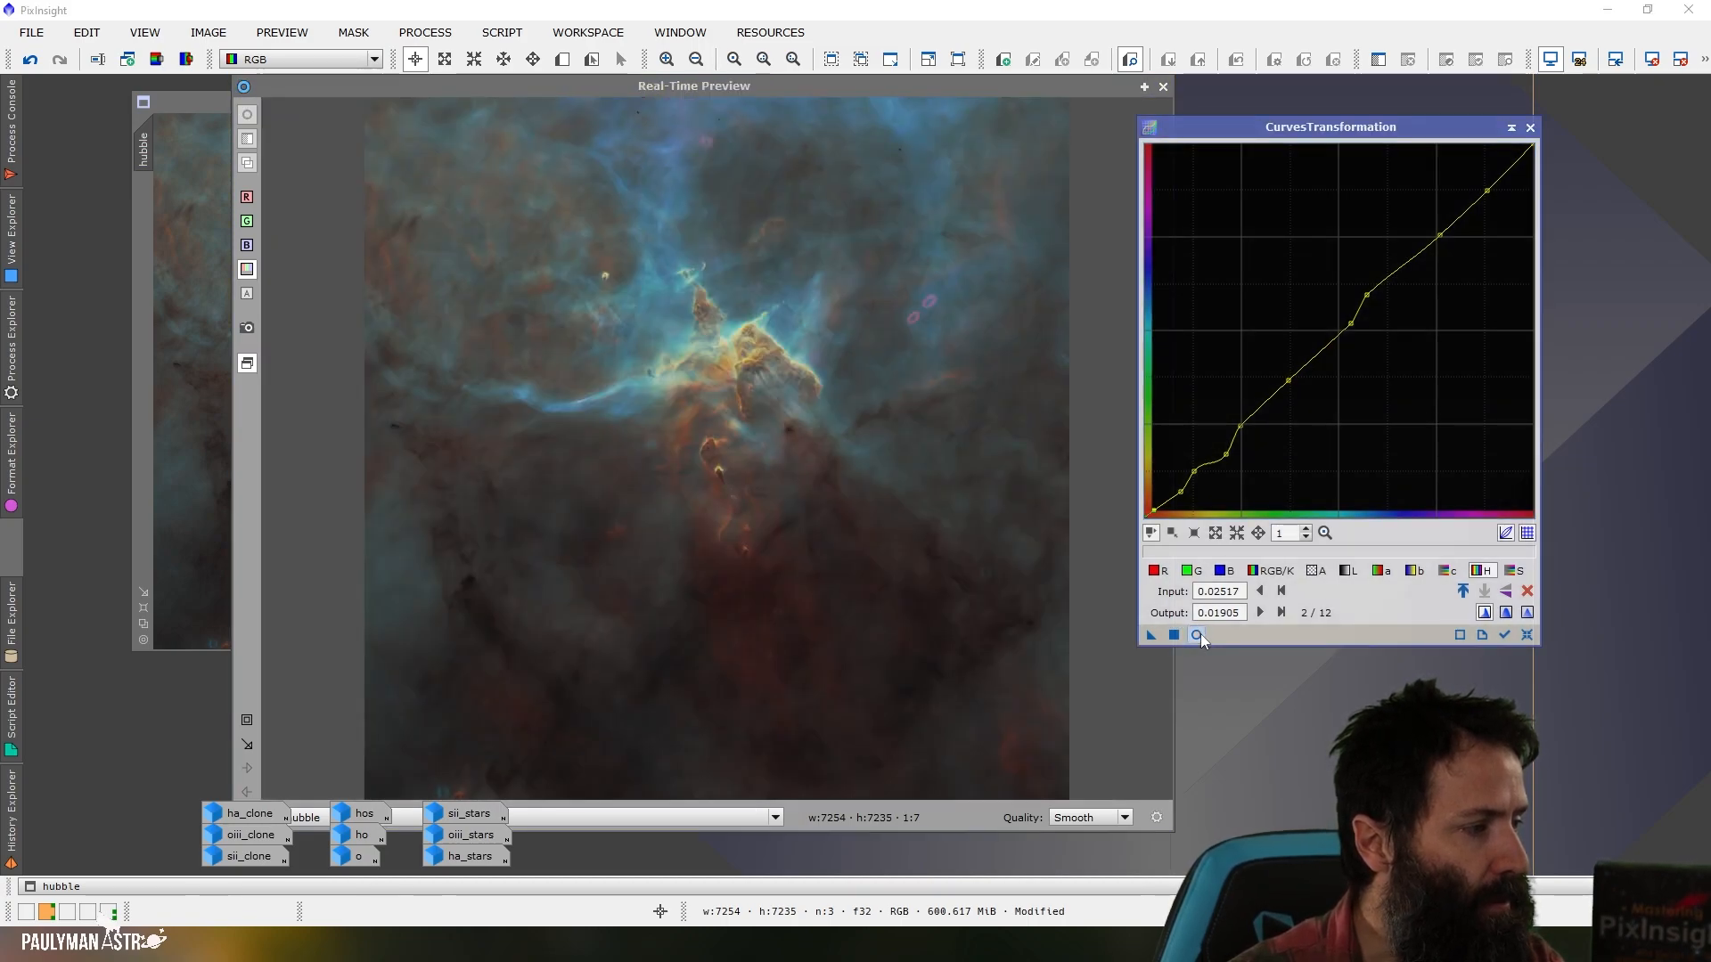
click(1196, 634)
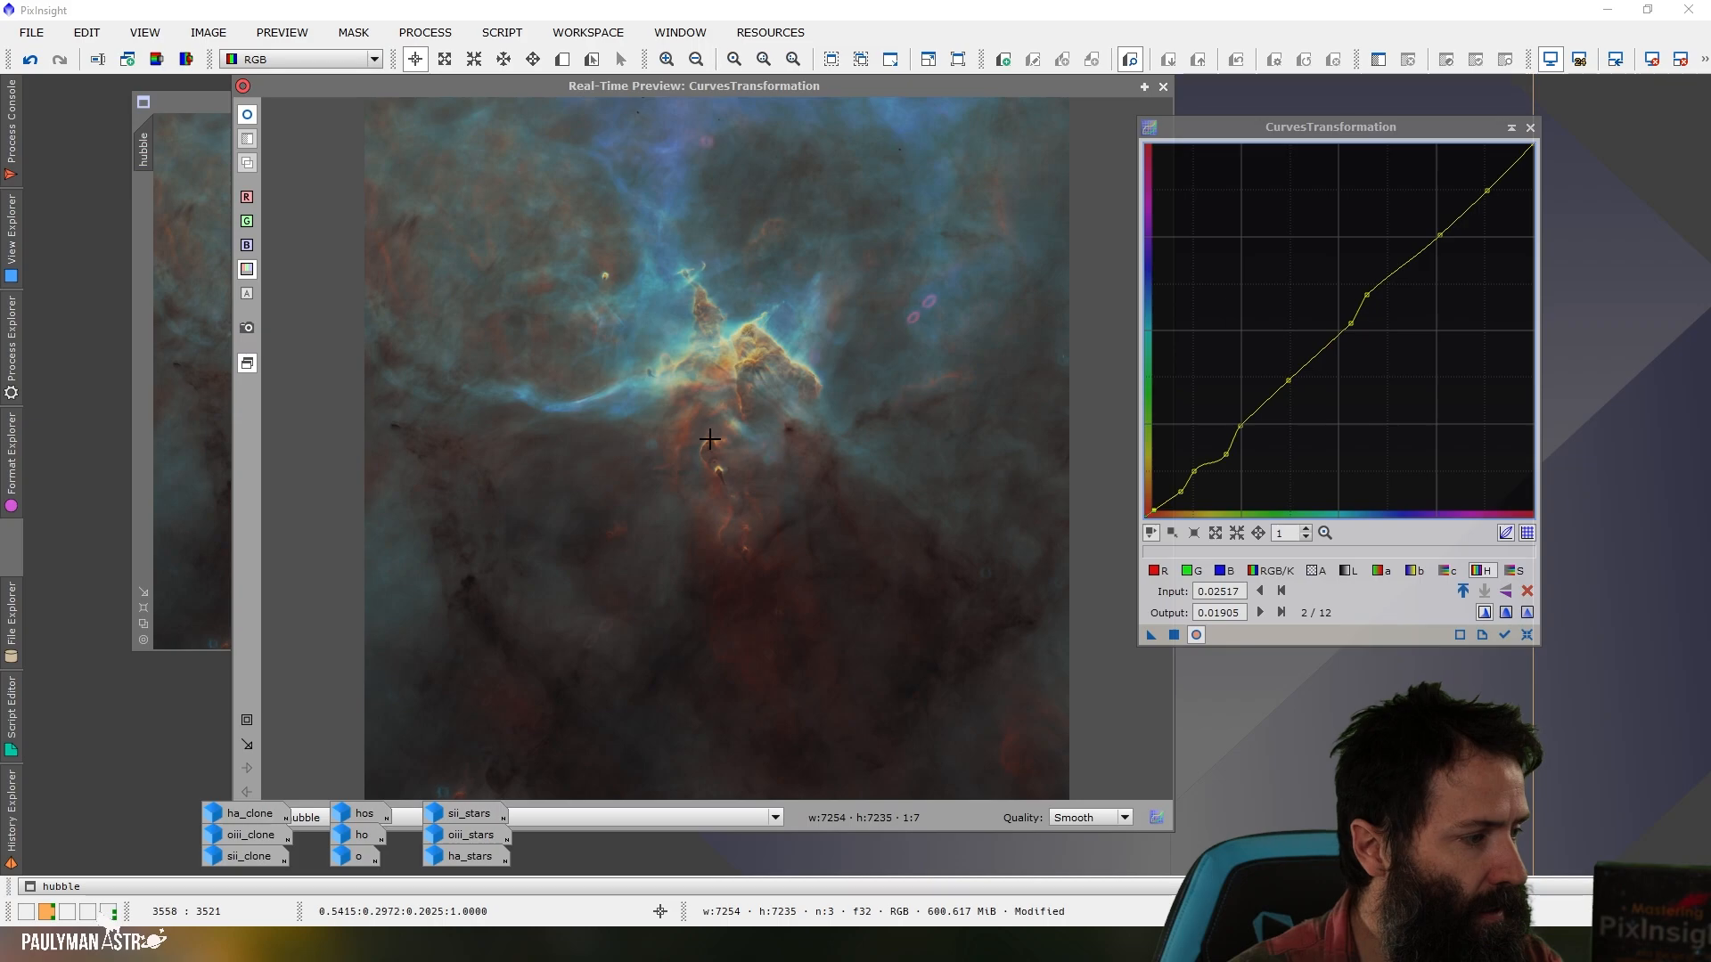
mouse_move(1017, 536)
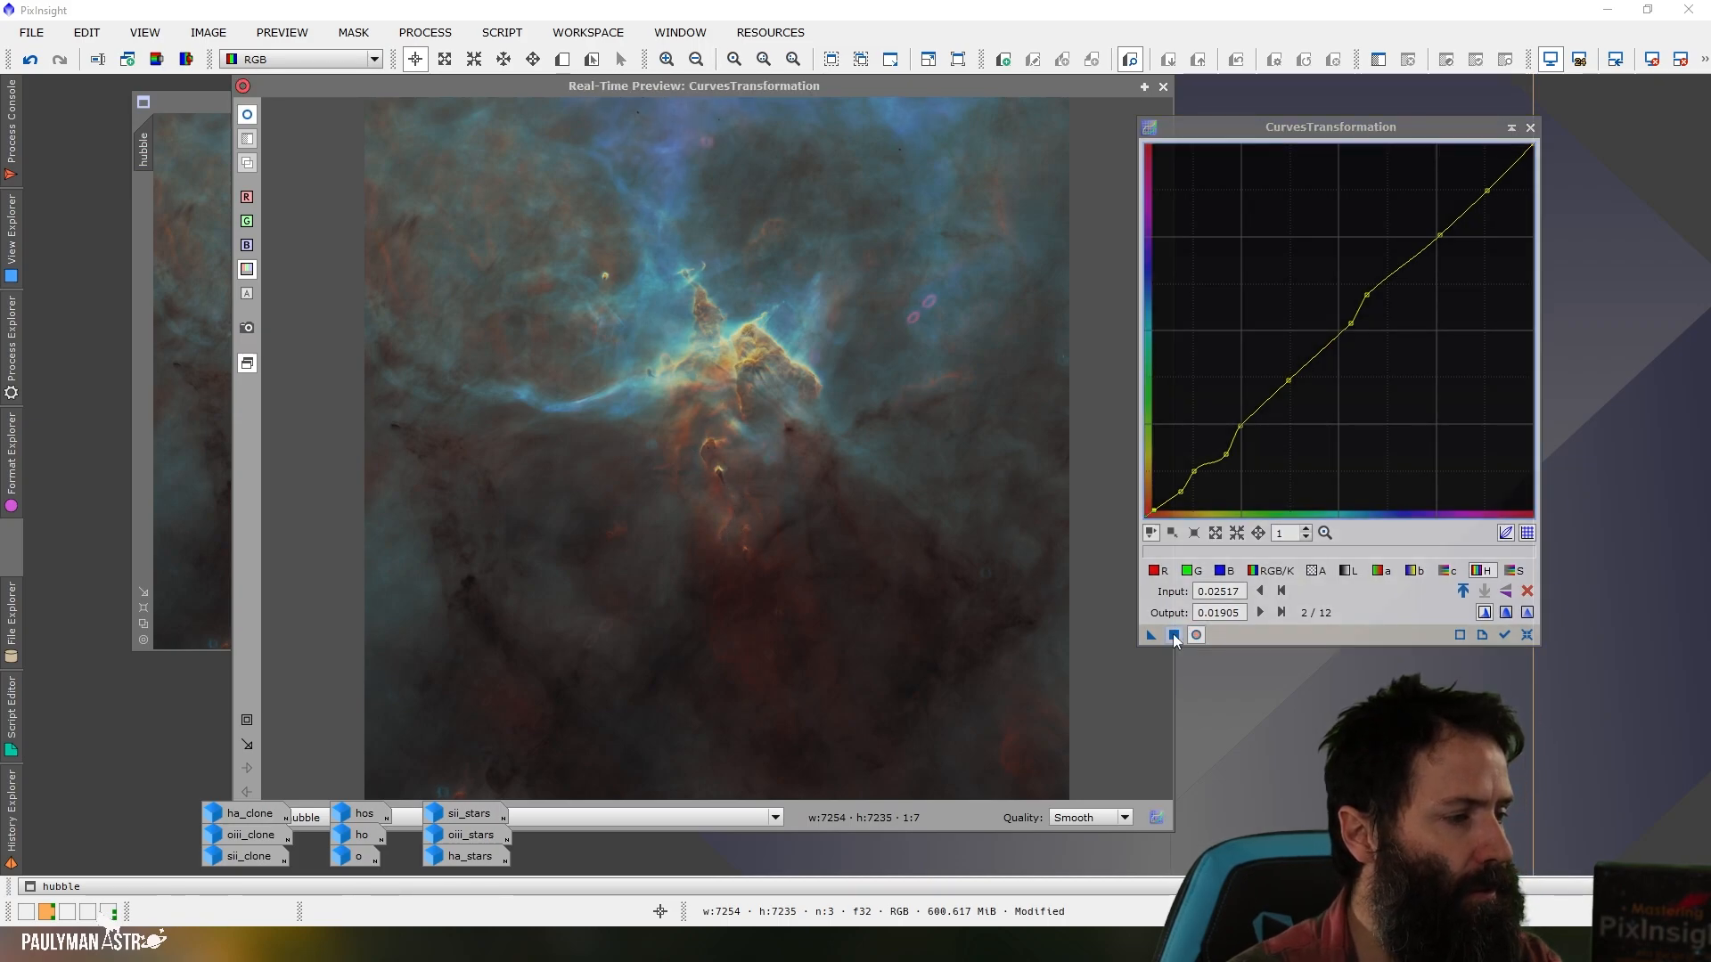
Apply the hue adjustment to hubble and tile it side by side with hubble_clone.
click(207, 32)
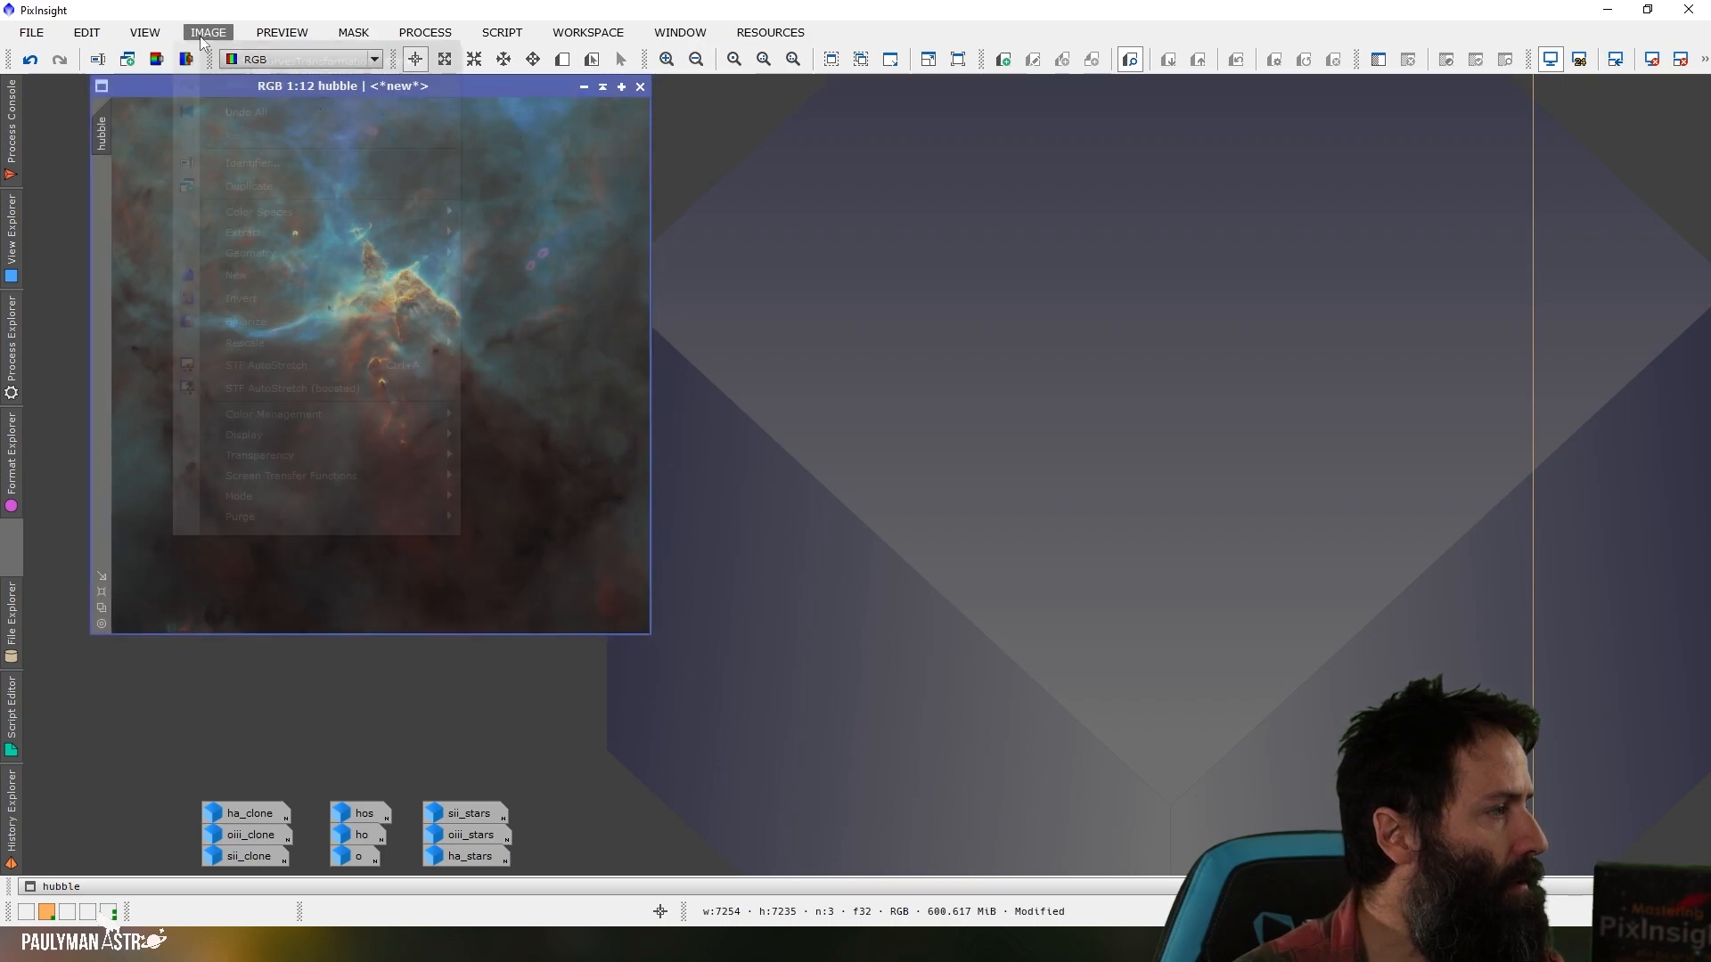
click(248, 185)
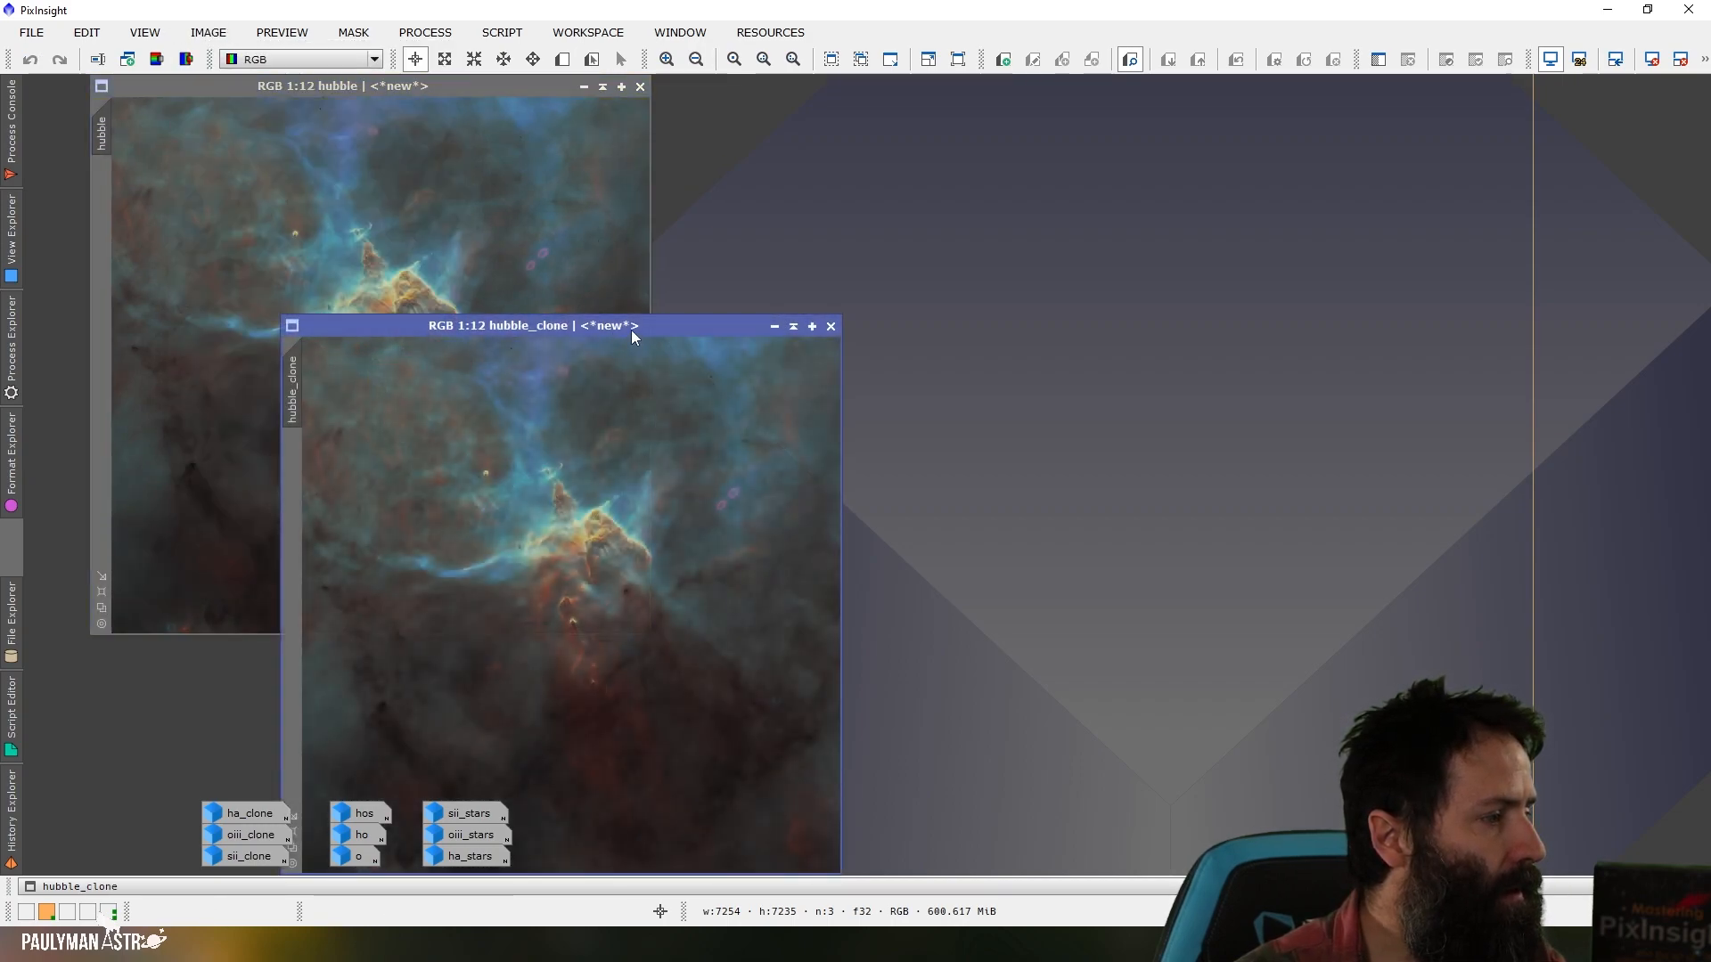
click(828, 59)
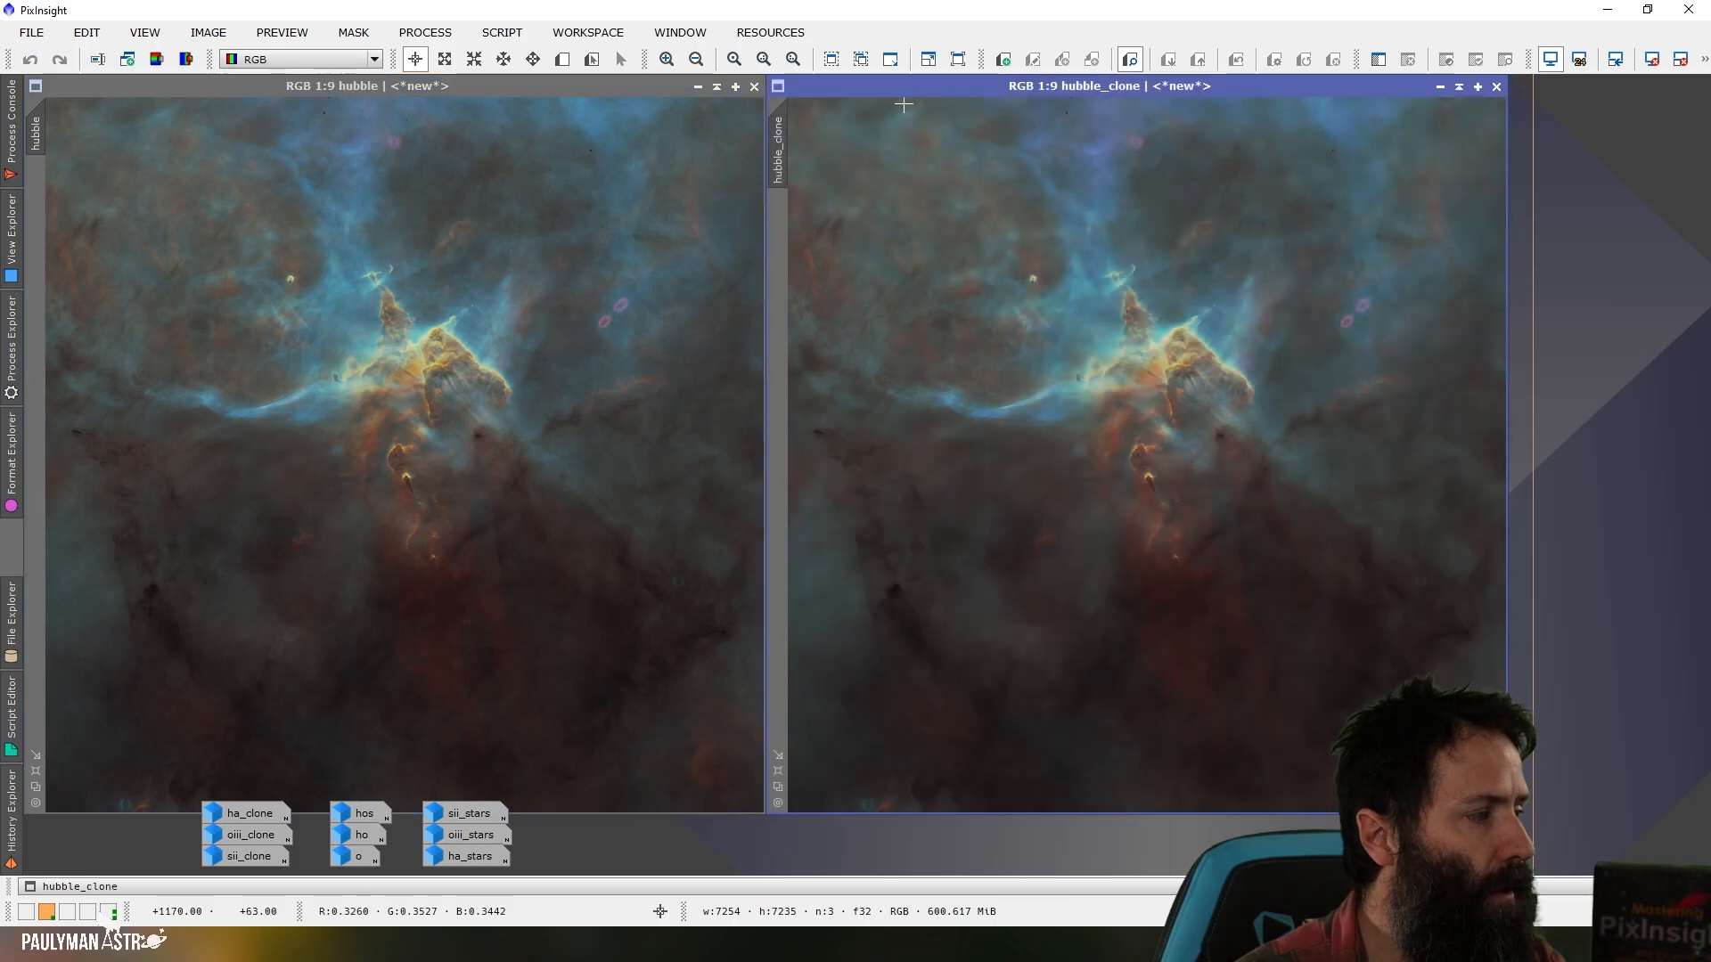
mouse_move(392, 378)
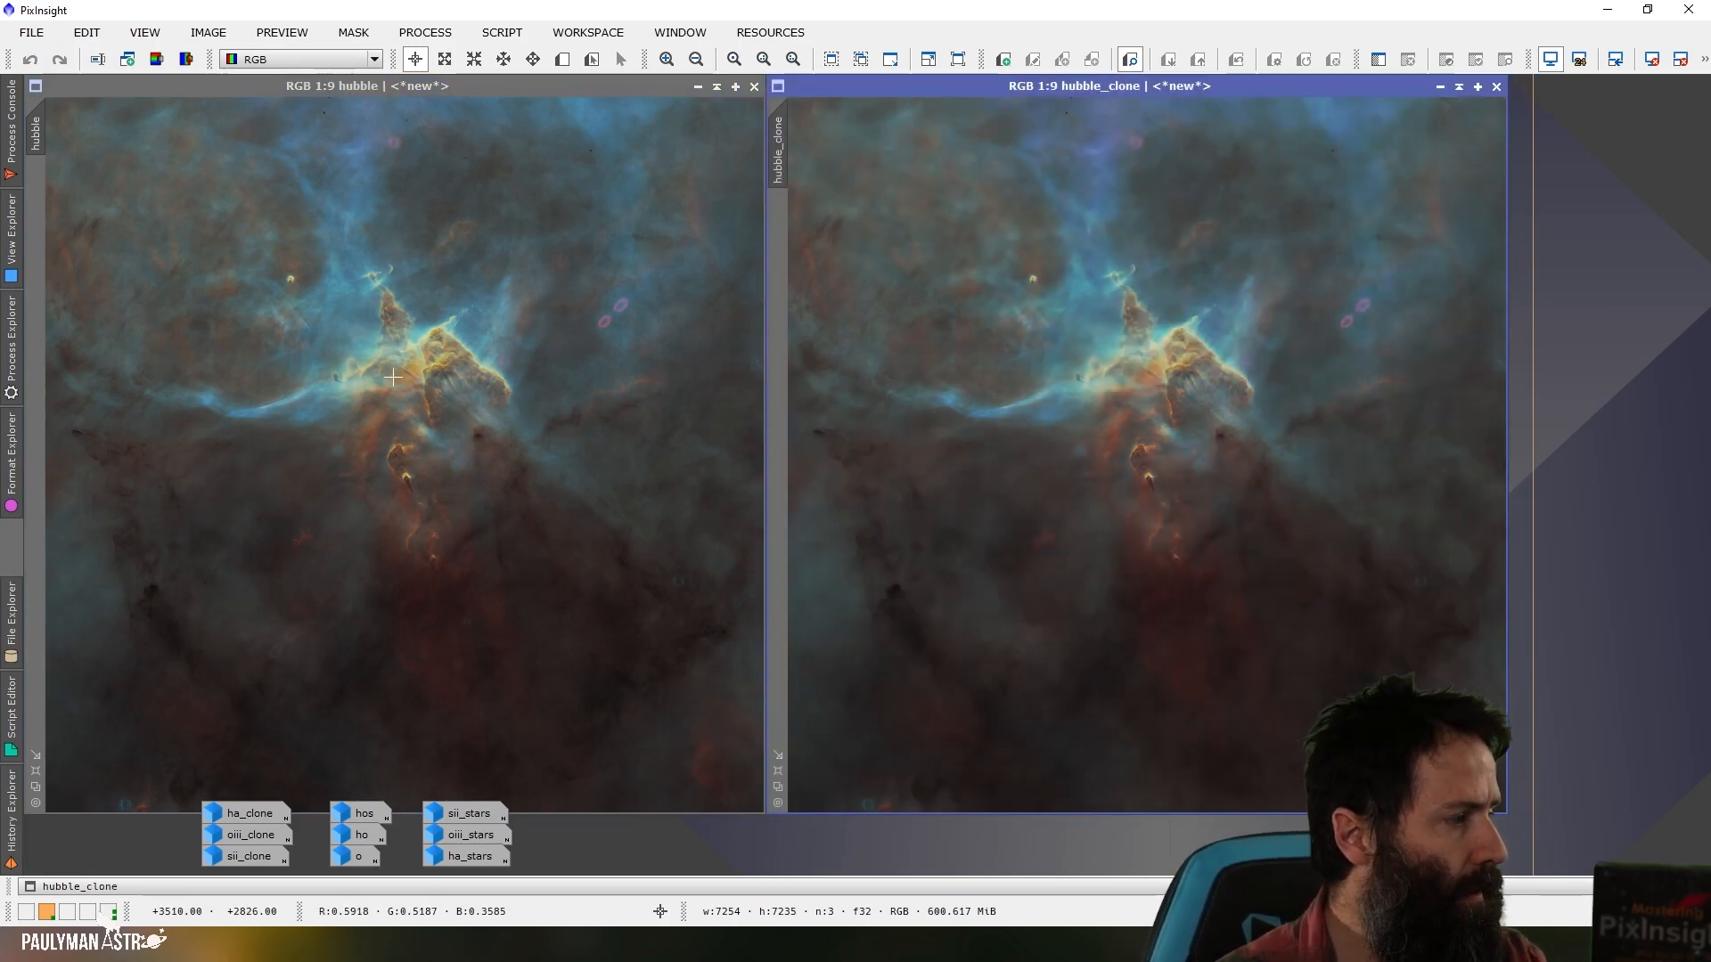
mouse_move(424, 447)
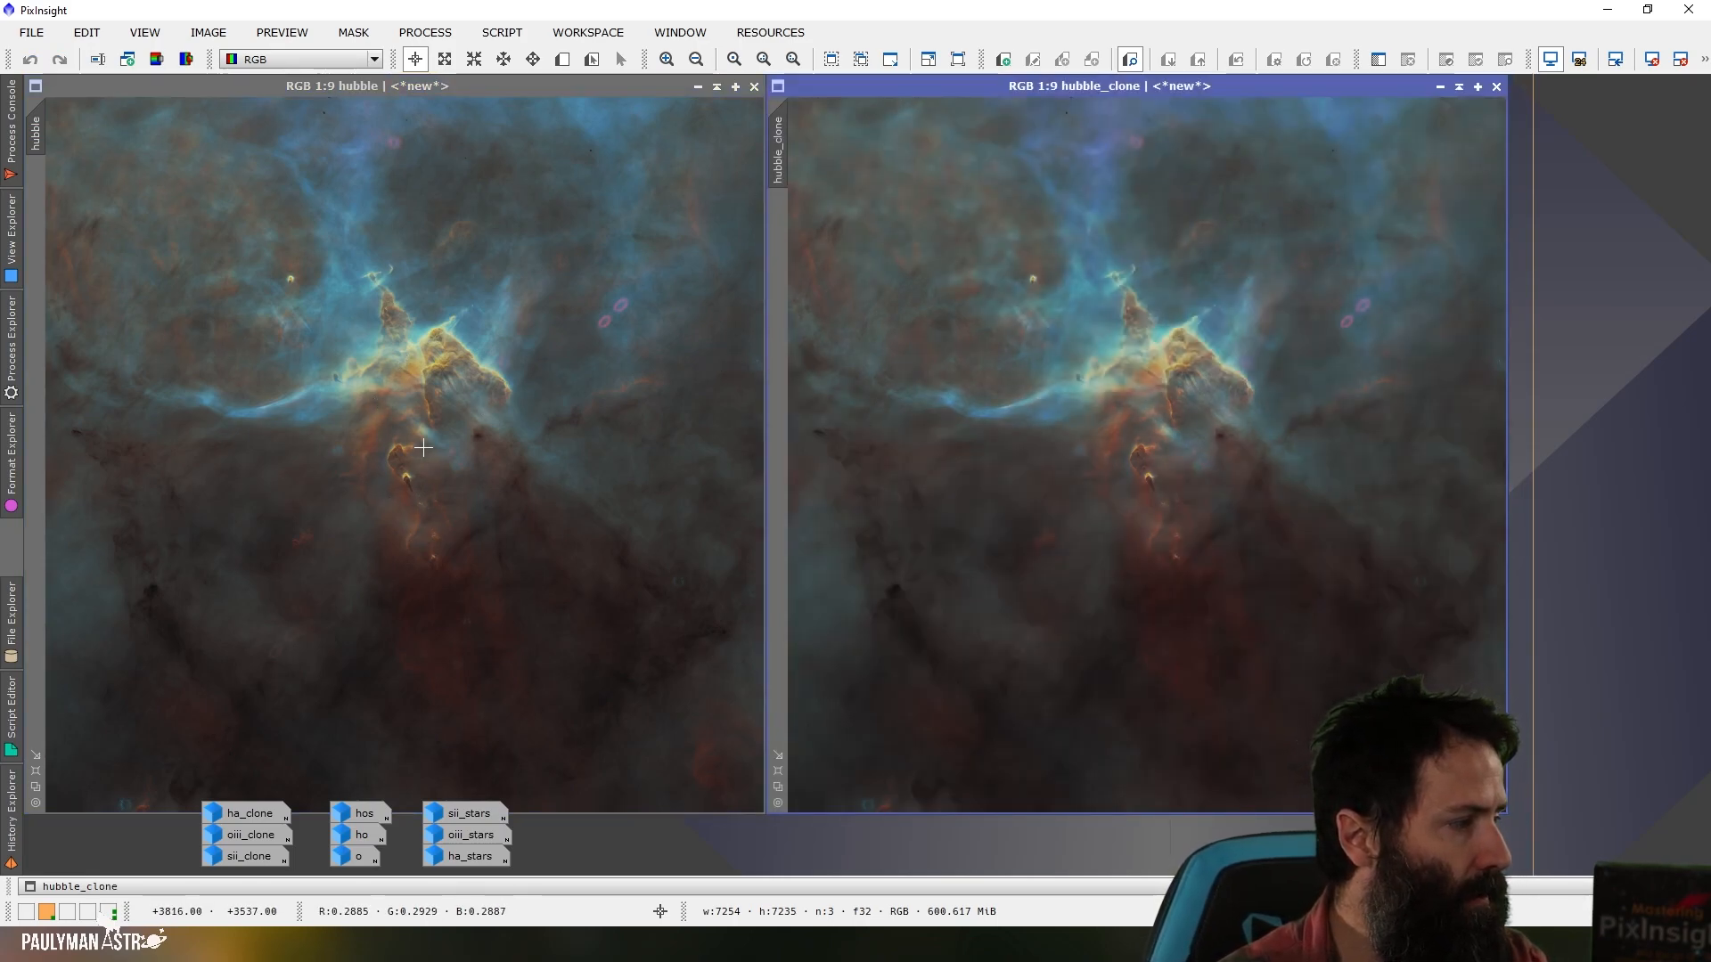
mouse_move(1152, 366)
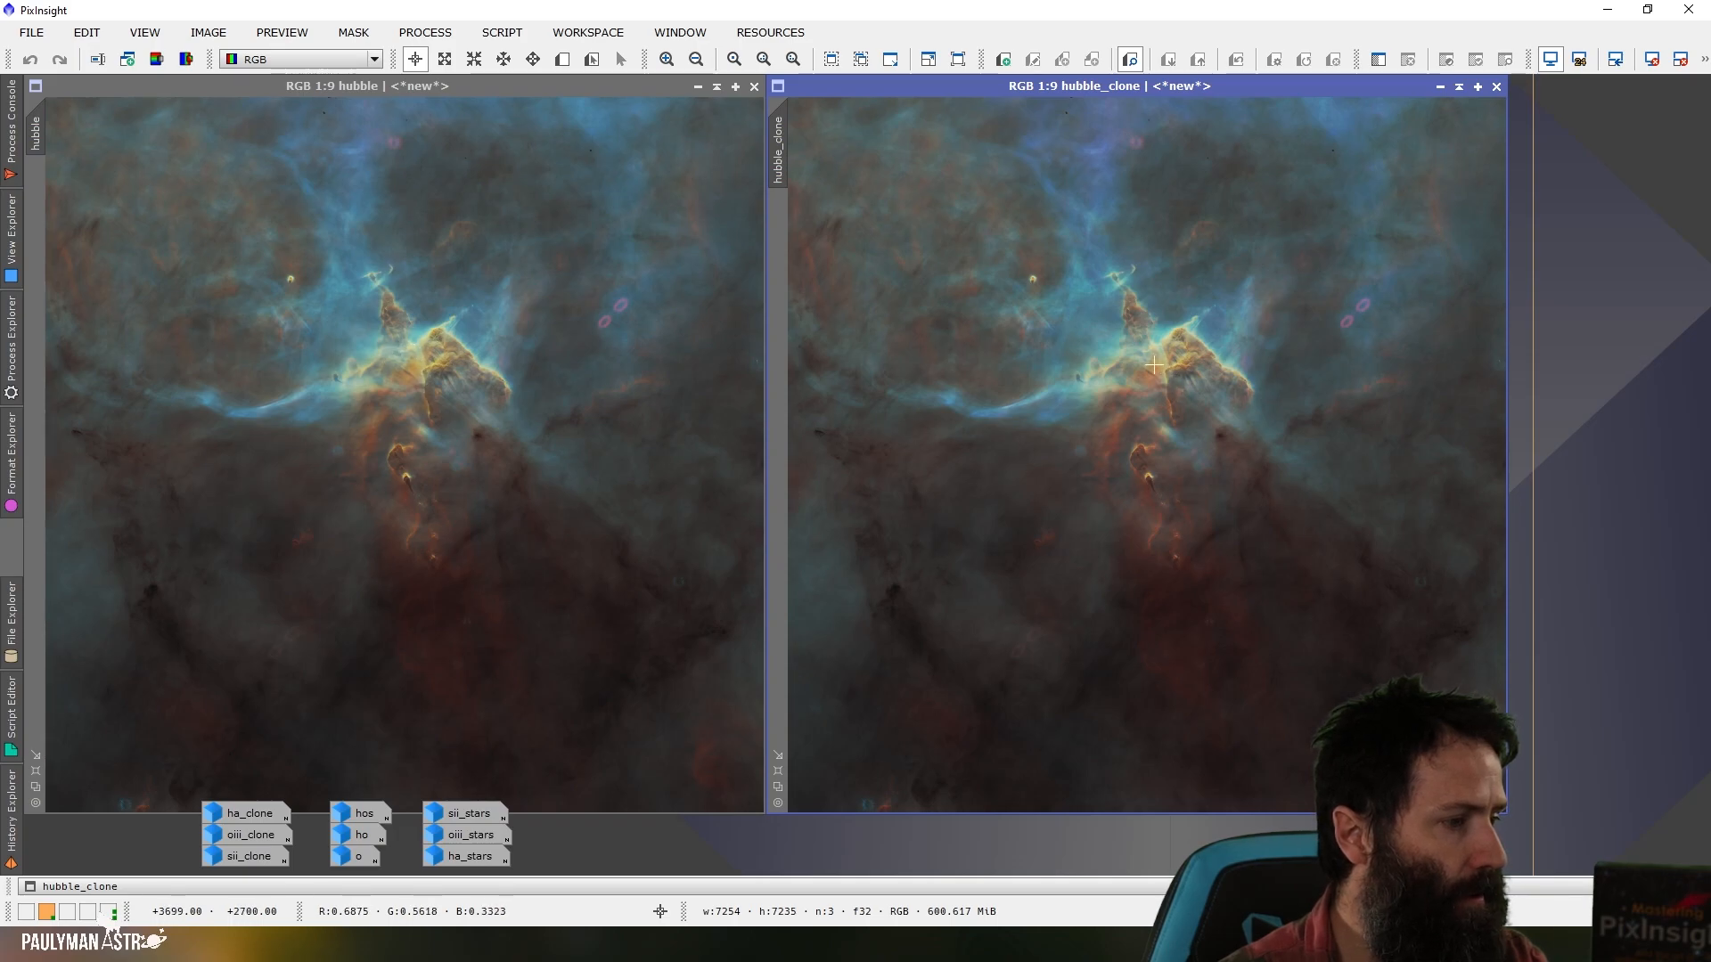
mouse_move(1166, 390)
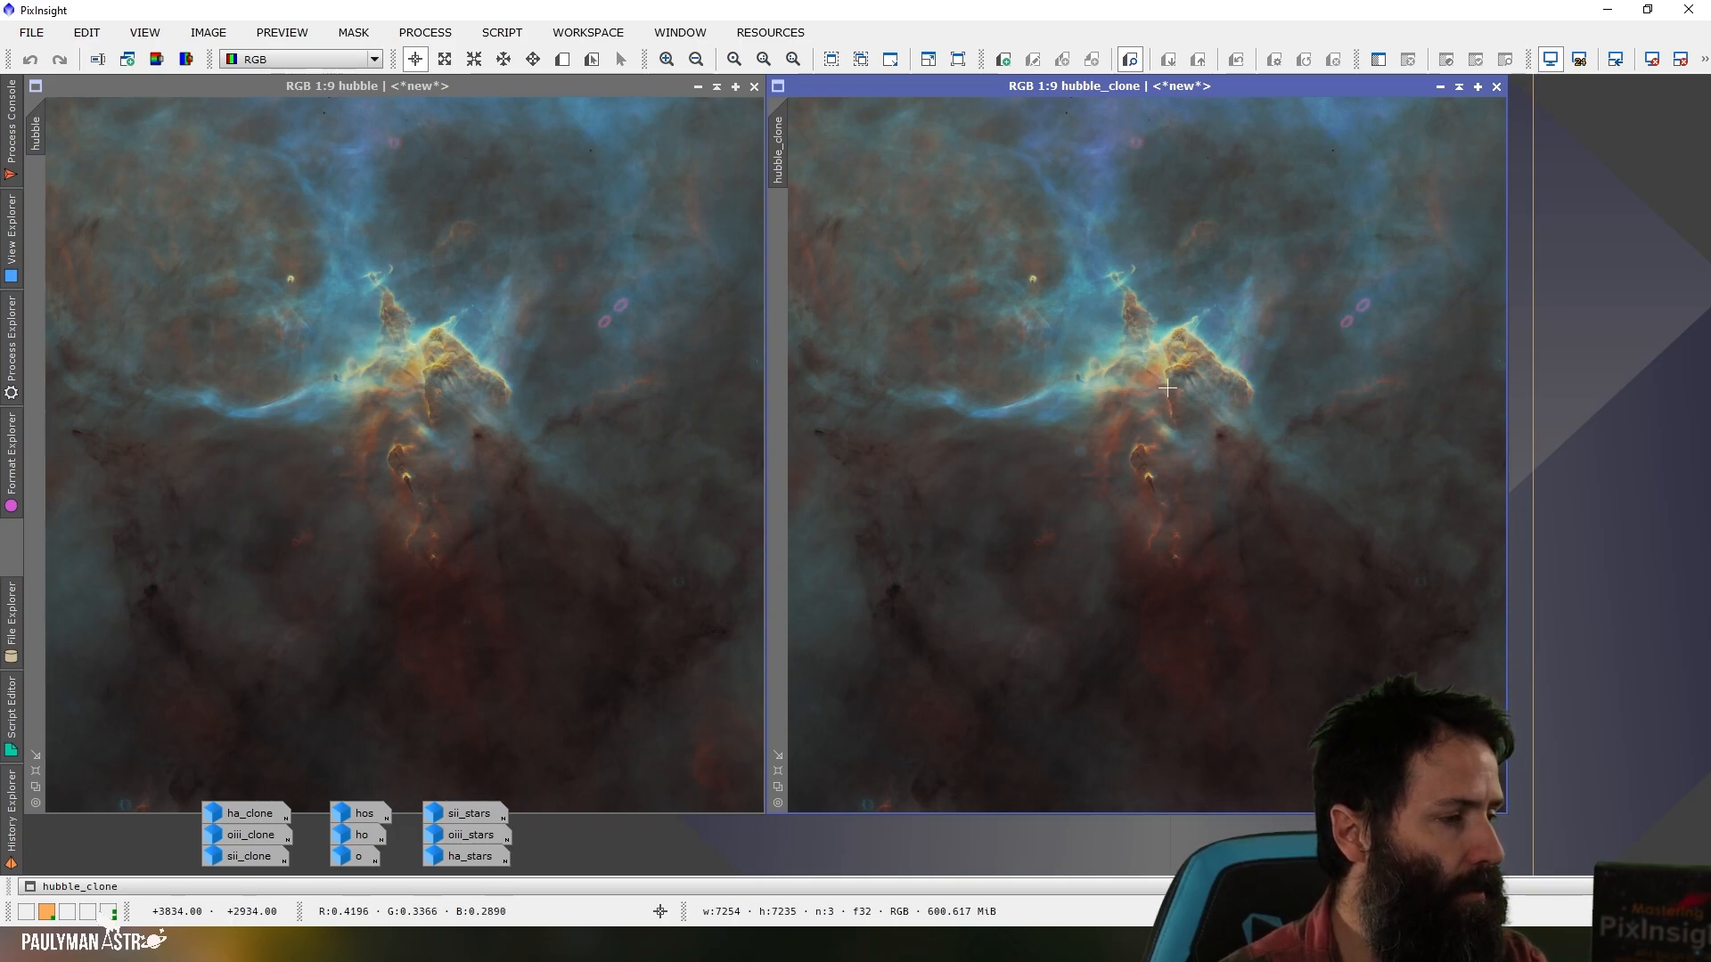
mouse_move(1154, 428)
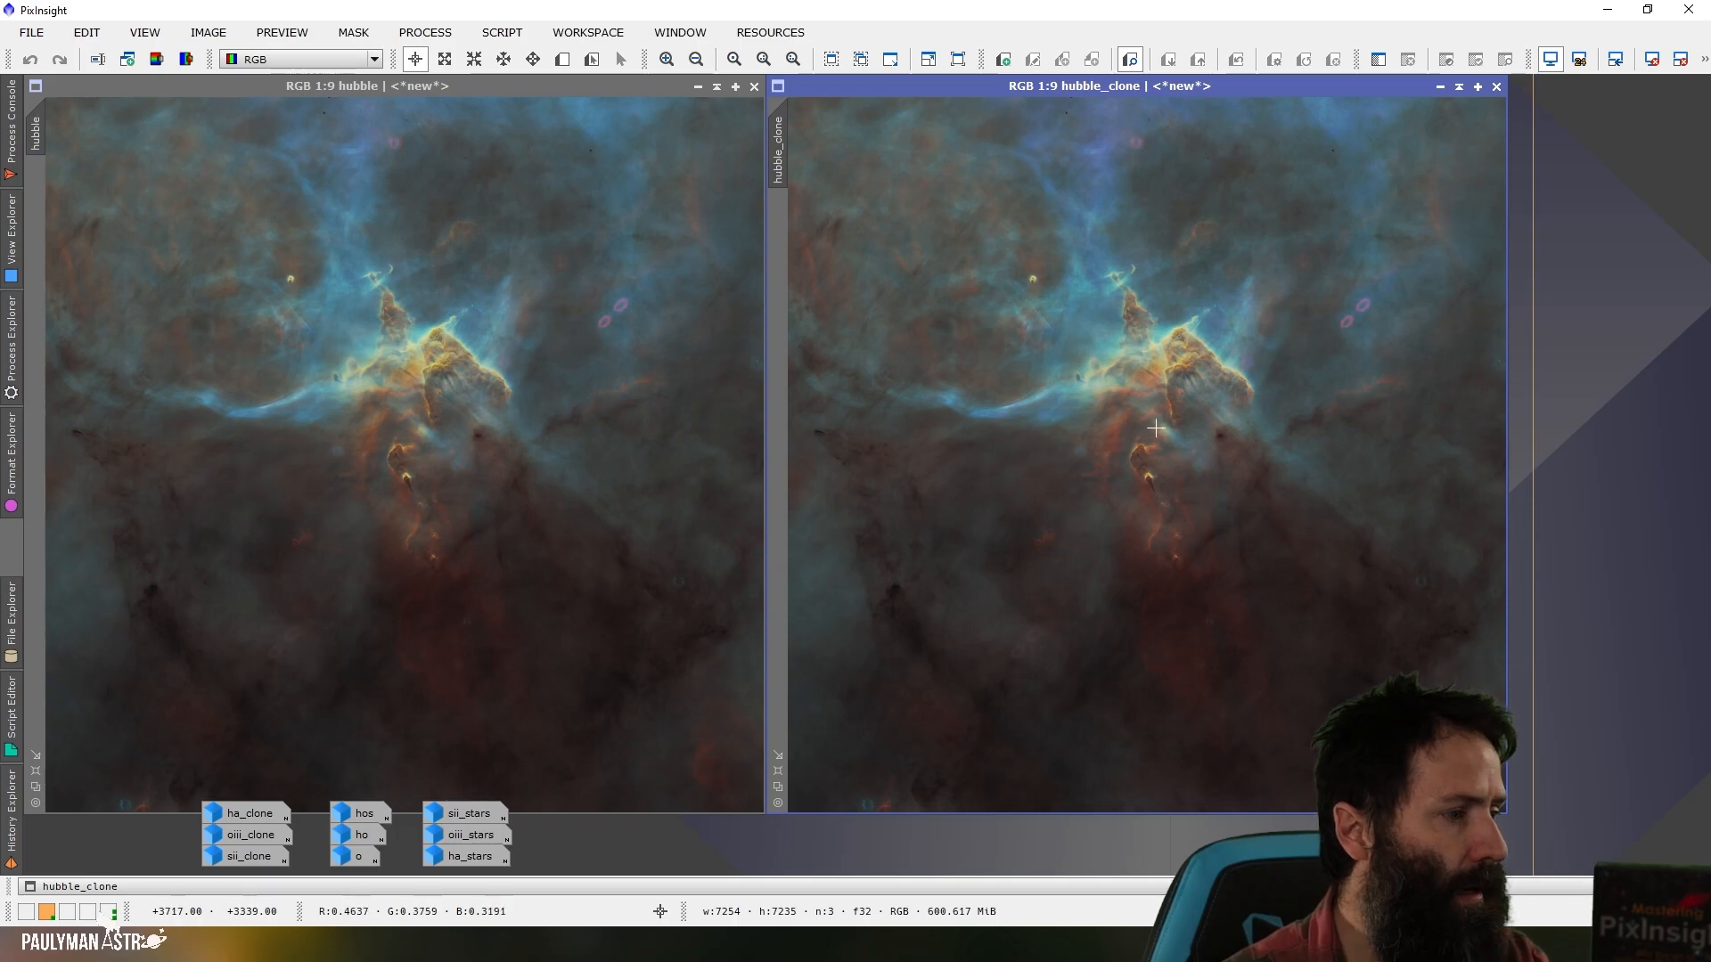
mouse_move(381, 159)
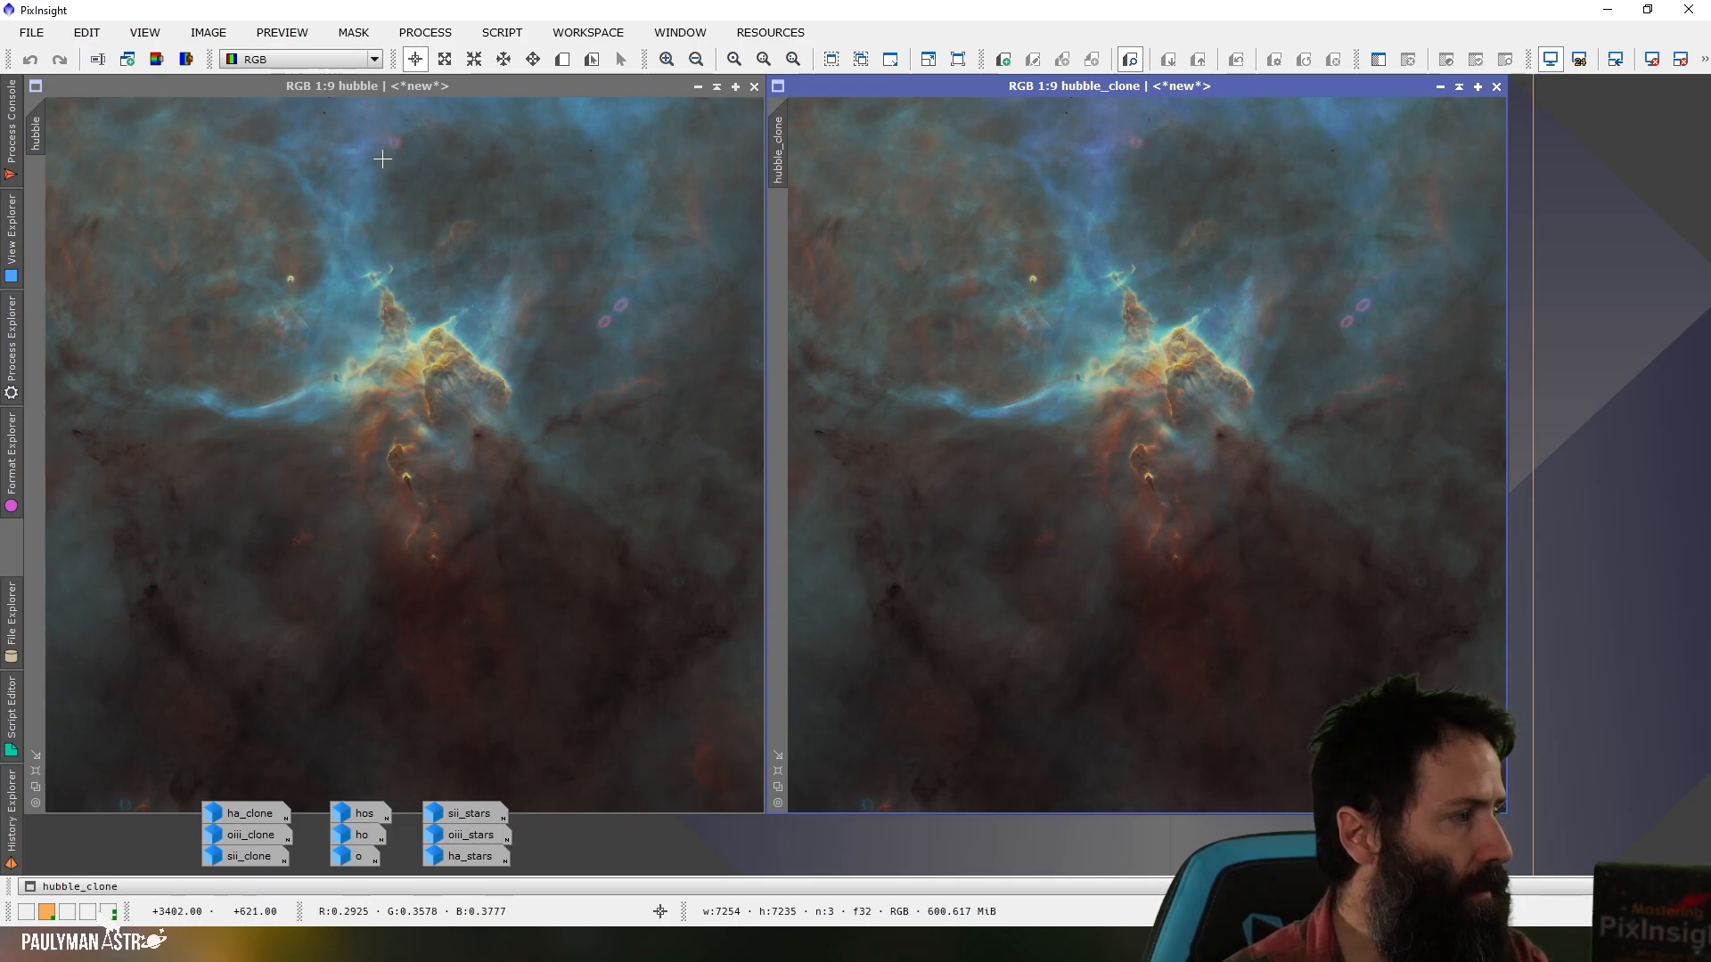
mouse_move(361, 162)
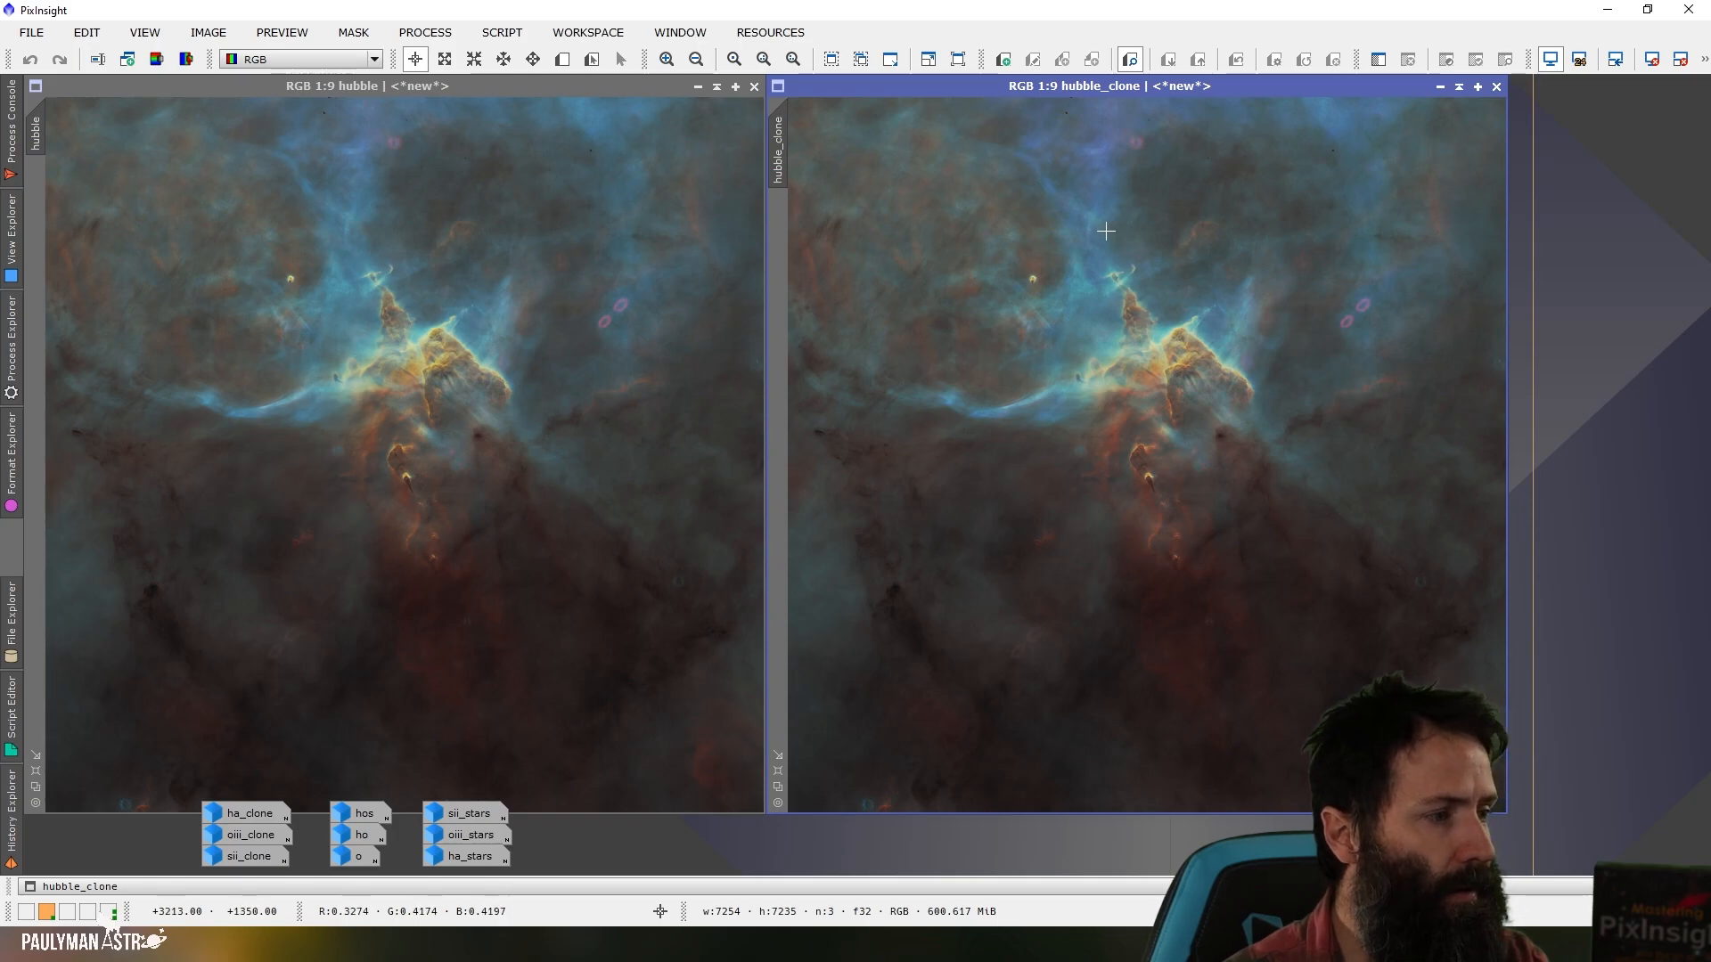
mouse_move(1058, 386)
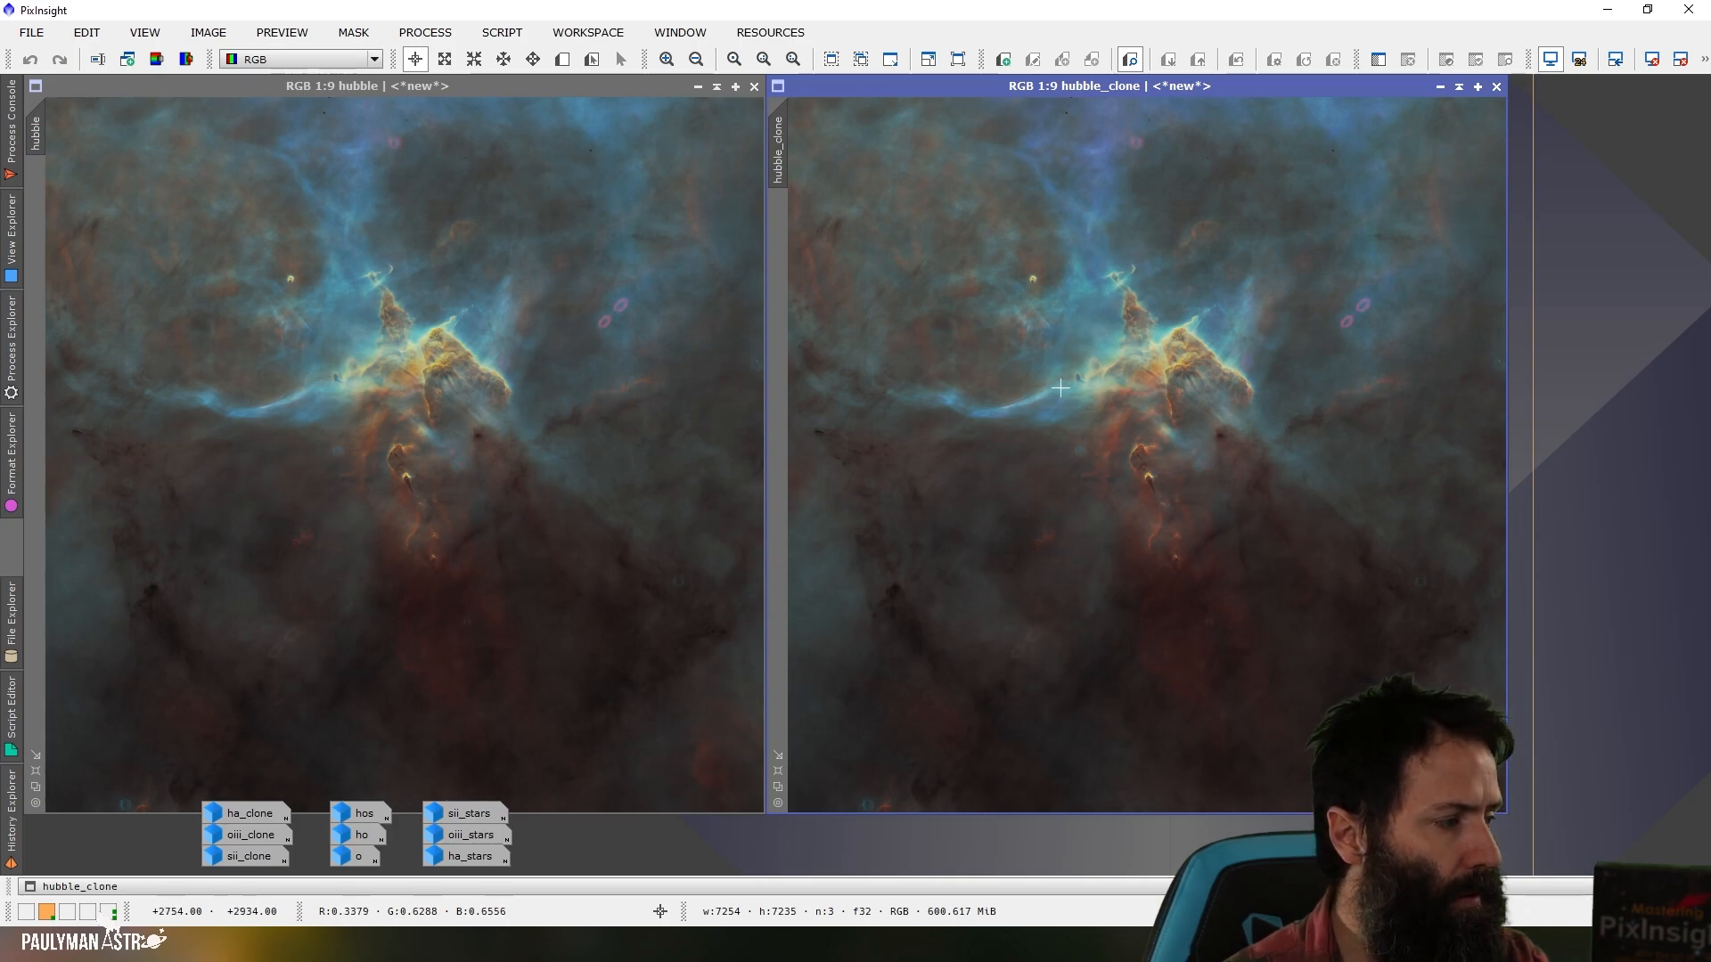
mouse_move(1527, 504)
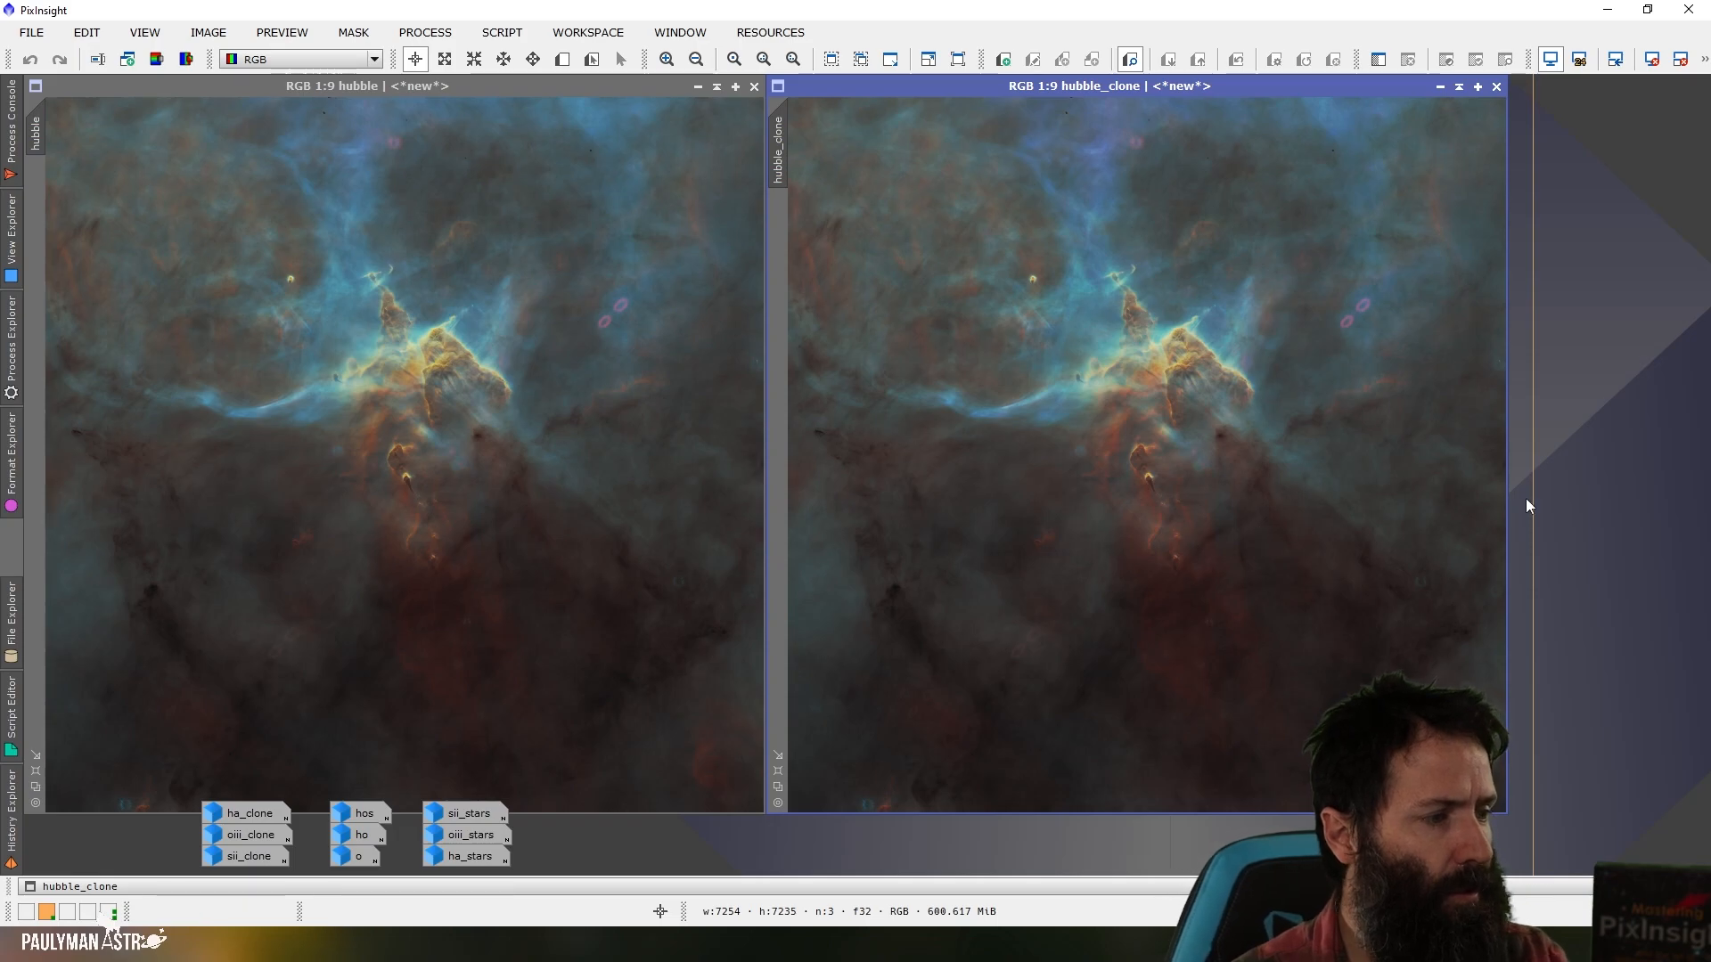
mouse_move(1447, 419)
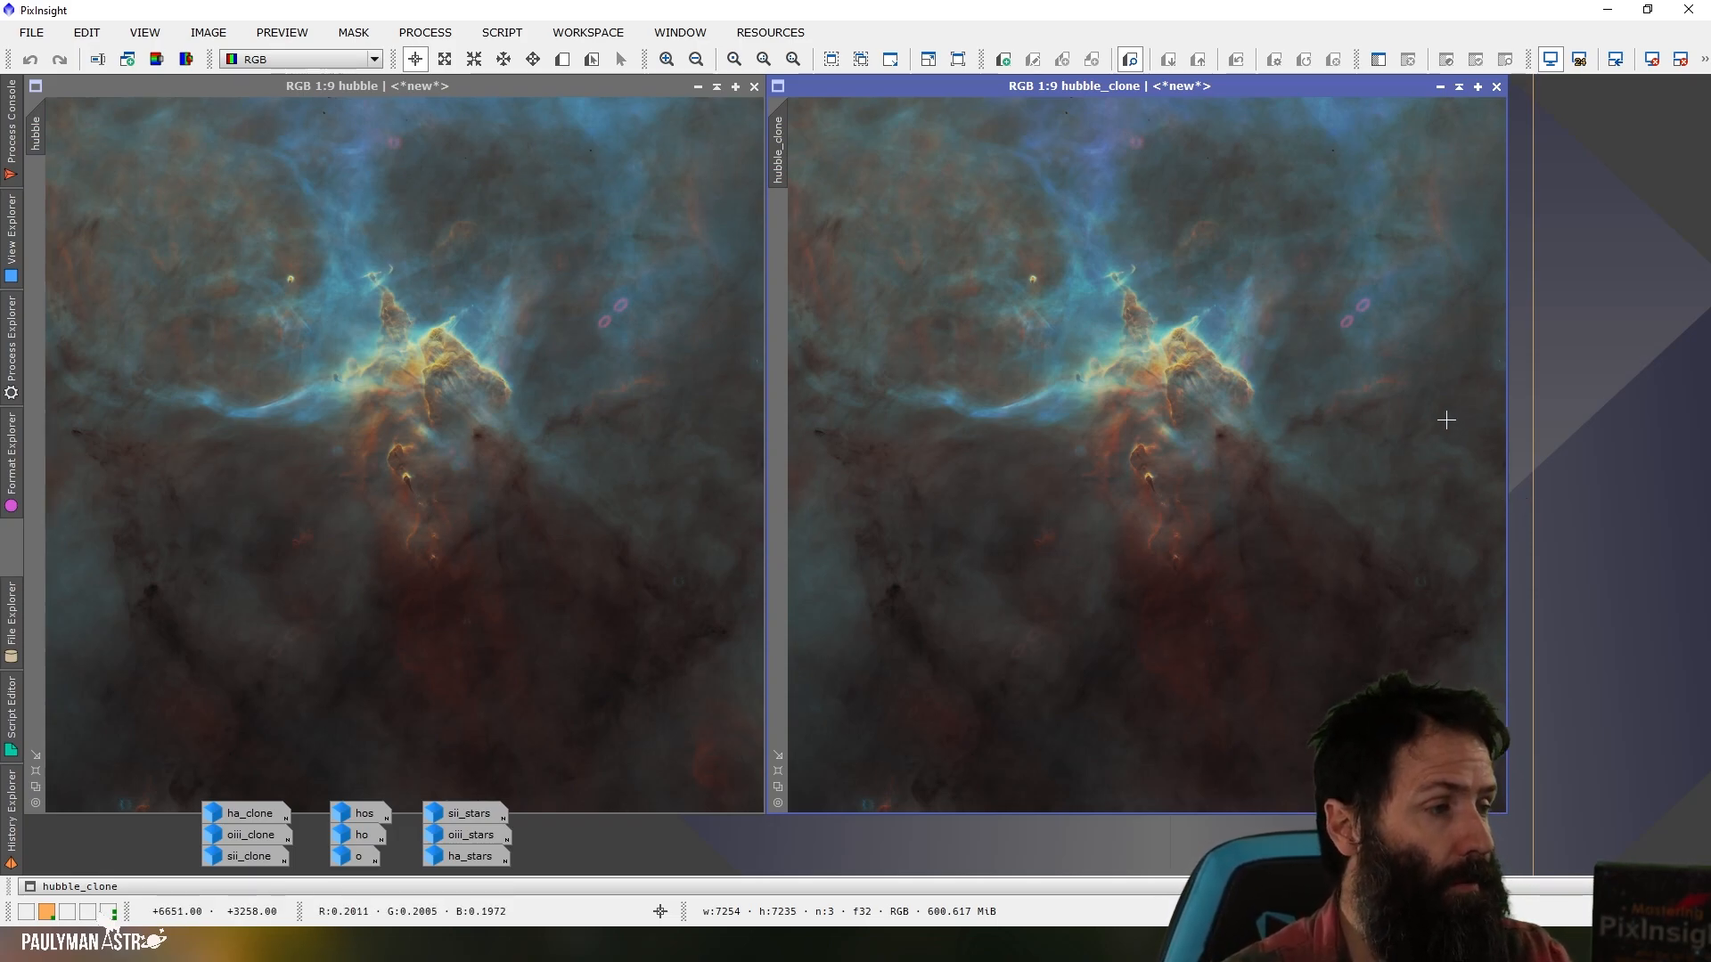
mouse_move(1168, 360)
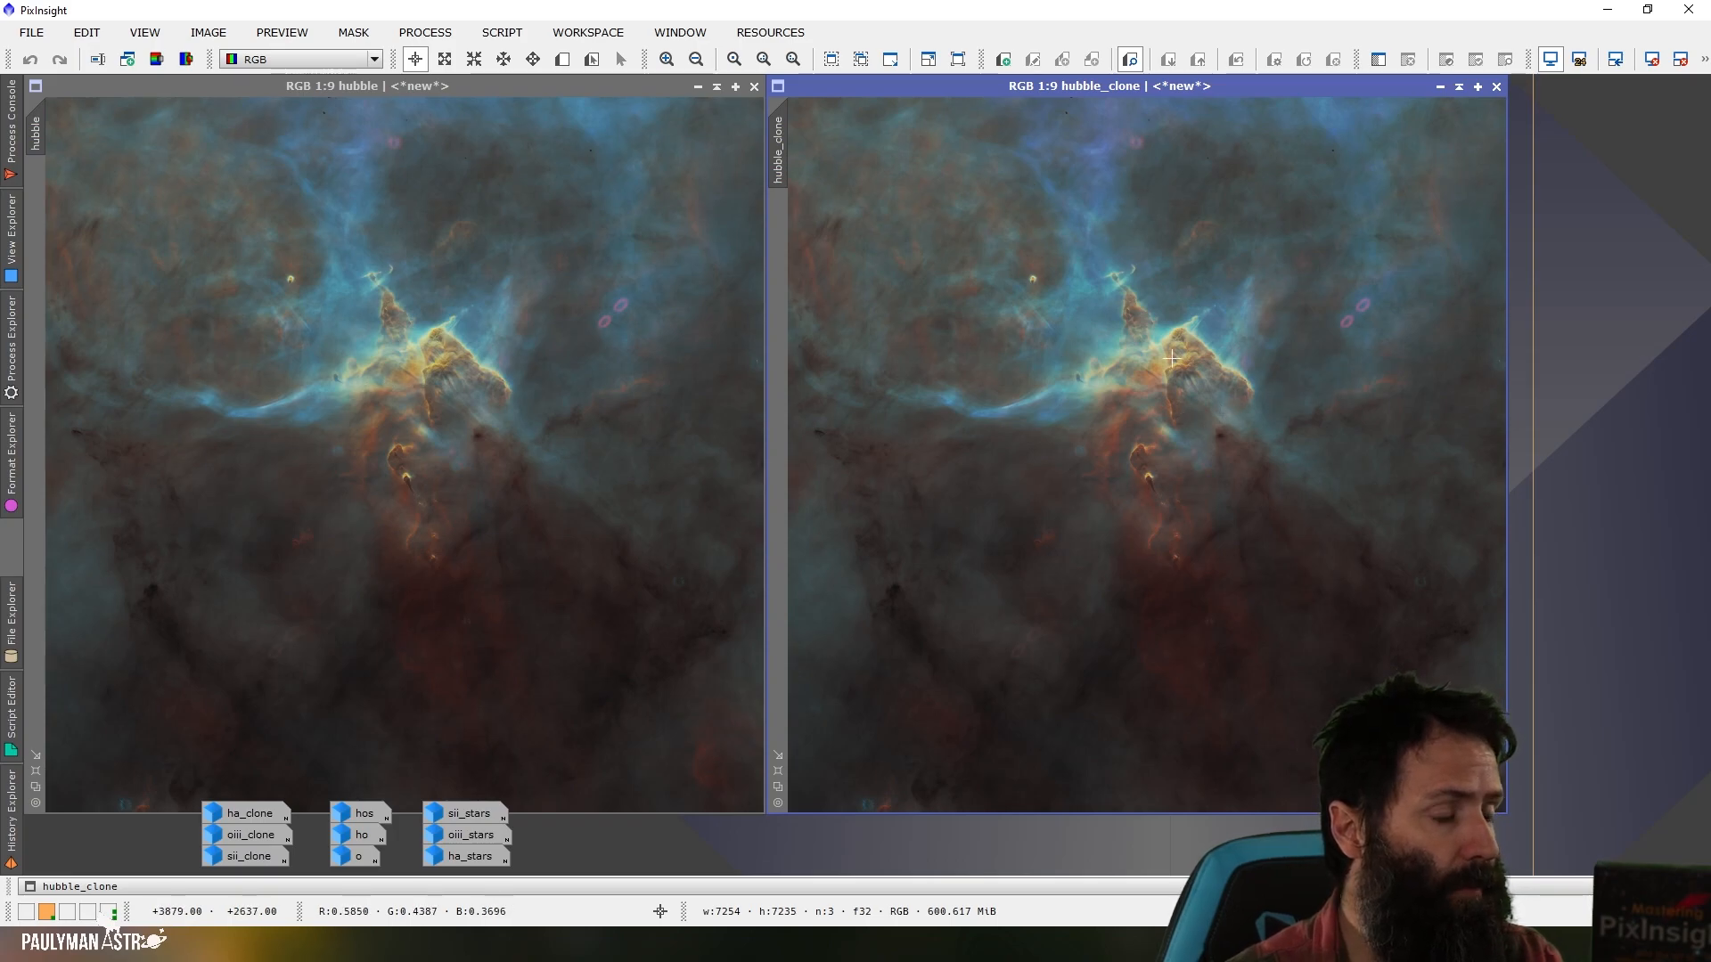
mouse_move(1198, 601)
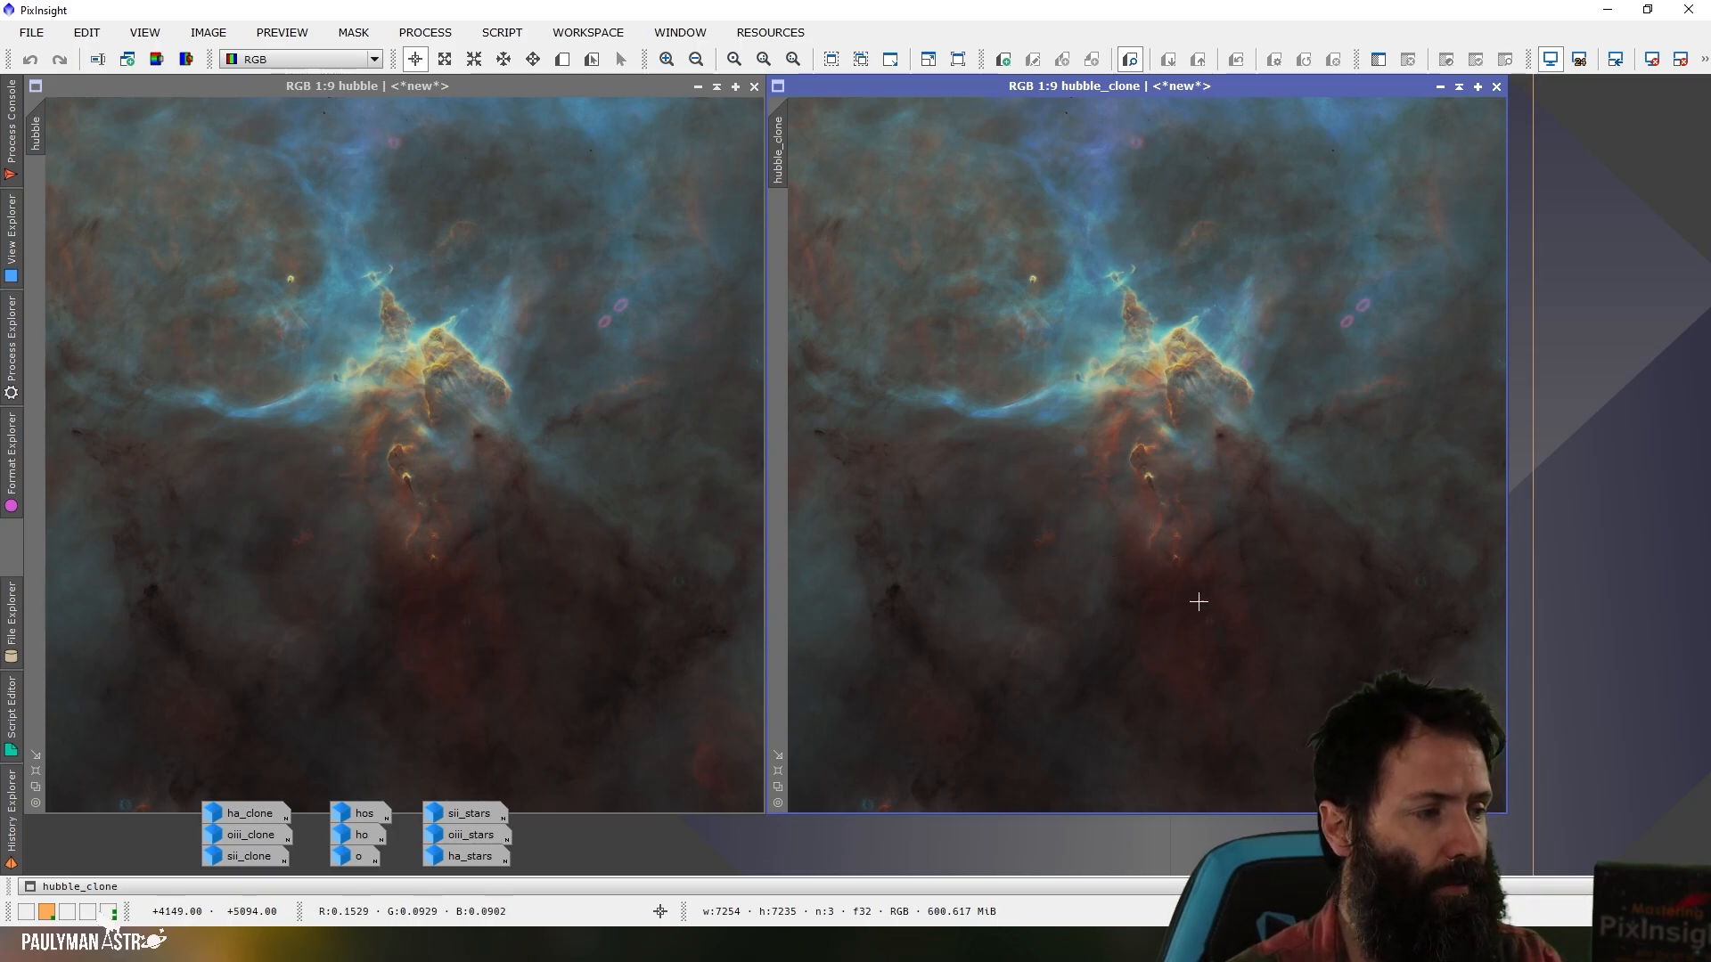
mouse_move(1130, 464)
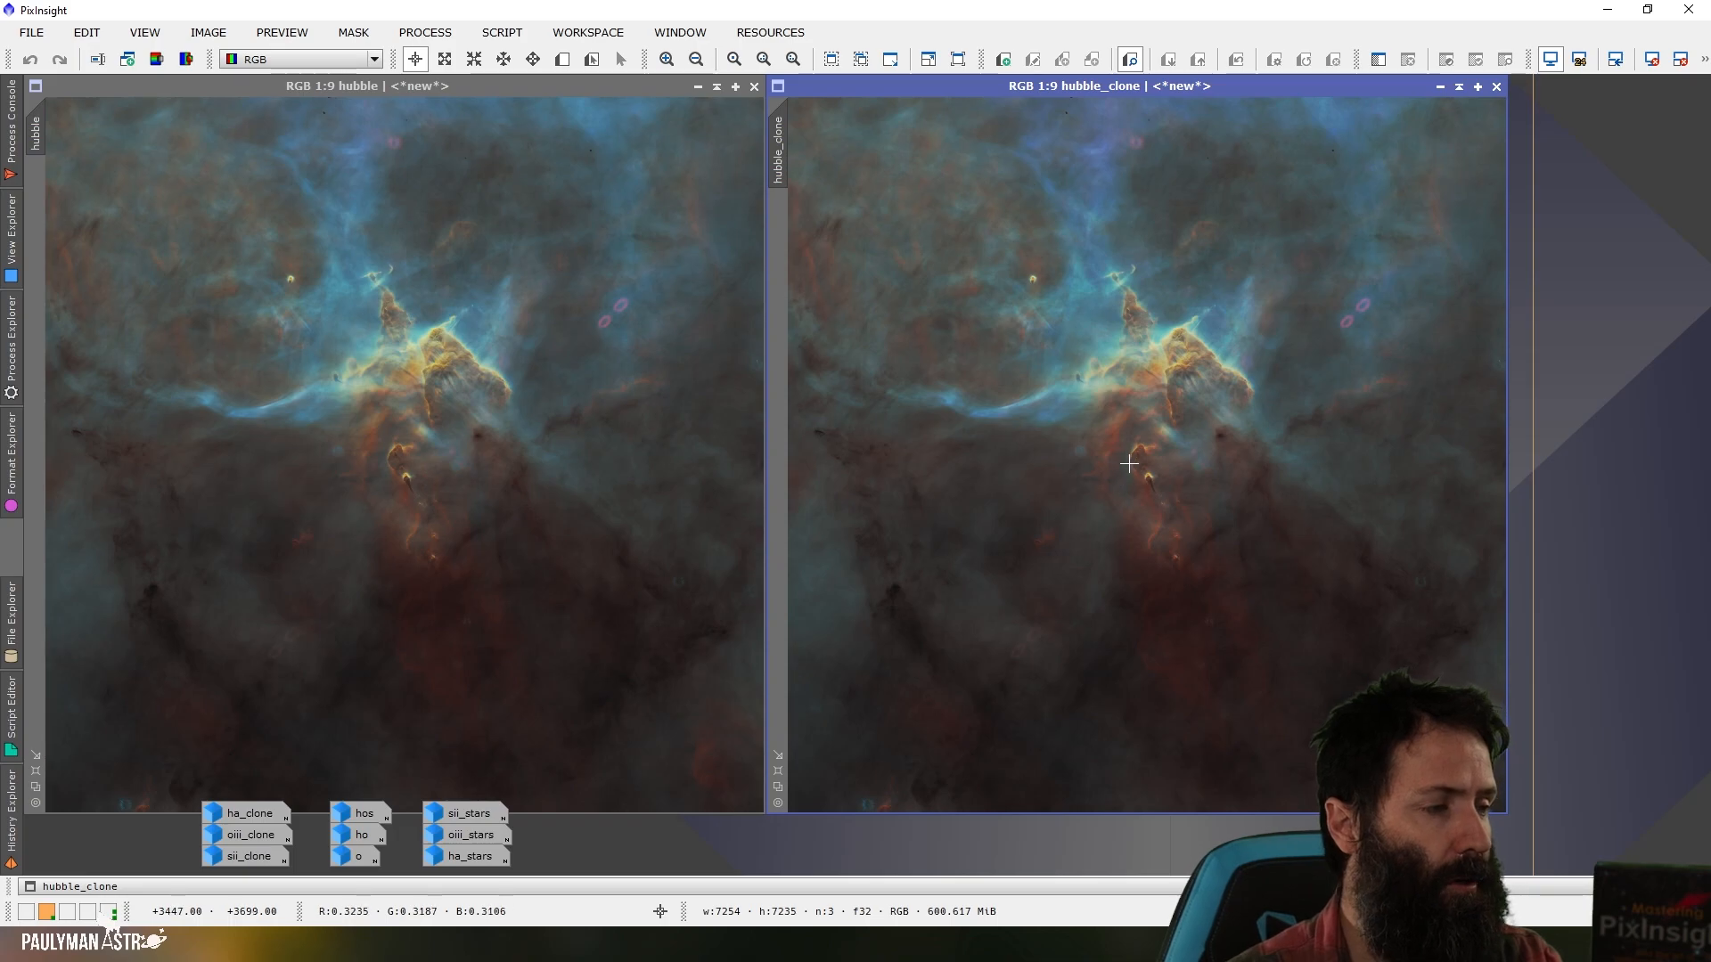
Dismiss the process list and mirror the hubble image horizontally via the Image menu.
click(1495, 85)
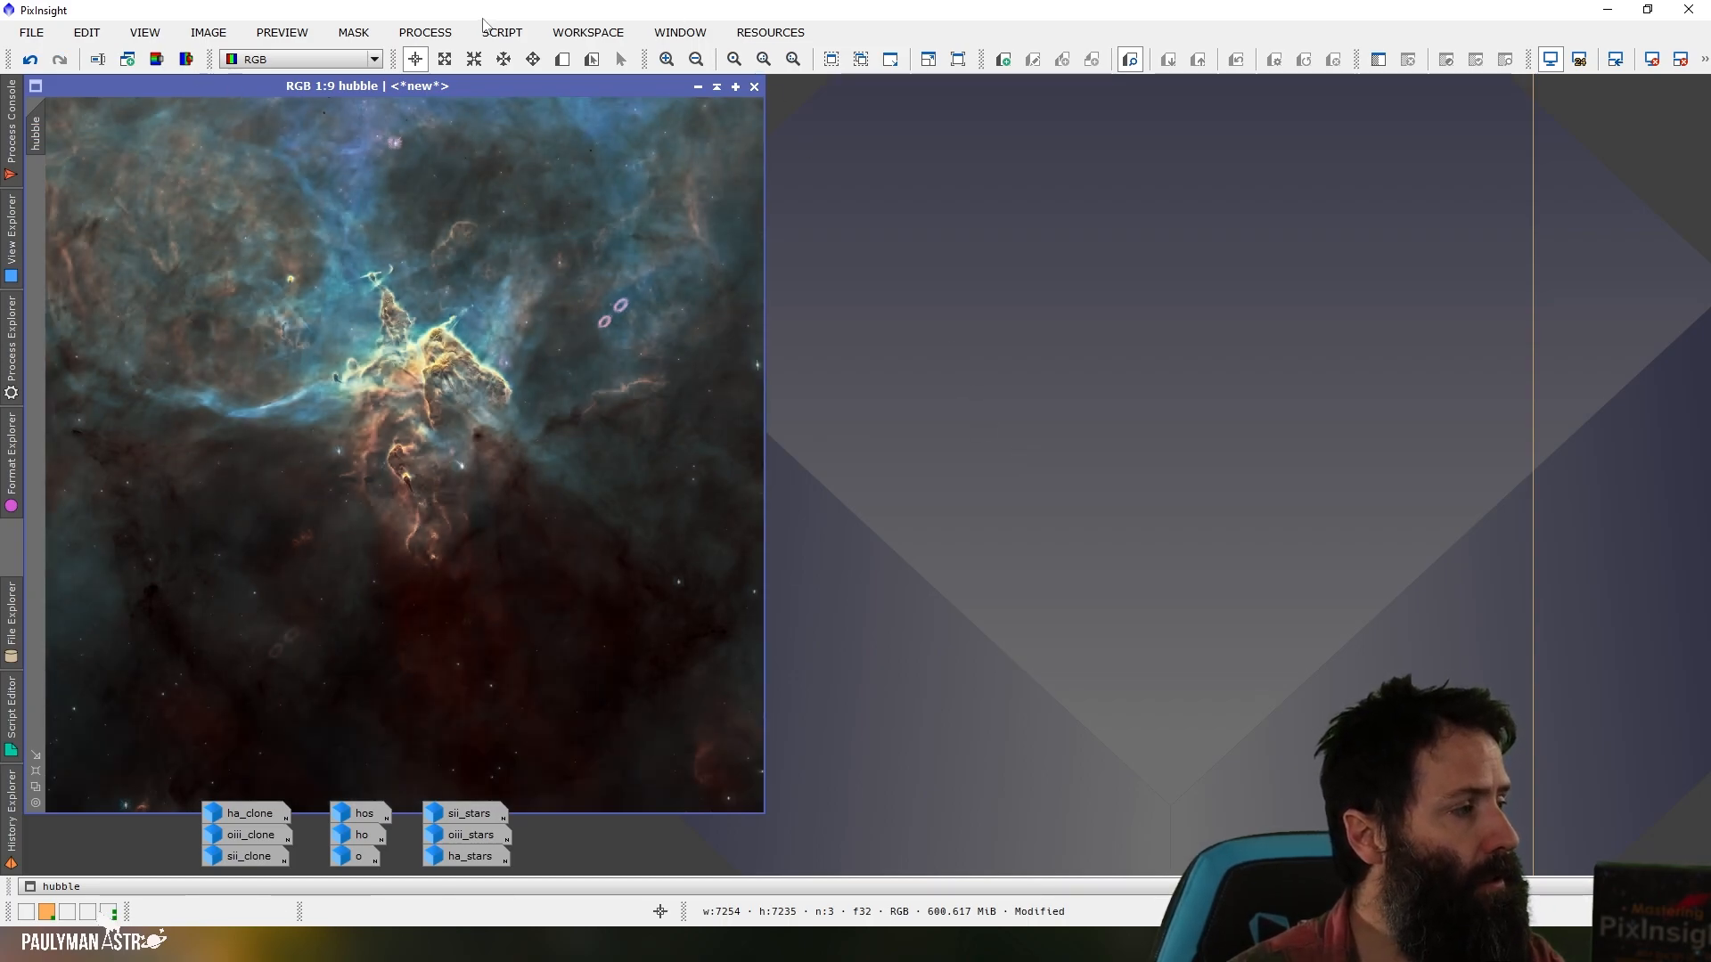
click(424, 32)
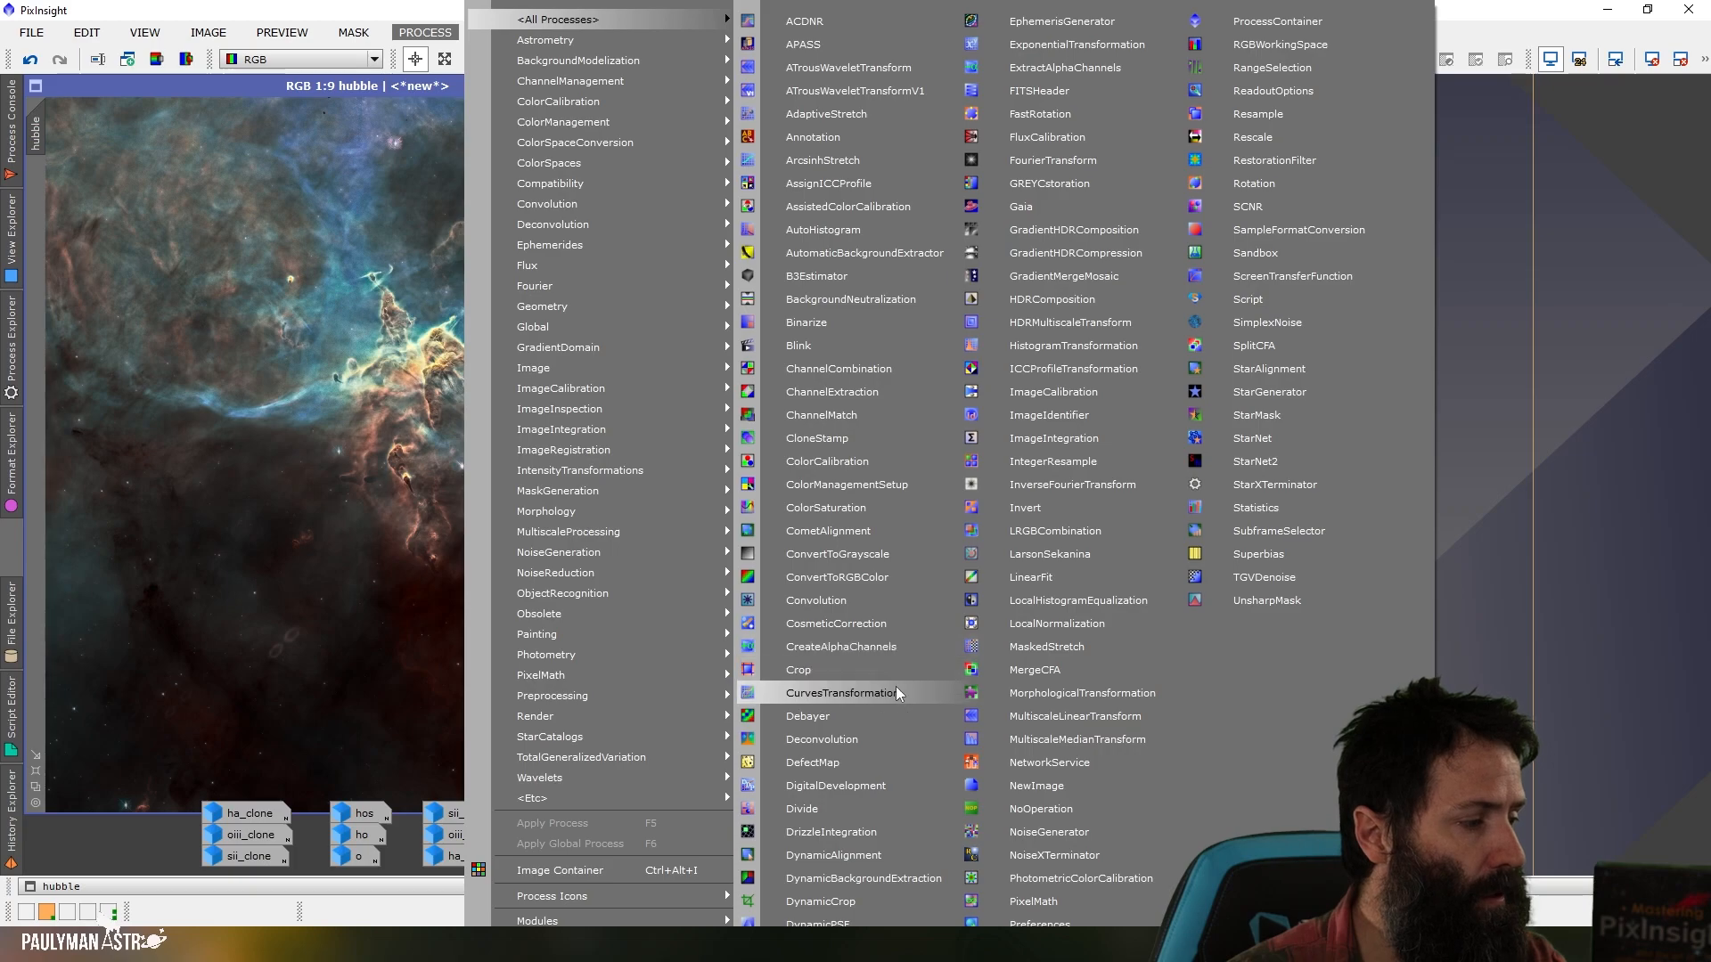
click(839, 691)
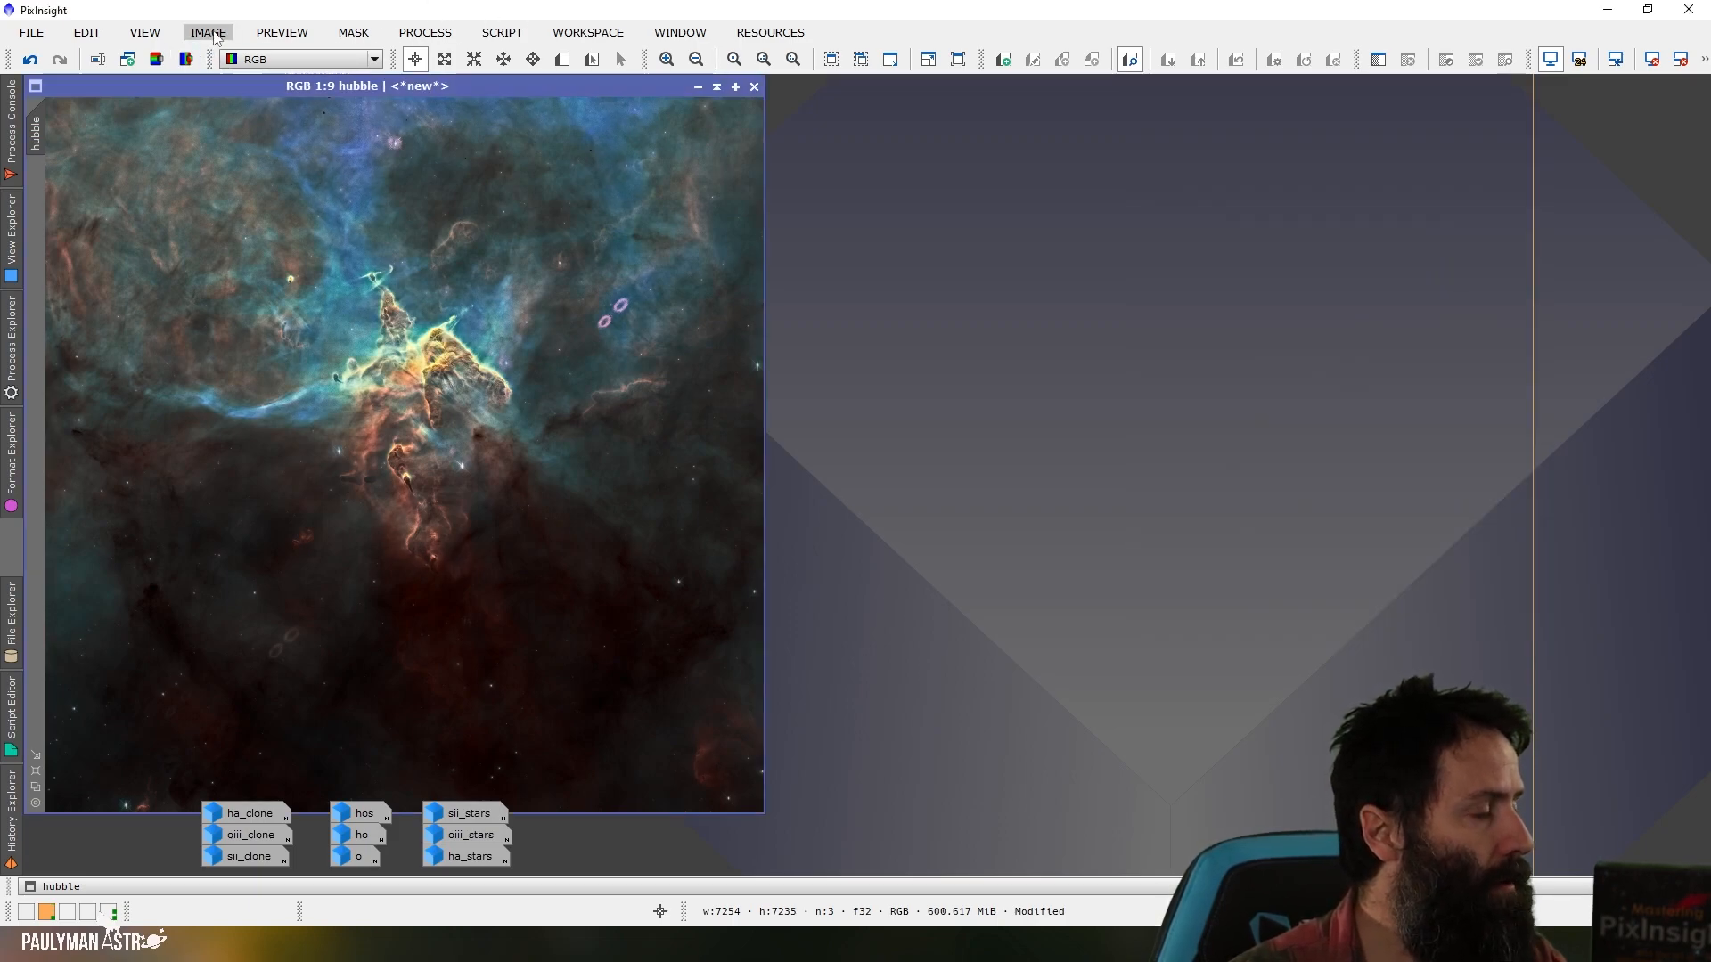
click(207, 32)
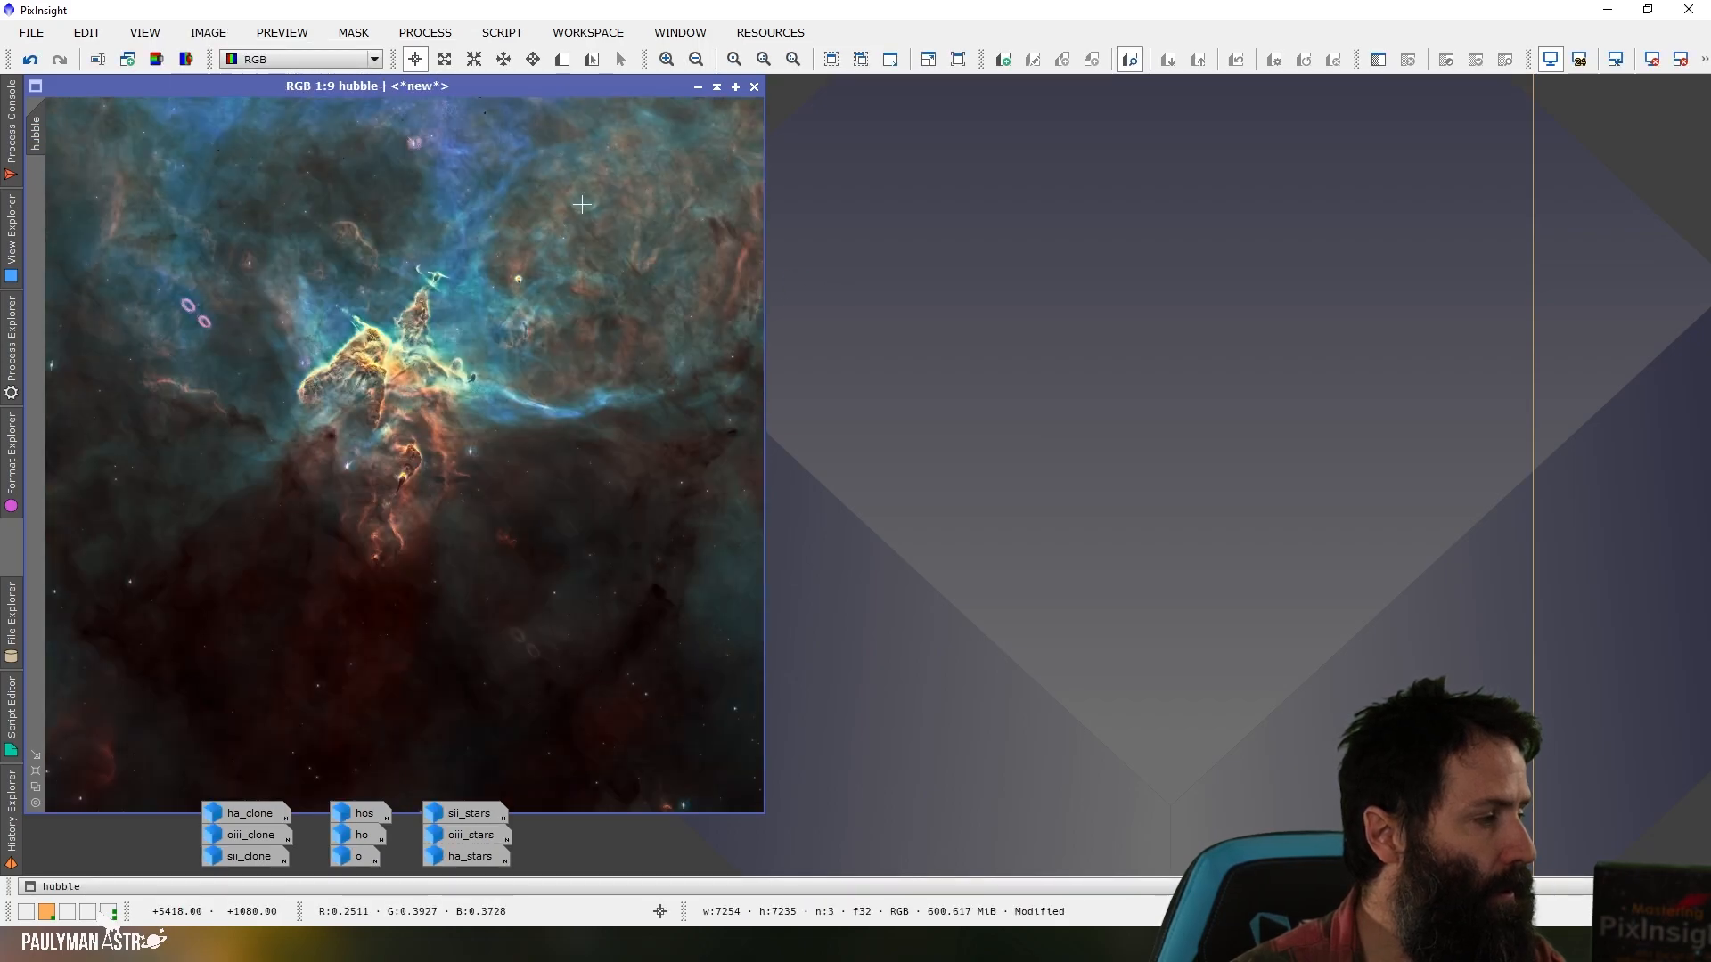
Apply a DynamicCrop rotated about 40° around the mountain peak on hubble_clone and close the dialog.
click(424, 32)
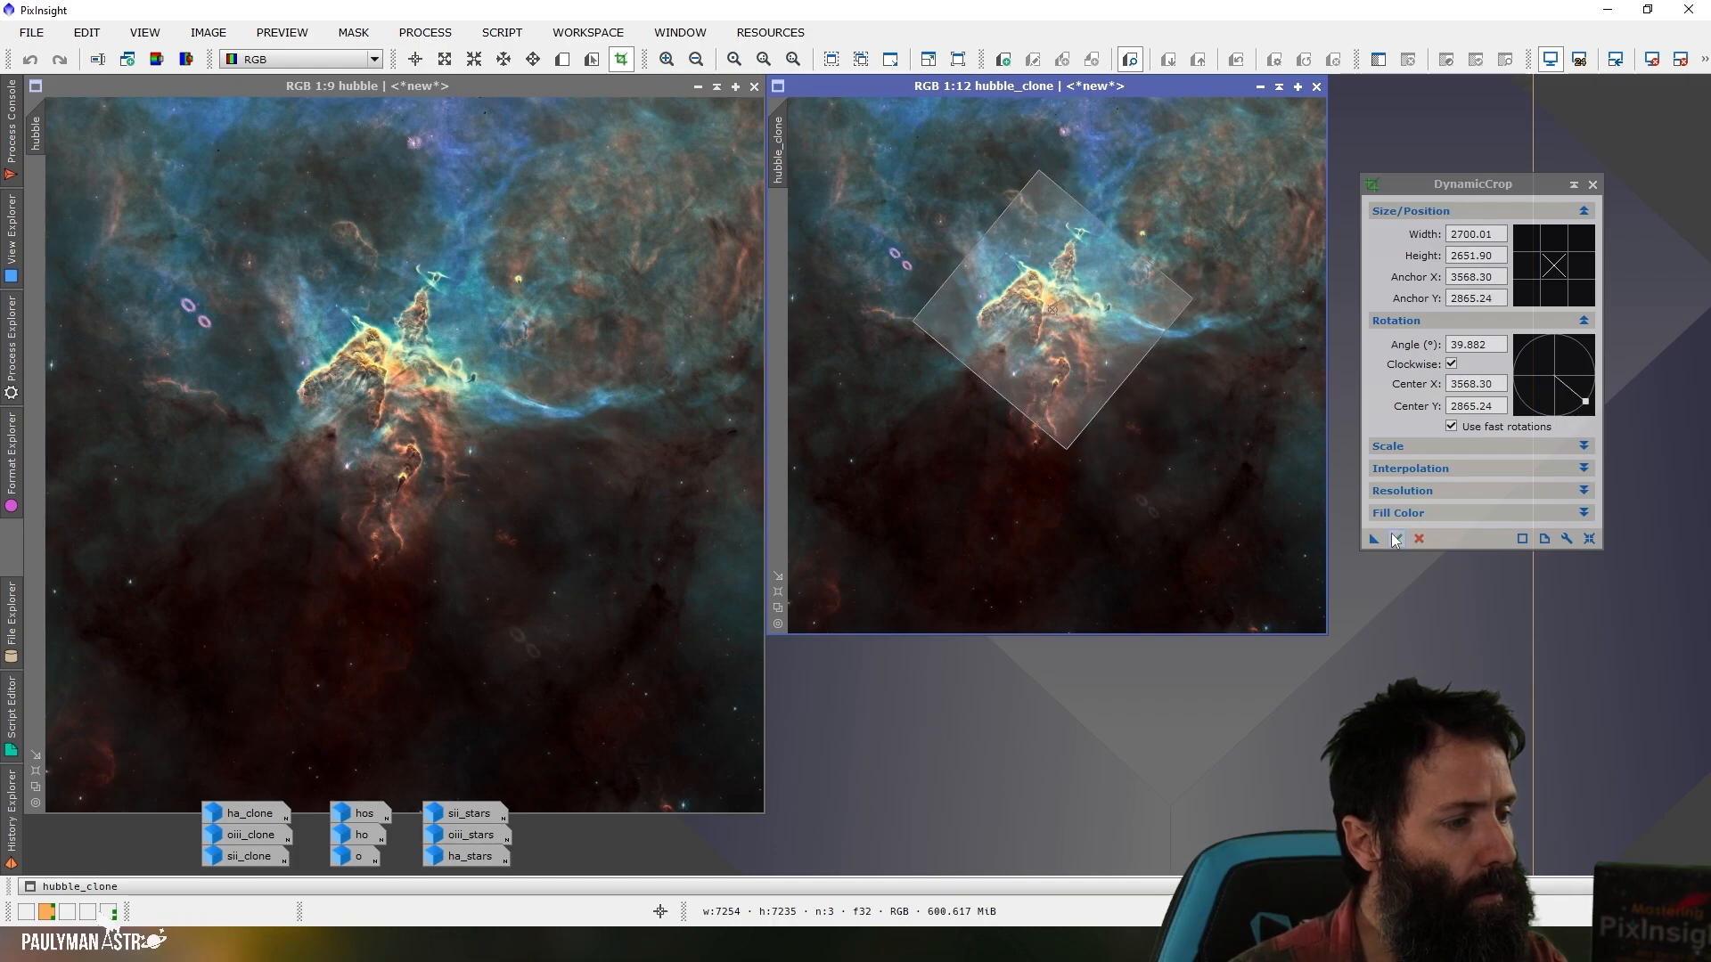
click(1395, 538)
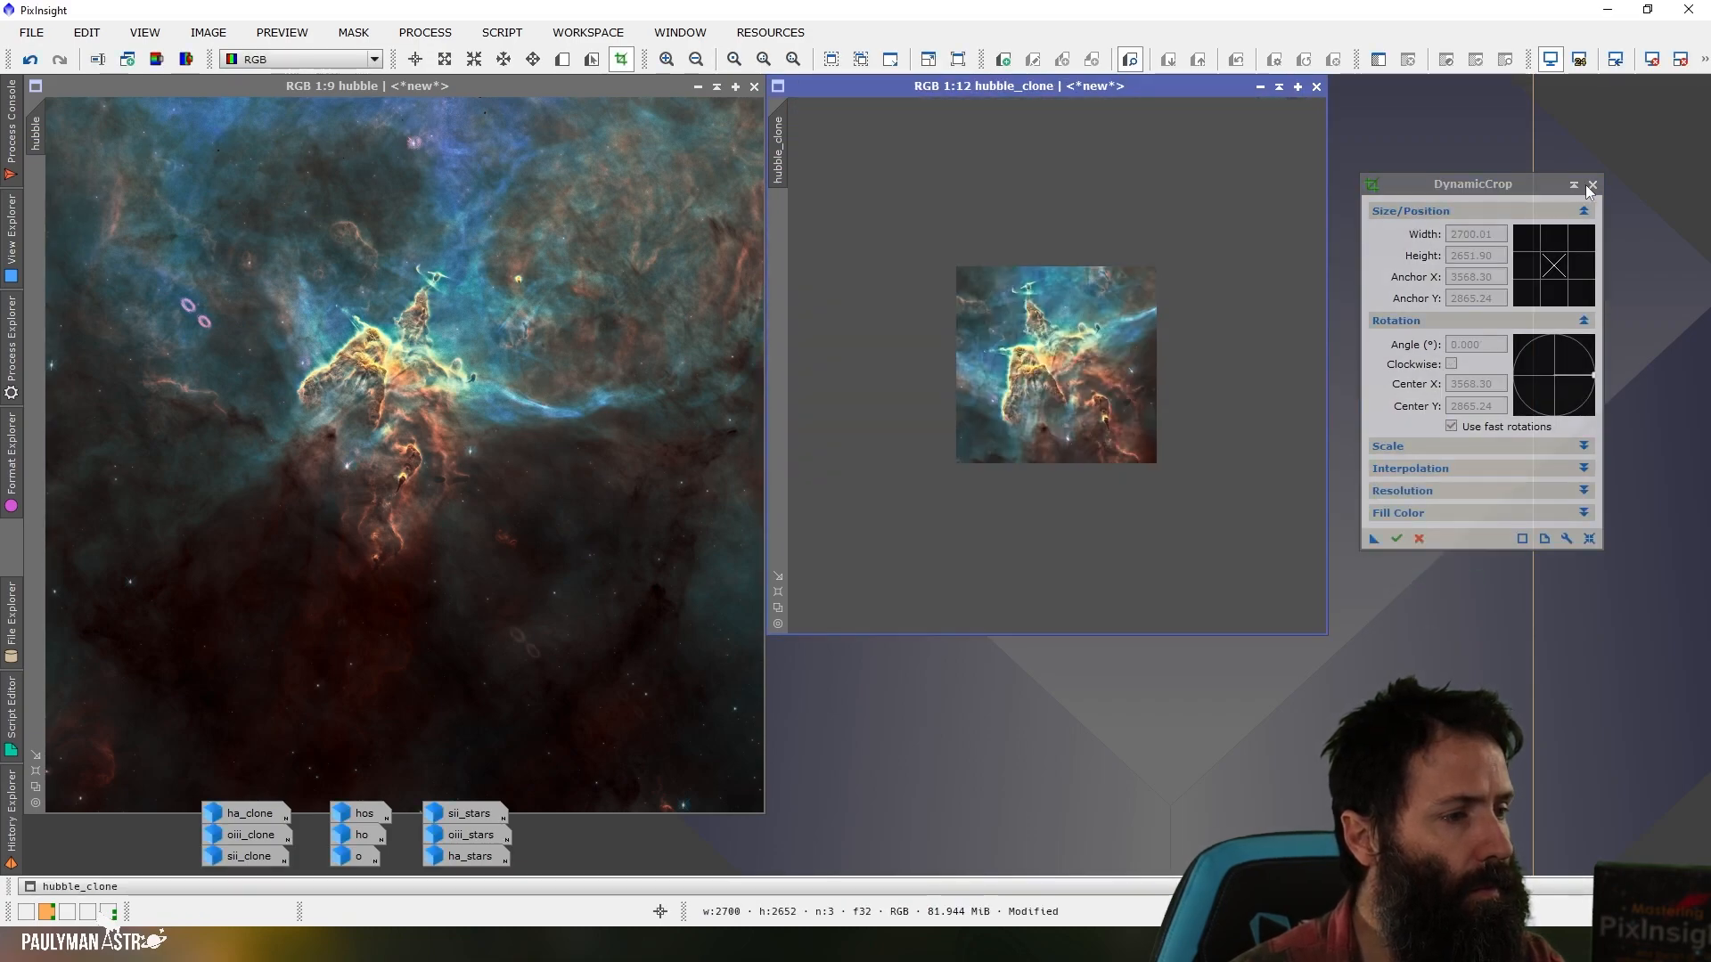
click(1591, 184)
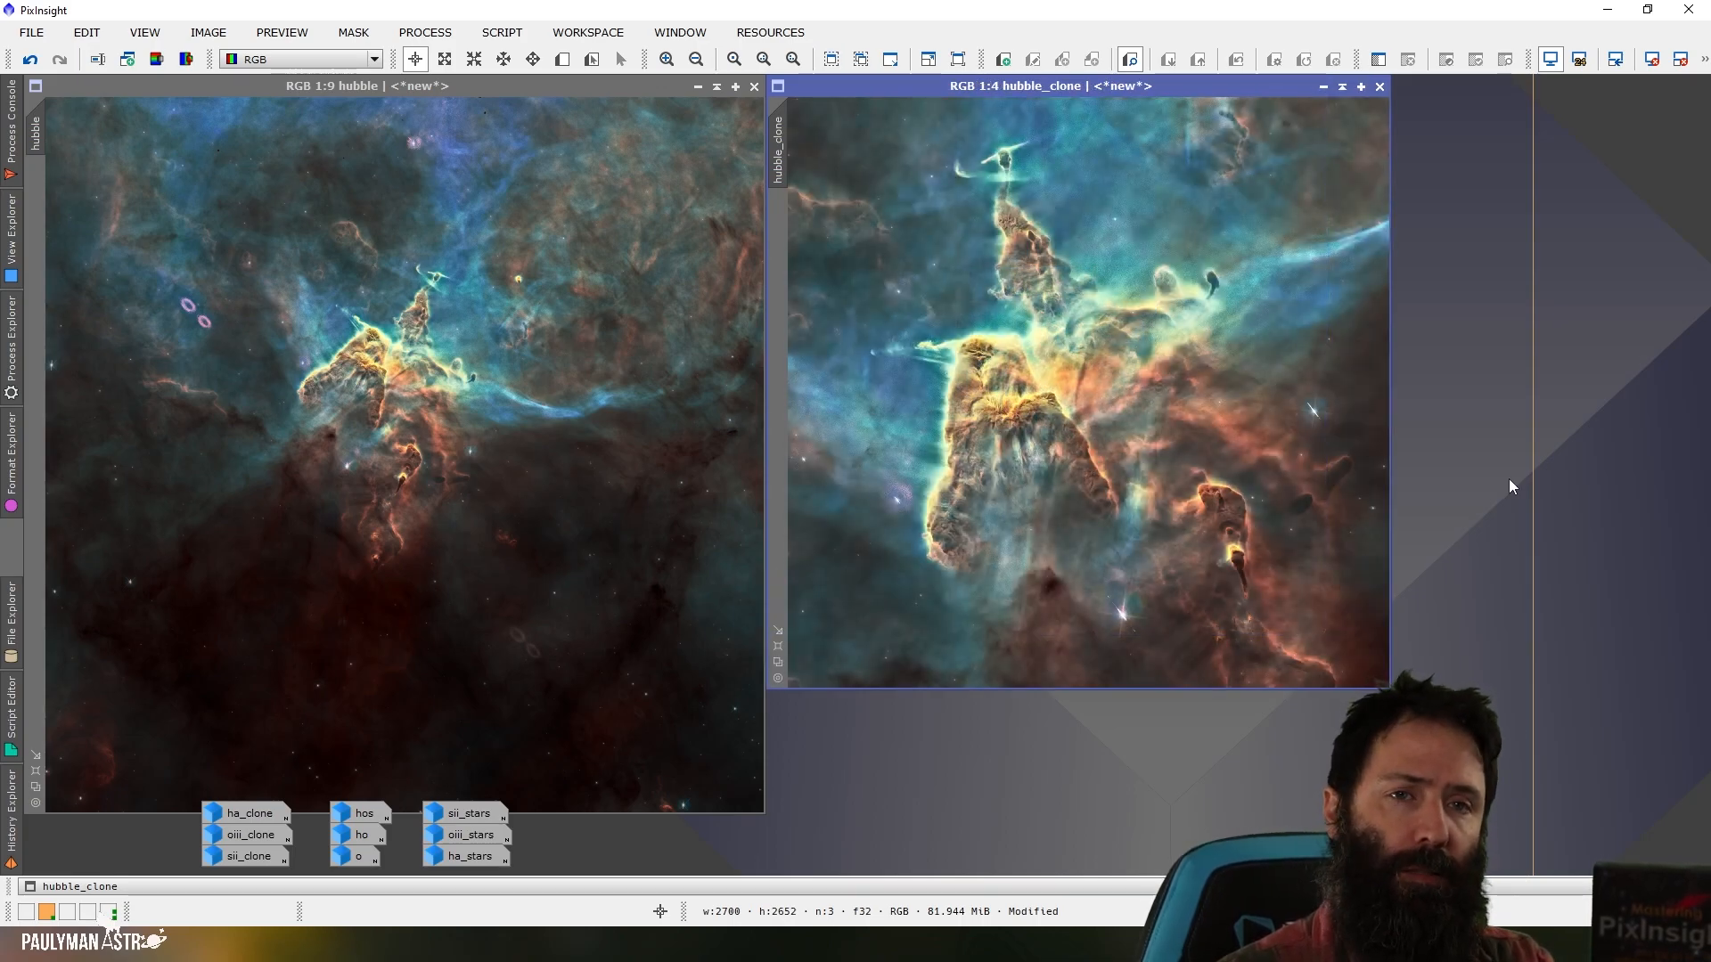
mouse_move(1233, 640)
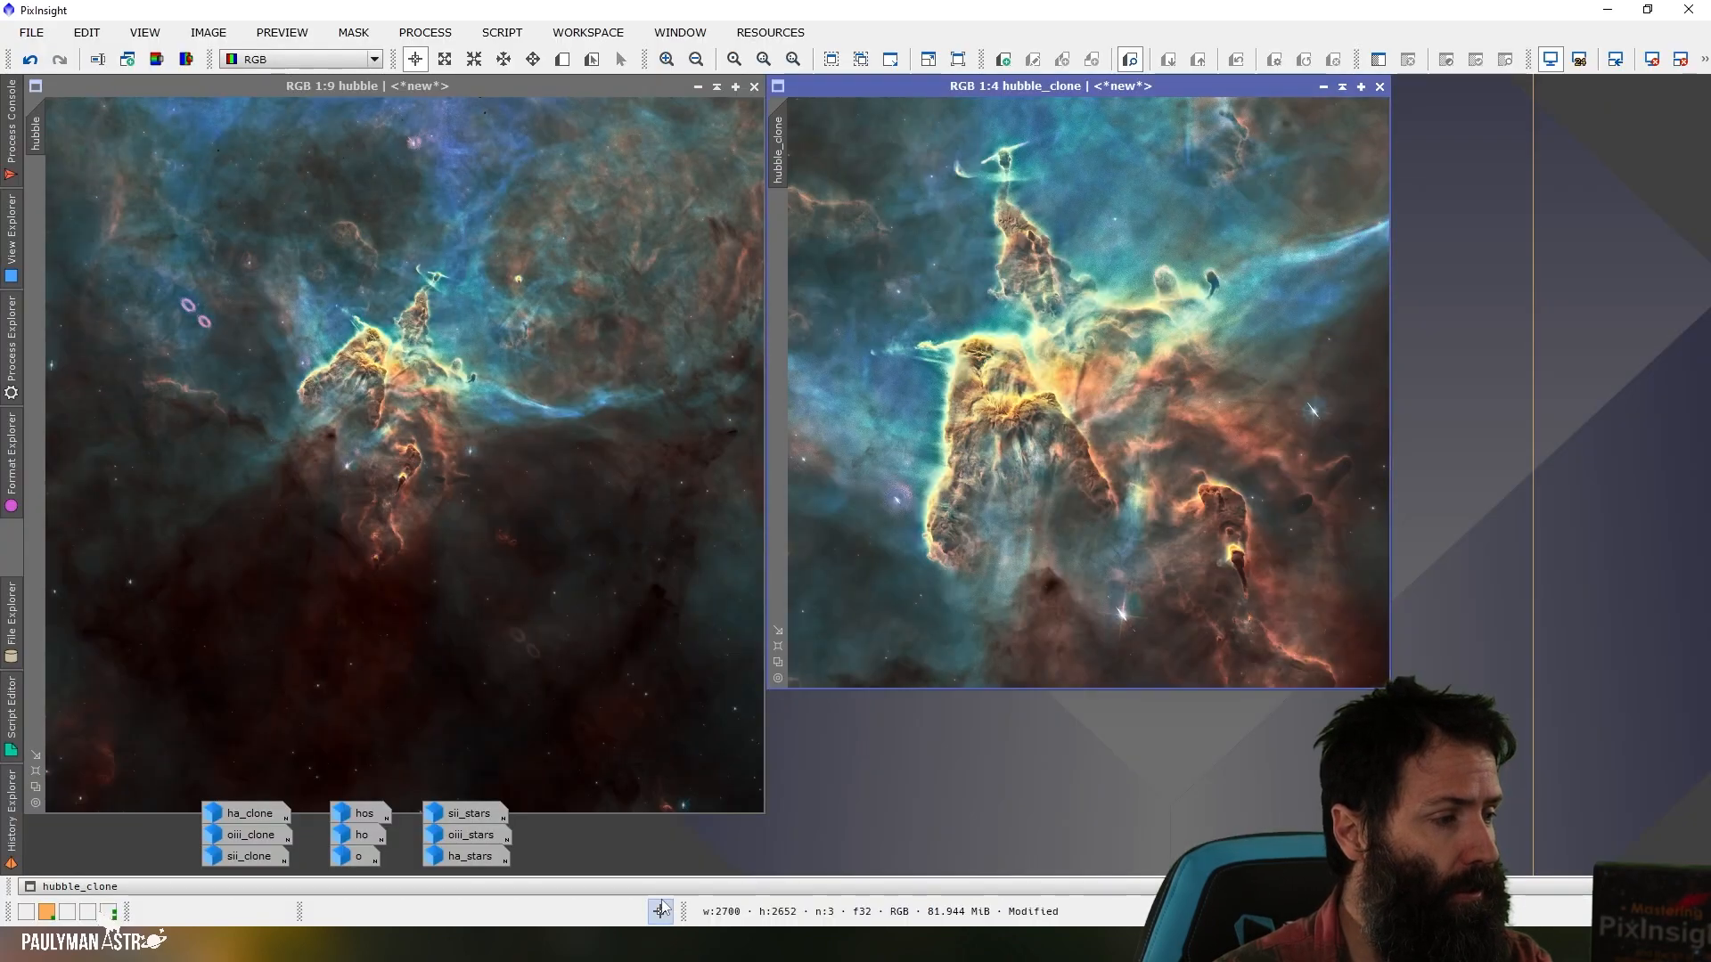
mouse_move(1484, 611)
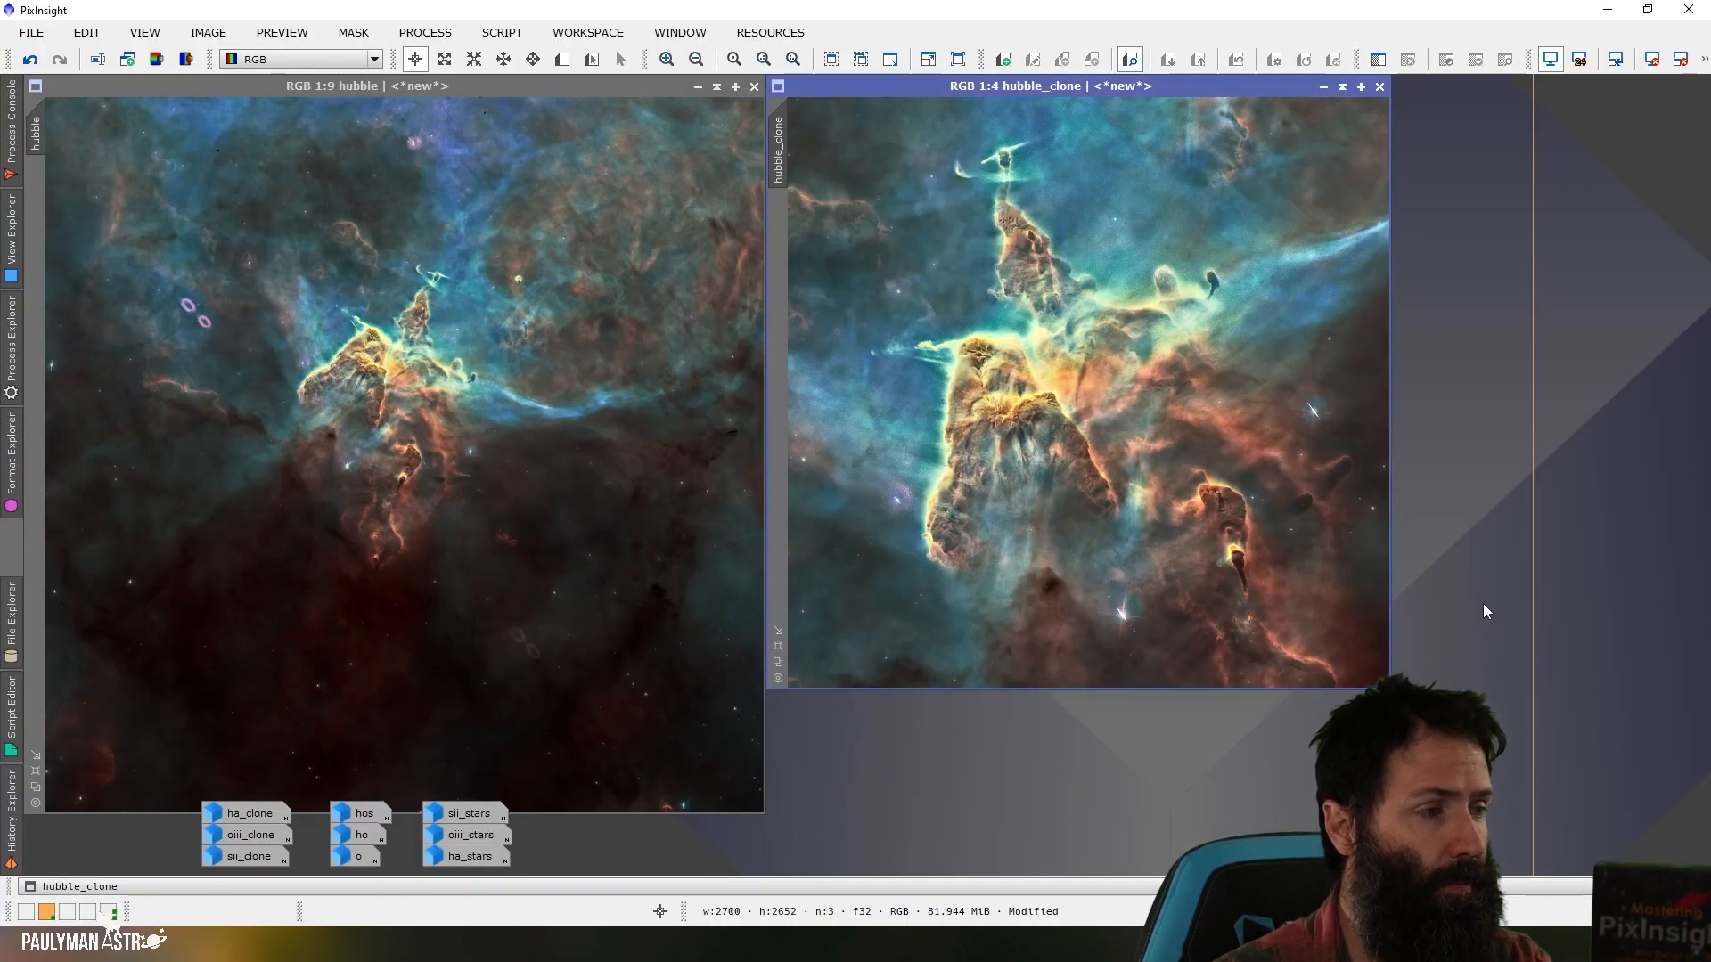